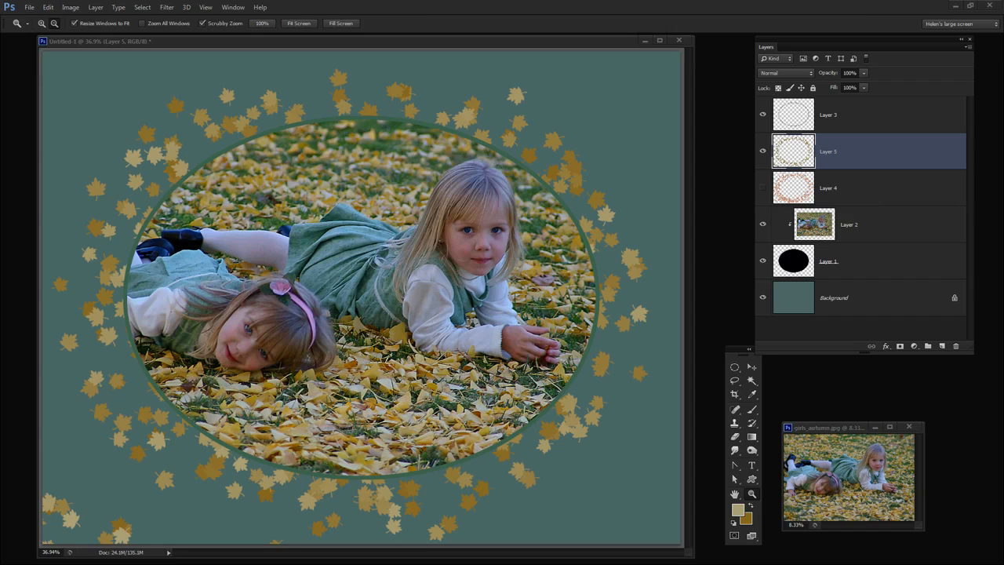
{"action": "mouse_move", "coordinate": [298, 369]}
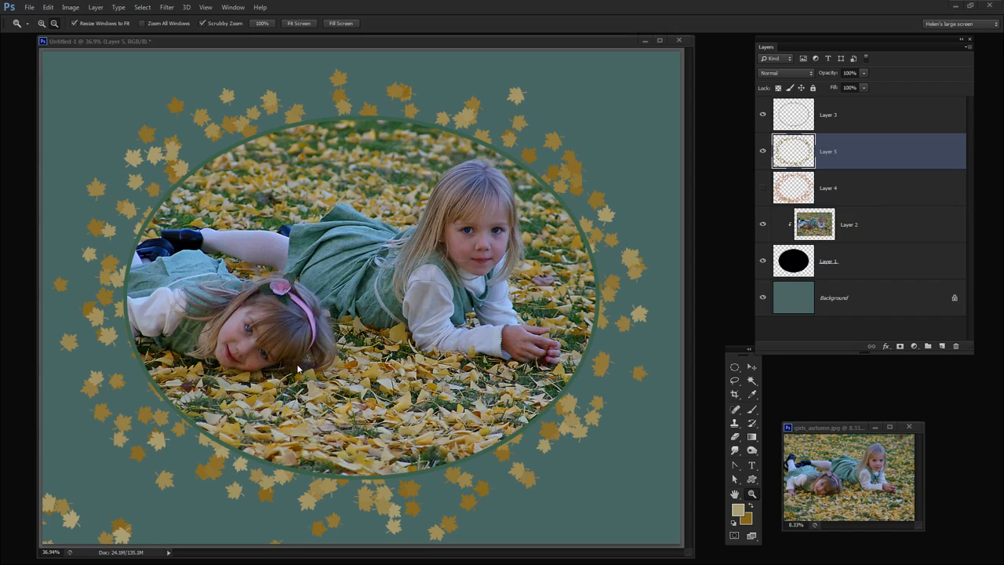
{"action": "mouse_move", "coordinate": [467, 156]}
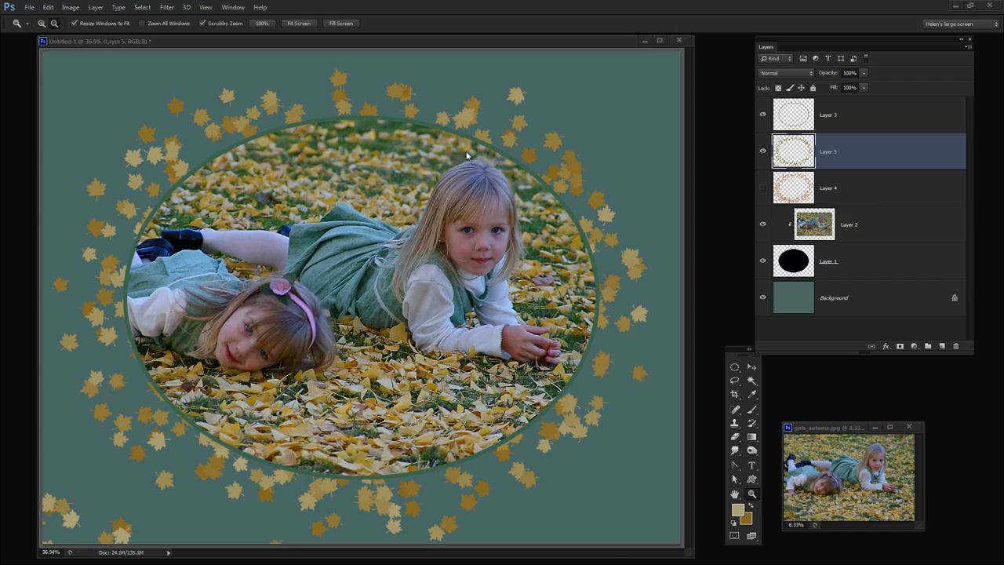
{"action": "mouse_move", "coordinate": [220, 436]}
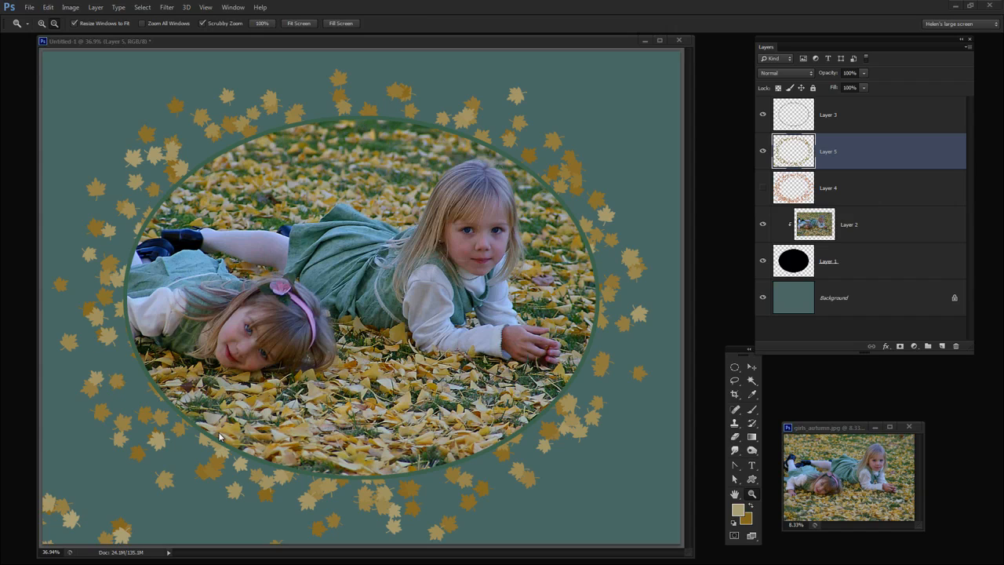
{"action": "mouse_move", "coordinate": [117, 185]}
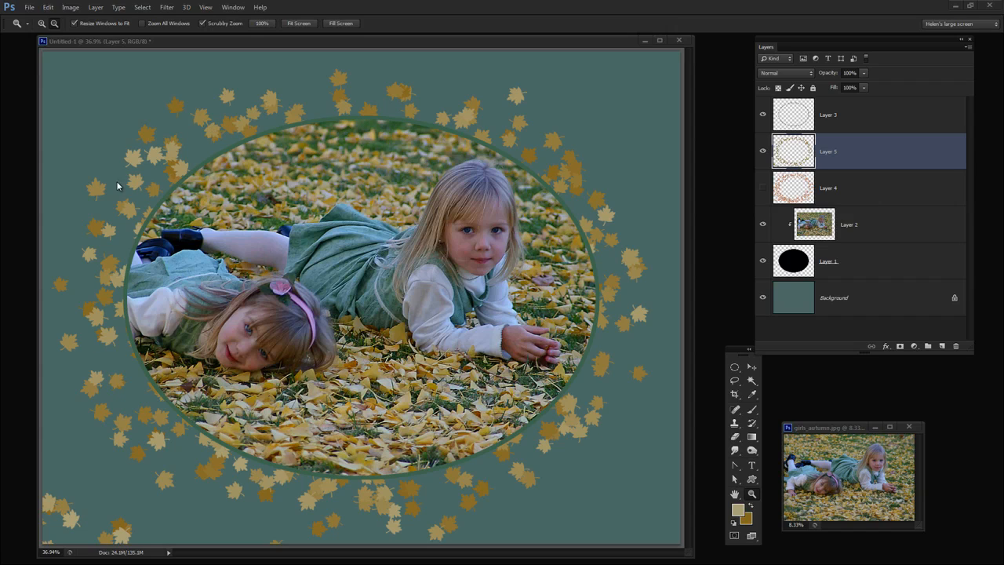
{"action": "mouse_move", "coordinate": [461, 149]}
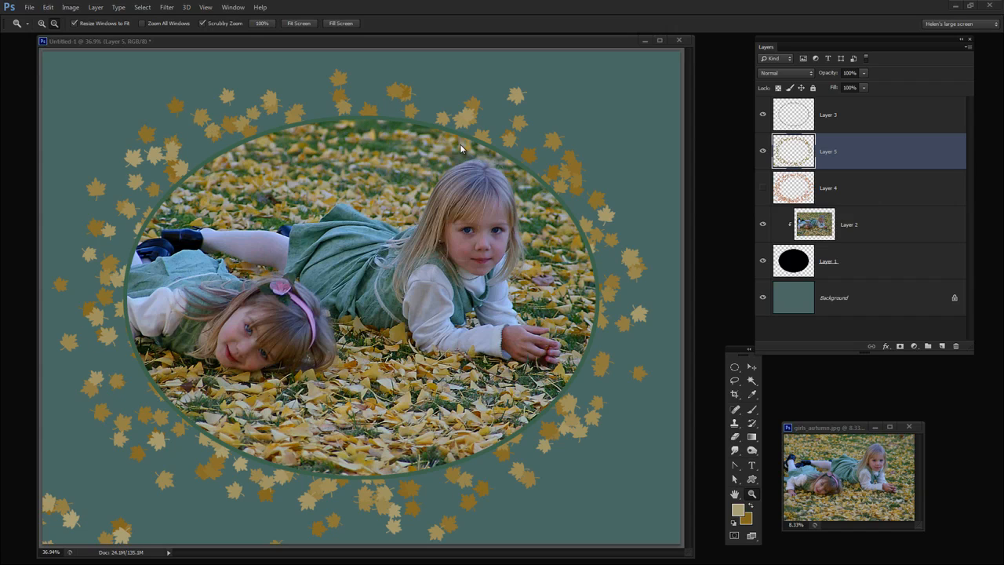
{"action": "mouse_move", "coordinate": [342, 279]}
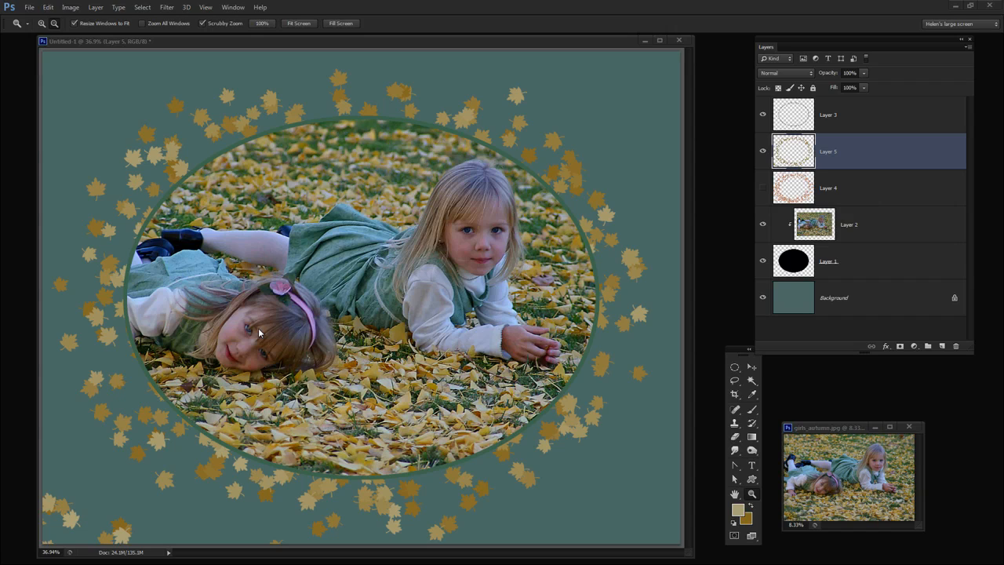
{"action": "mouse_move", "coordinate": [420, 508]}
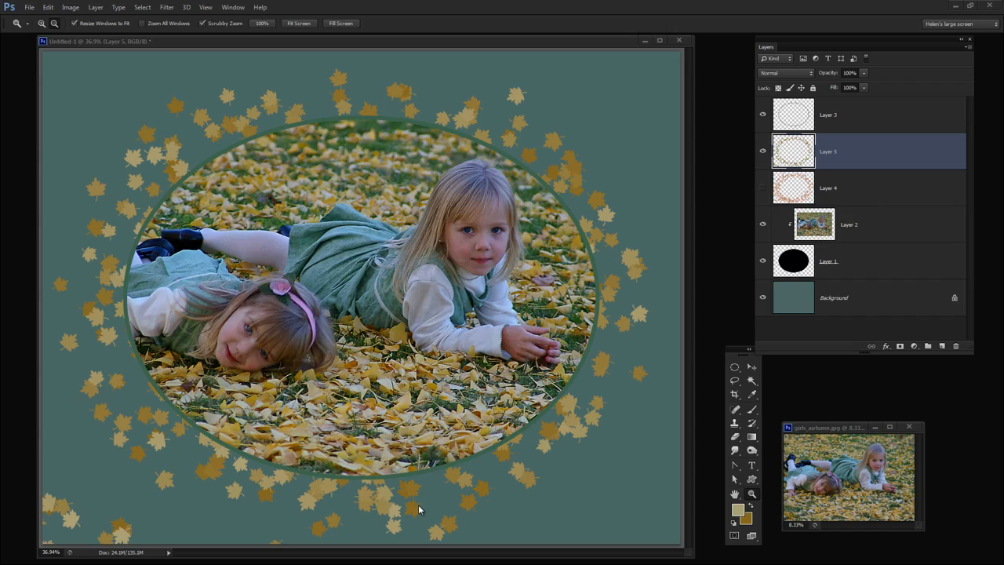
{"action": "mouse_move", "coordinate": [93, 363]}
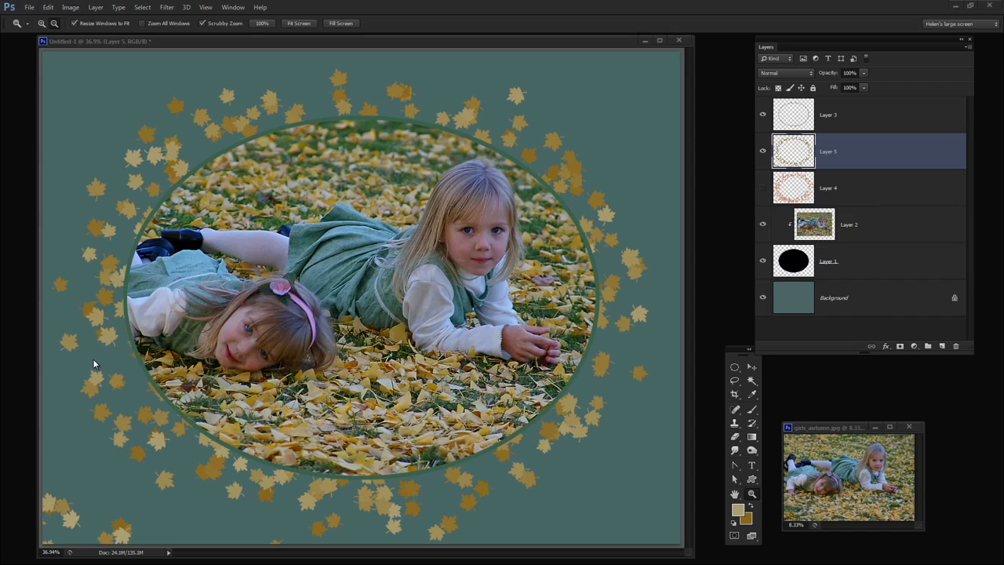
{"action": "mouse_move", "coordinate": [232, 345]}
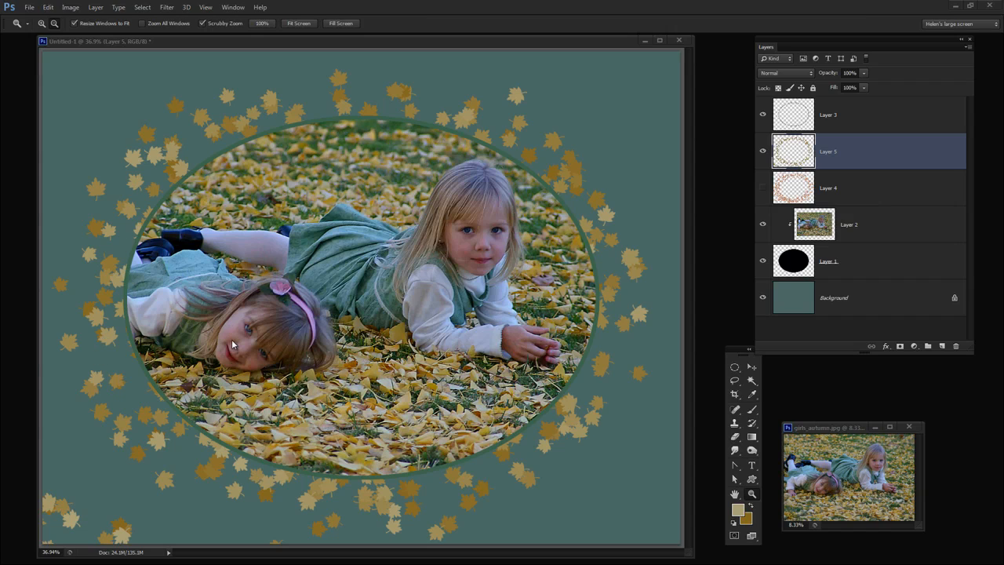
{"action": "mouse_move", "coordinate": [227, 345]}
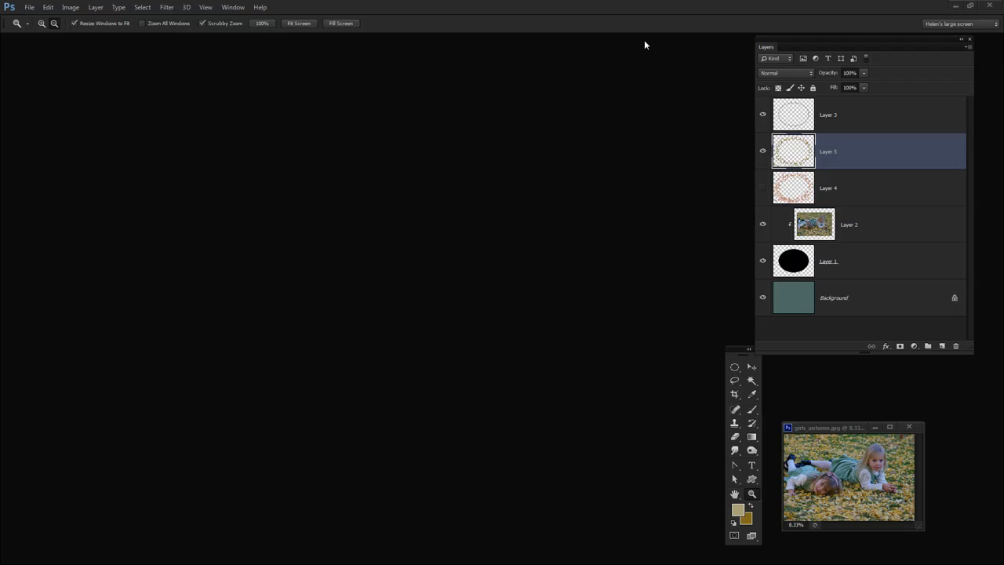
Create a new blank white document via File > New, entering 8.6 for its size and confirming
{"action": "left_click", "coordinate": [28, 6]}
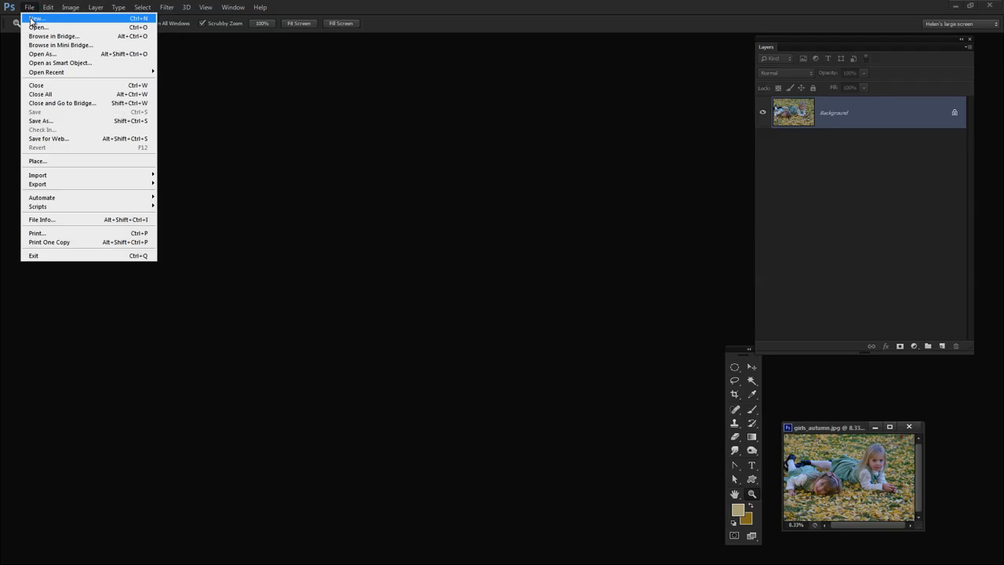
{"action": "left_click", "coordinate": [36, 19]}
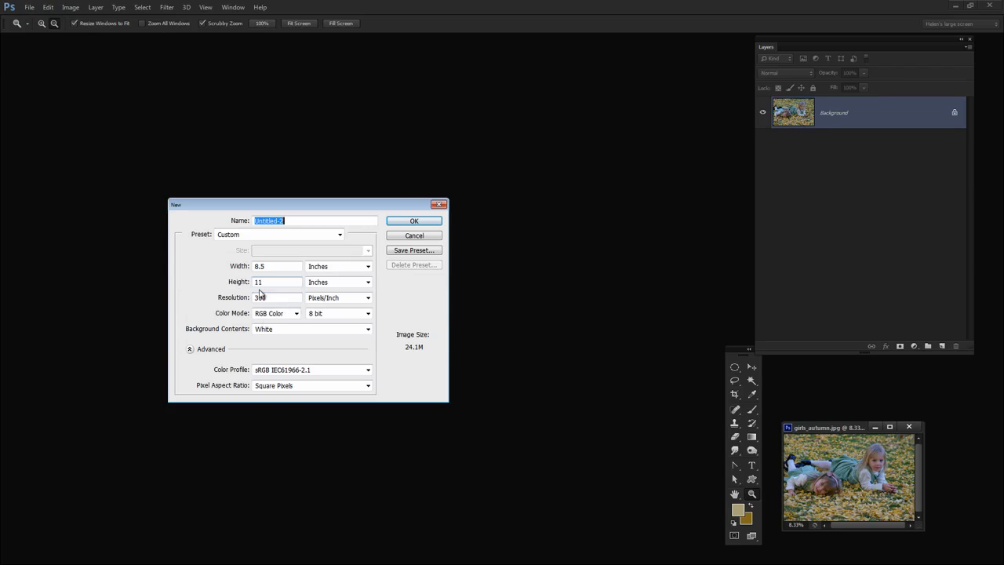
{"action": "left_click", "coordinate": [276, 266]}
{"action": "type", "text": "11"}
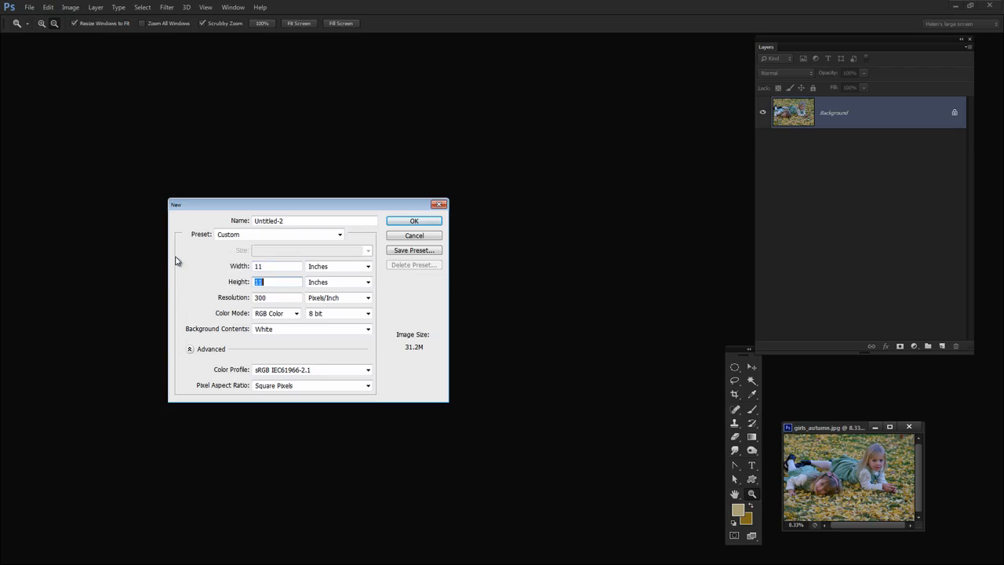
{"action": "type", "text": "8.6"}
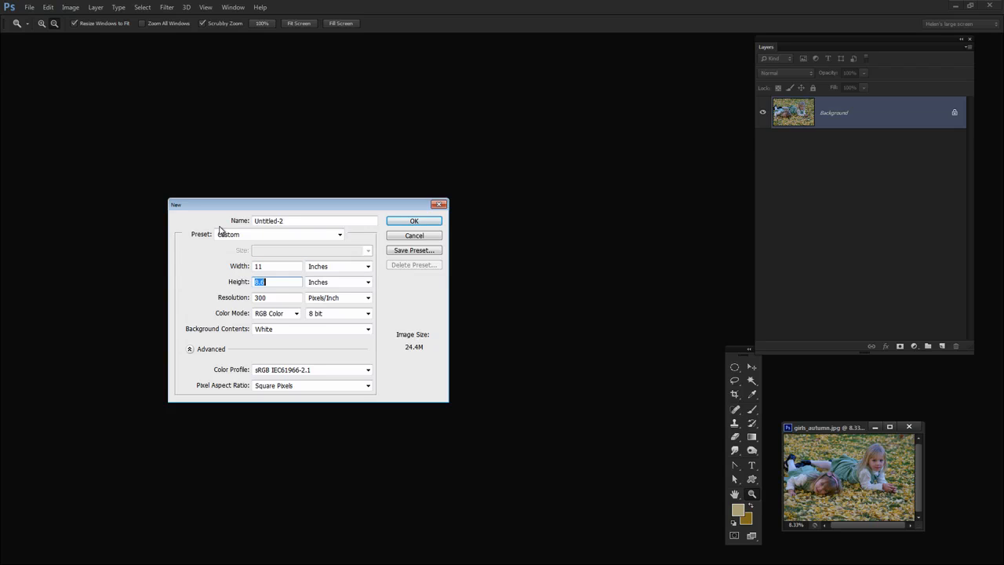
{"action": "left_click", "coordinate": [413, 219]}
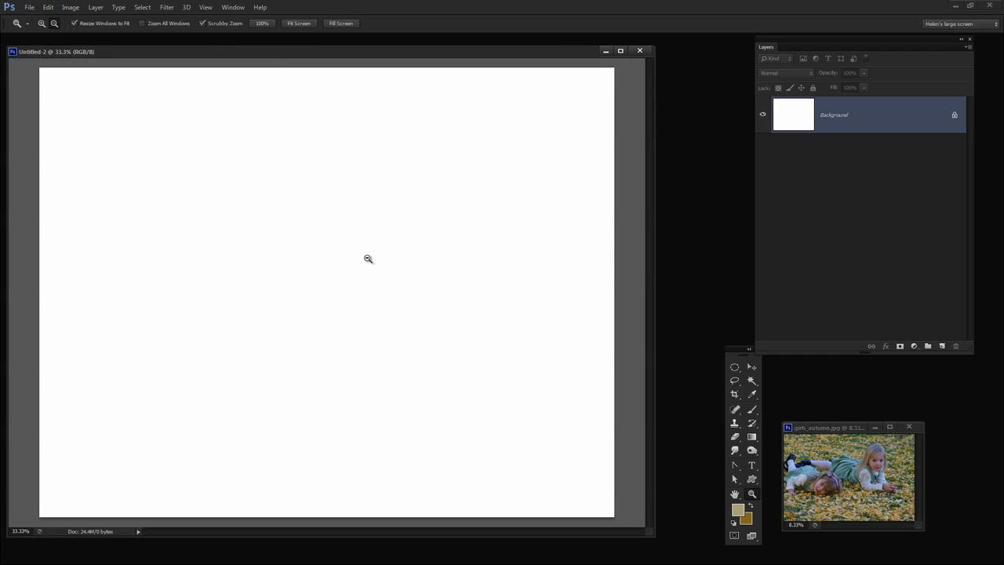
Add a horizontal guide at 50% and a vertical guide at 50% with View > New Guide
{"action": "left_click", "coordinate": [206, 6]}
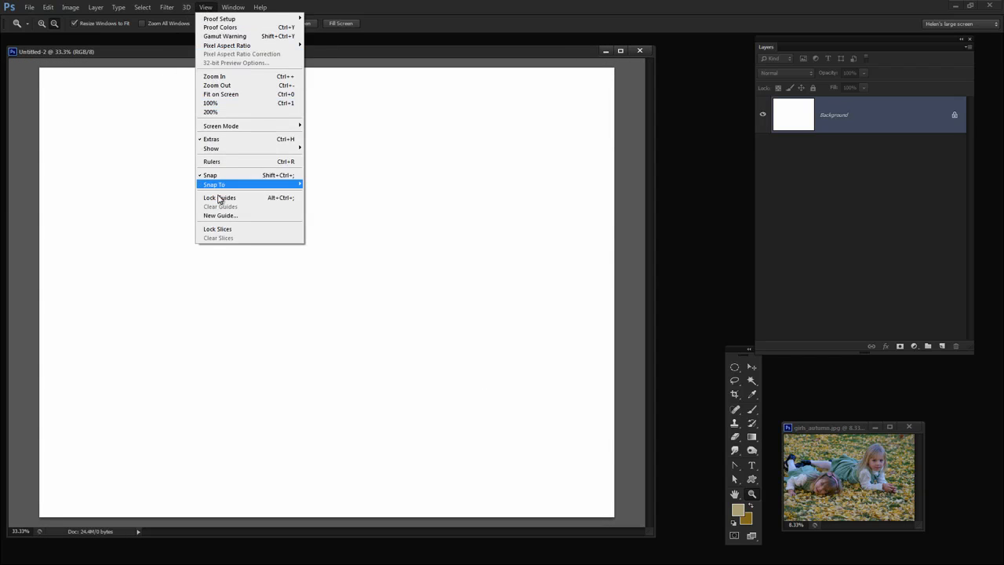
{"action": "left_click", "coordinate": [219, 216]}
{"action": "type", "text": "50"}
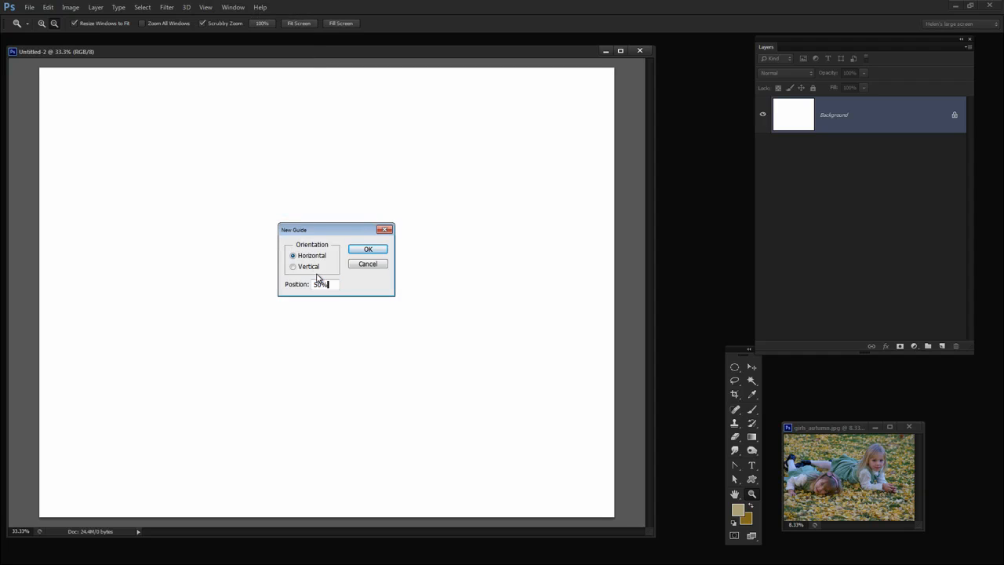
{"action": "left_click", "coordinate": [367, 247]}
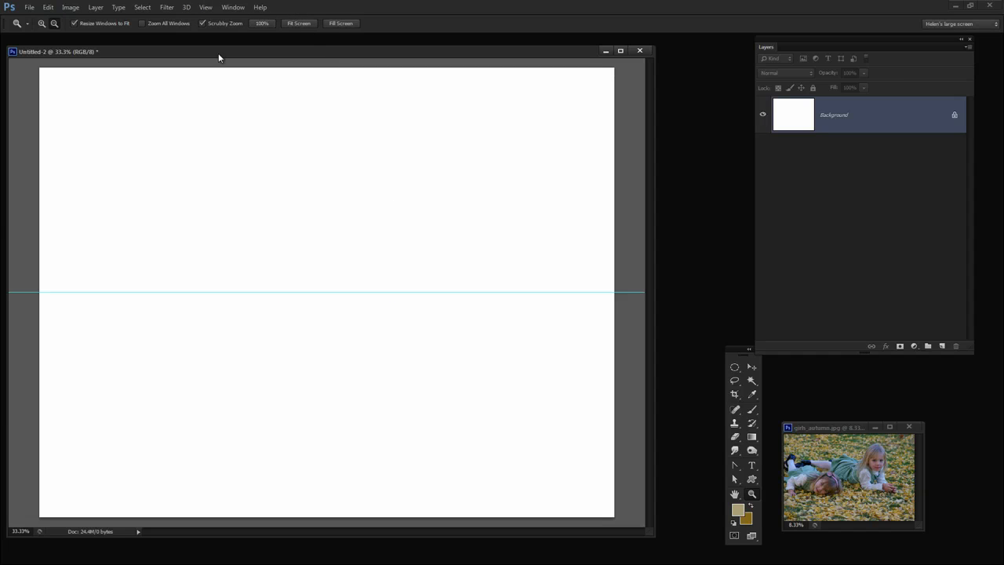
{"action": "left_click", "coordinate": [166, 7]}
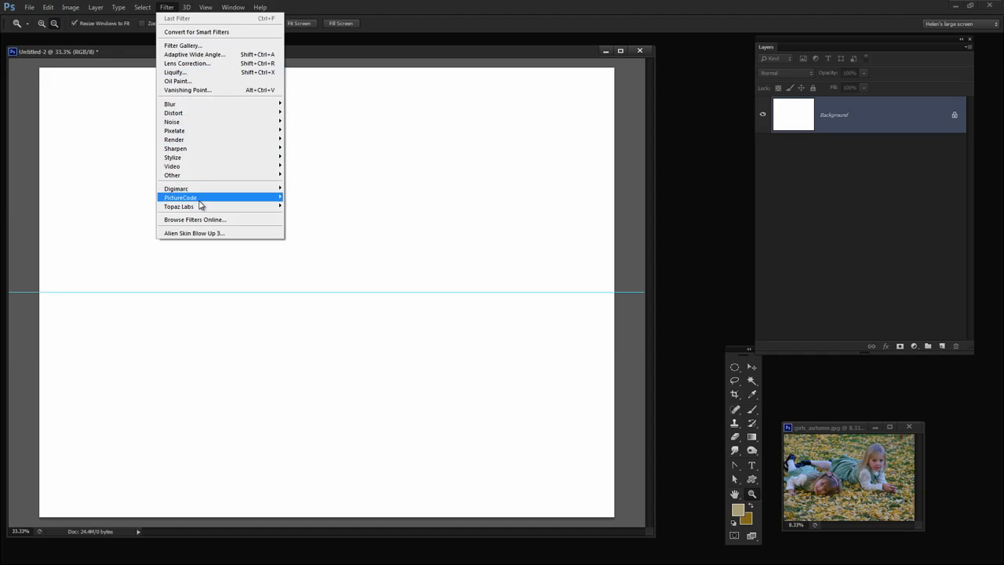
{"action": "left_click", "coordinate": [206, 6]}
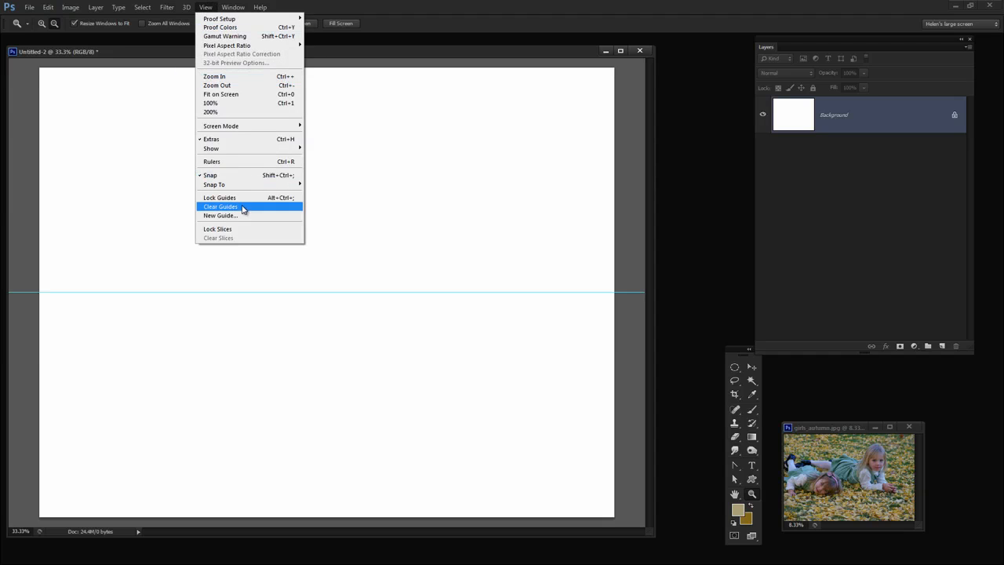
{"action": "left_click", "coordinate": [221, 215]}
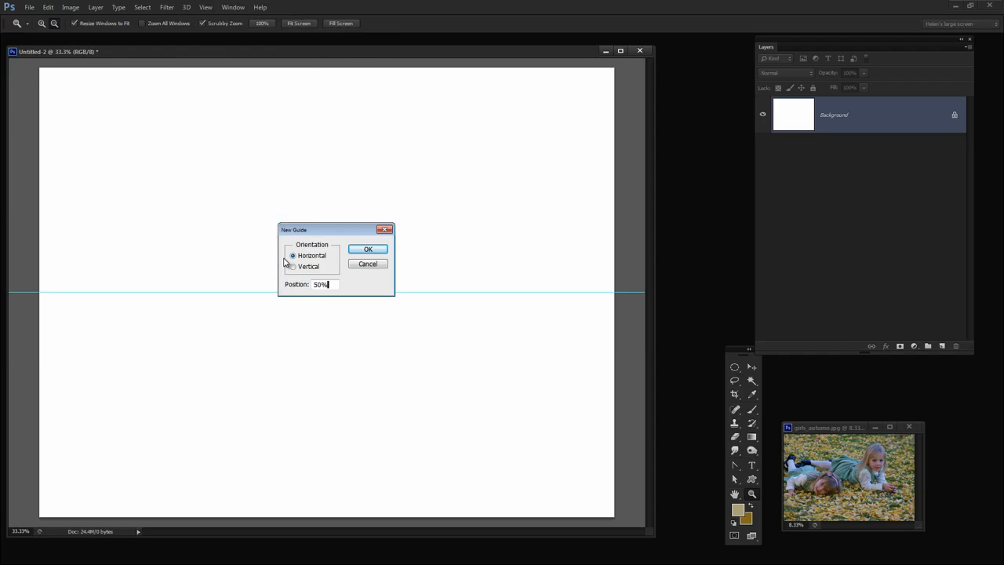
{"action": "left_click", "coordinate": [367, 248]}
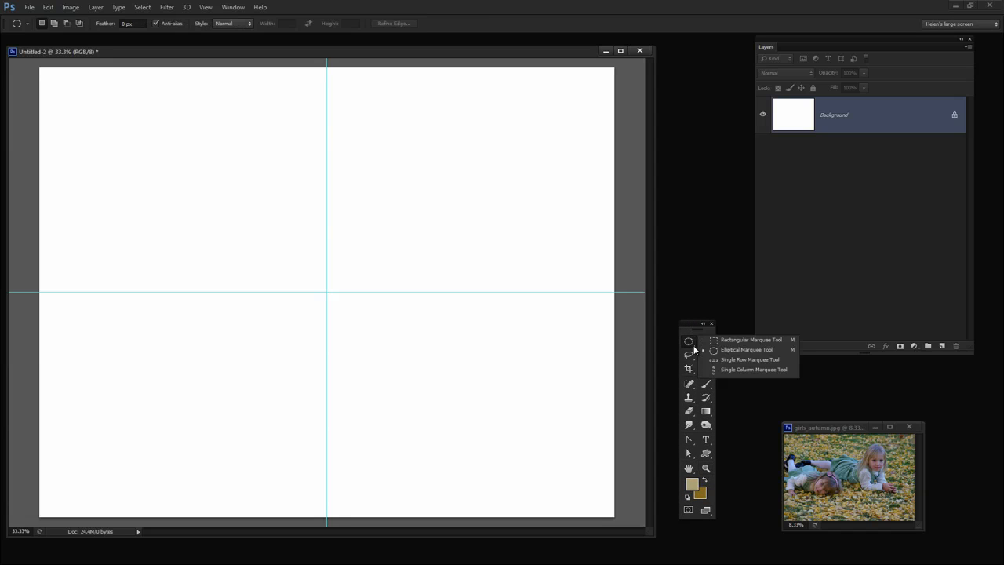
{"action": "mouse_move", "coordinate": [750, 339]}
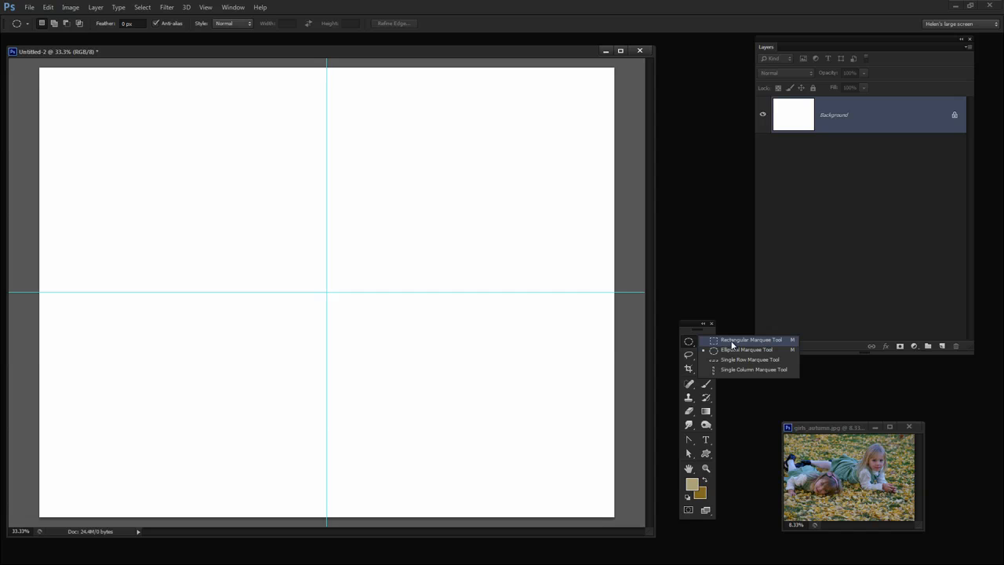
{"action": "mouse_move", "coordinate": [737, 349]}
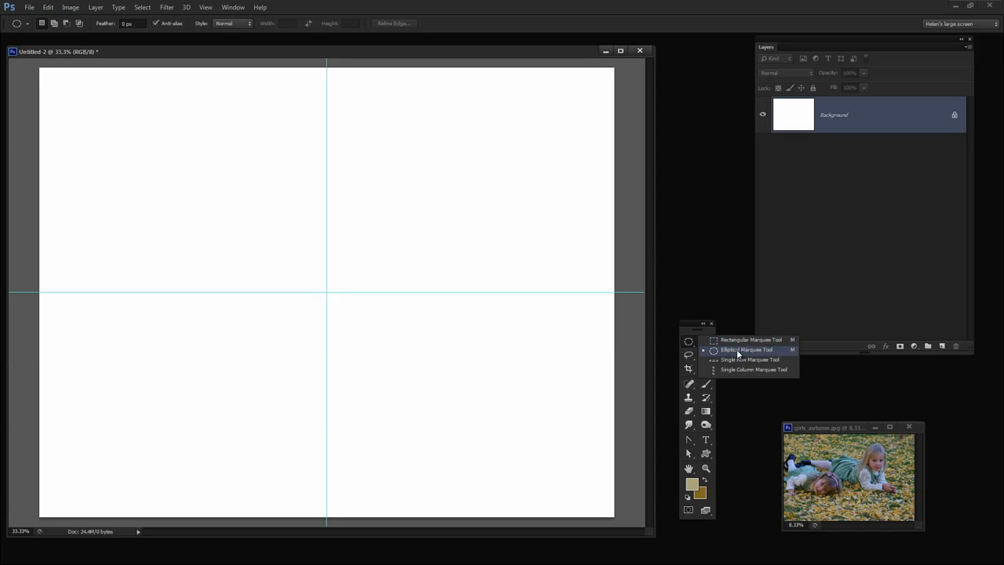
Draw a large Elliptical Marquee selection outward from the guides' crossing point
{"action": "left_click", "coordinate": [746, 348]}
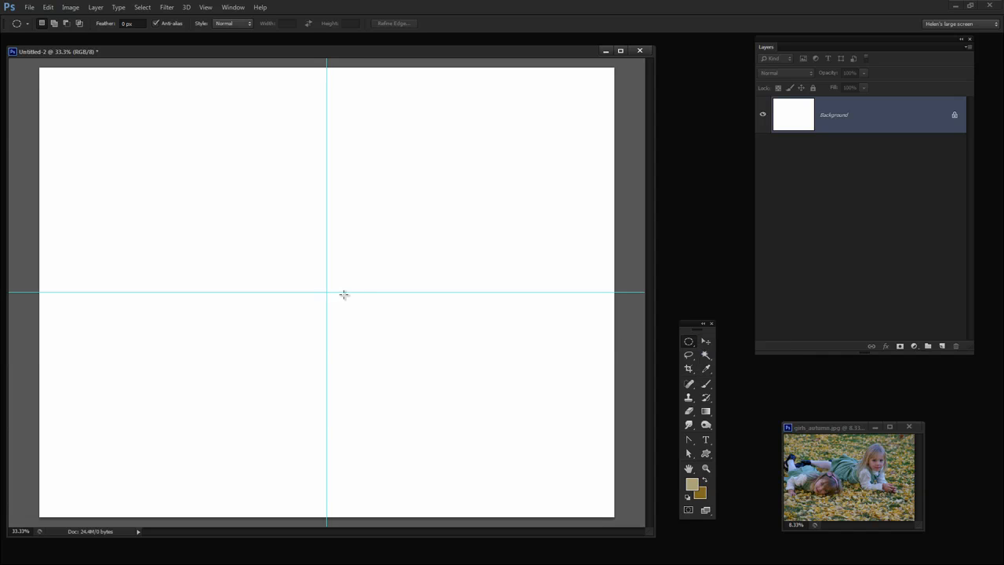
{"action": "mouse_move", "coordinate": [328, 293]}
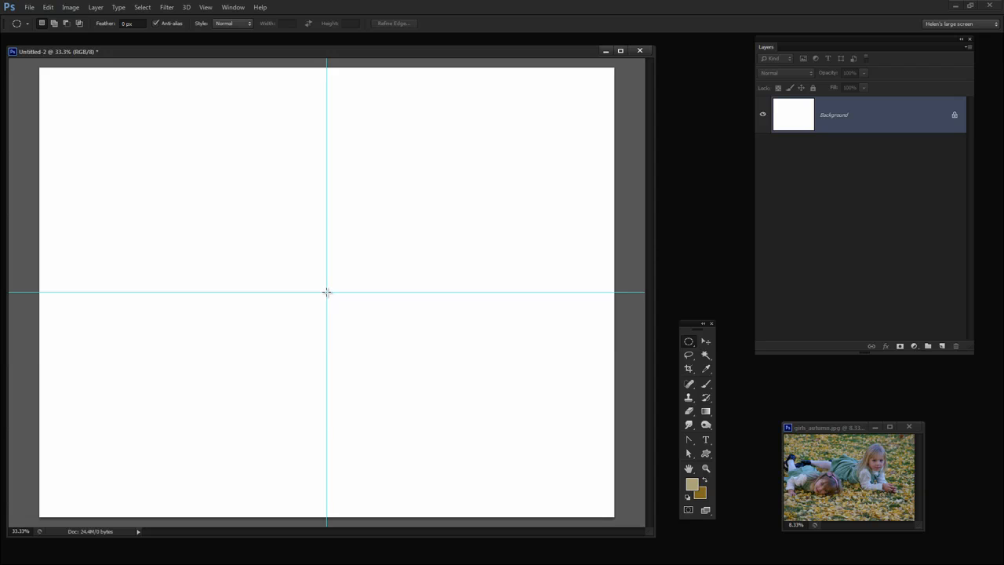
{"action": "left_click_drag", "start_coordinate": [327, 293], "coordinate": [331, 296]}
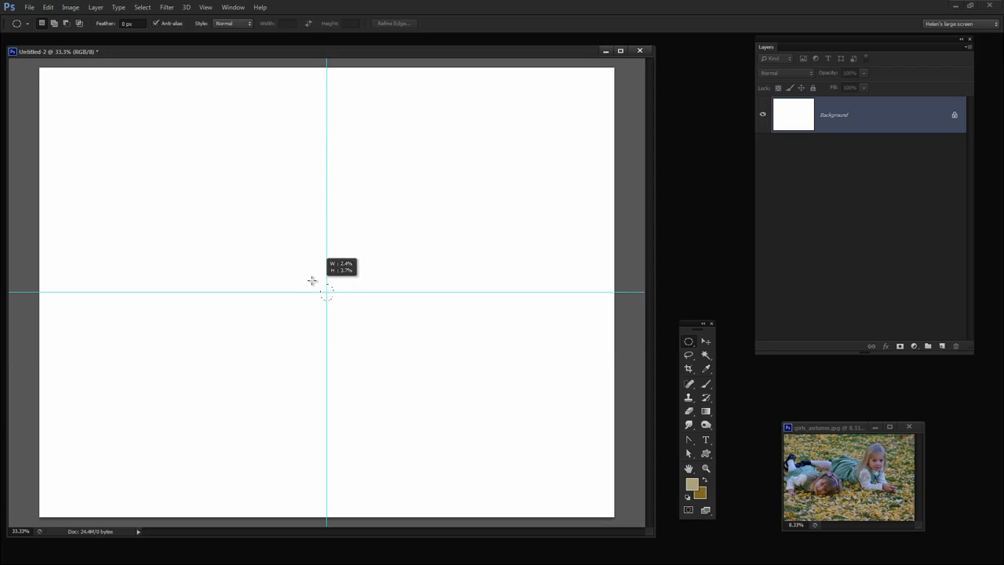
{"action": "left_click_drag", "start_coordinate": [328, 281], "coordinate": [133, 150]}
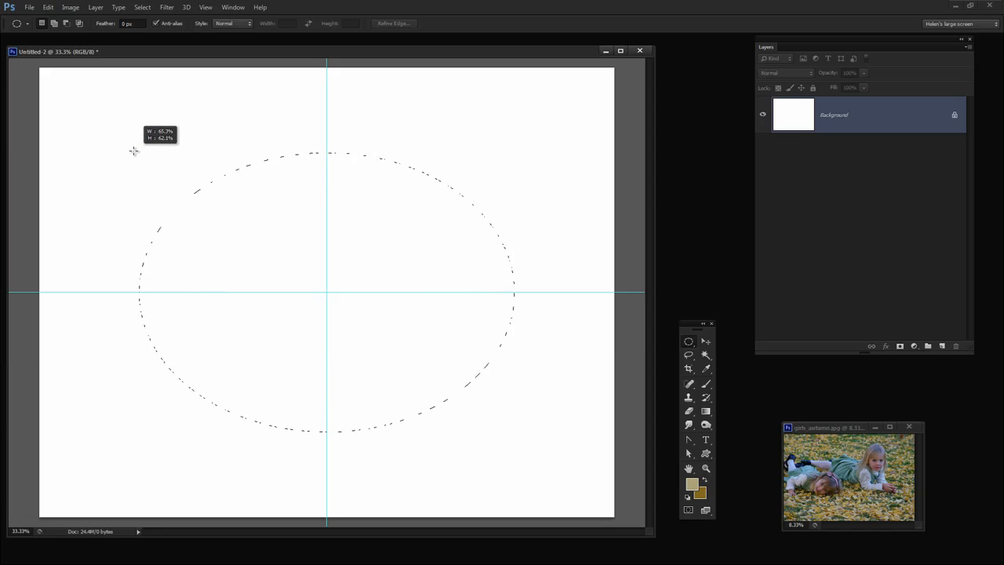
{"action": "left_click_drag", "start_coordinate": [133, 151], "coordinate": [113, 135]}
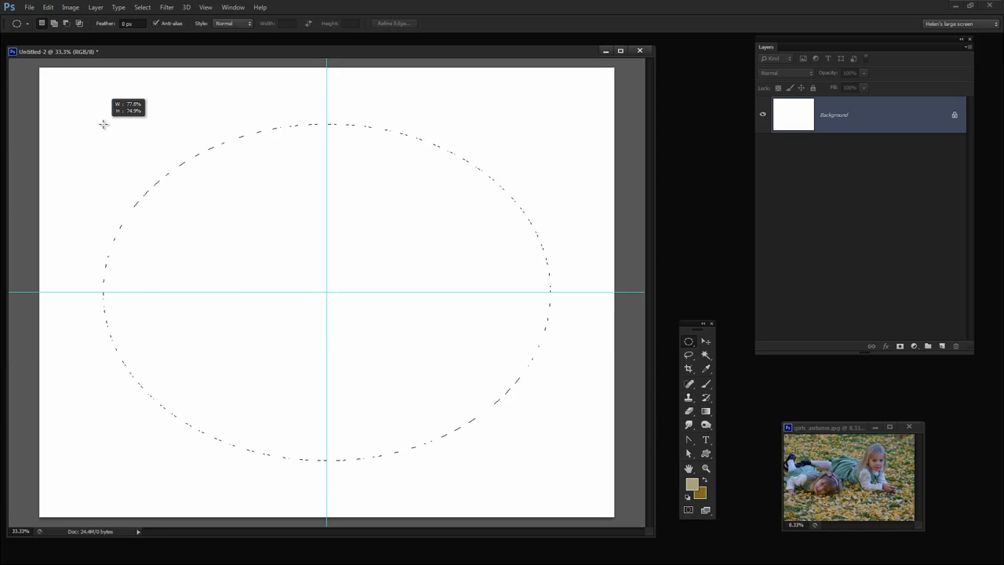
{"action": "left_click_drag", "start_coordinate": [104, 124], "coordinate": [115, 136]}
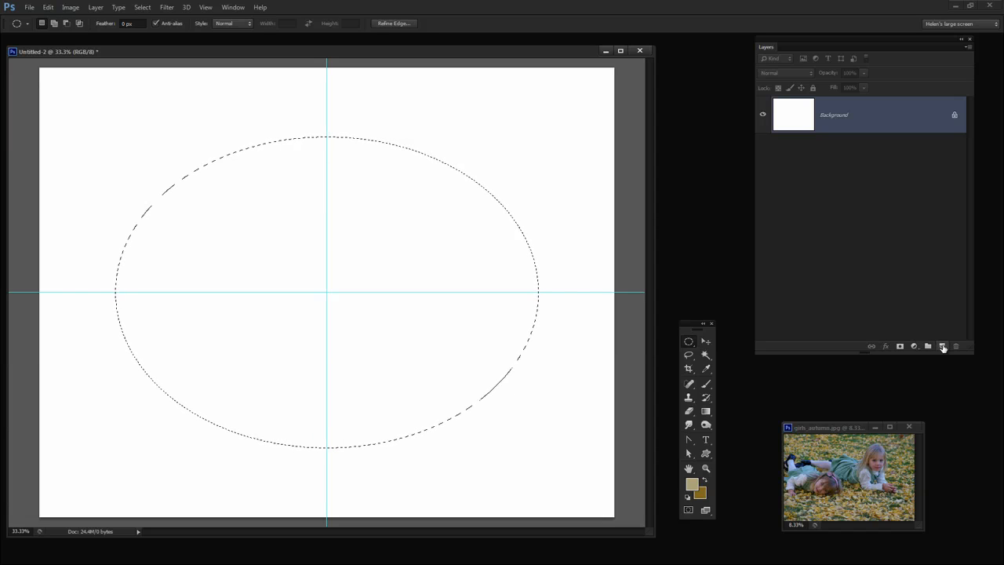
Add a new empty layer above the background to hold the black-filled oval
{"action": "left_click", "coordinate": [943, 347]}
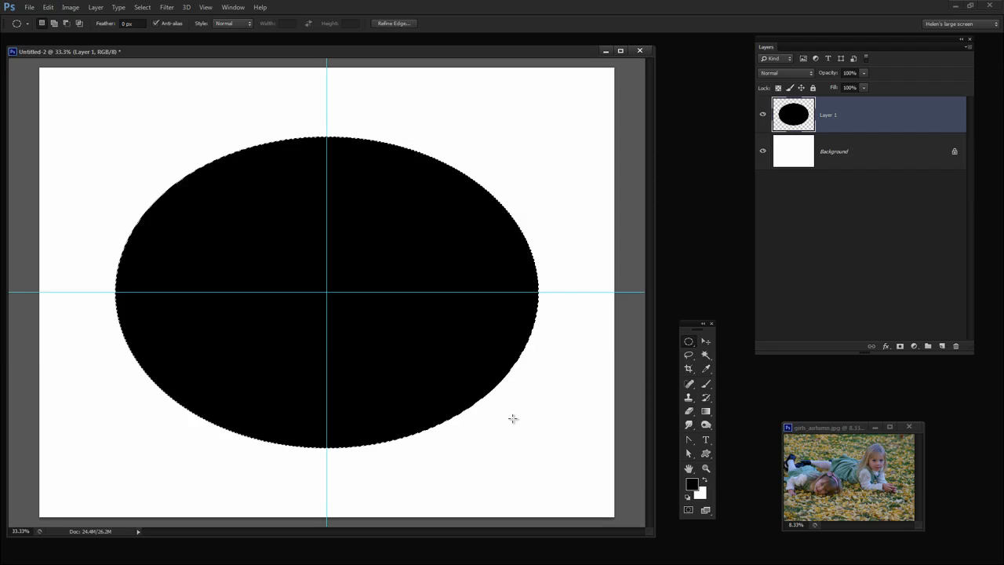
{"action": "mouse_move", "coordinate": [705, 290]}
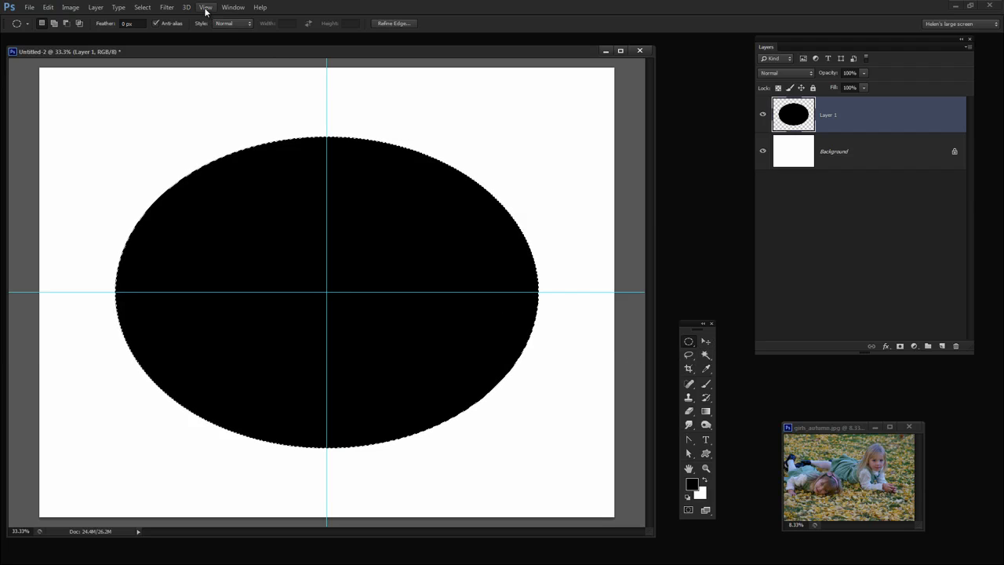
Clear the guides from the canvas with View > Clear Guides
{"action": "left_click", "coordinate": [204, 6]}
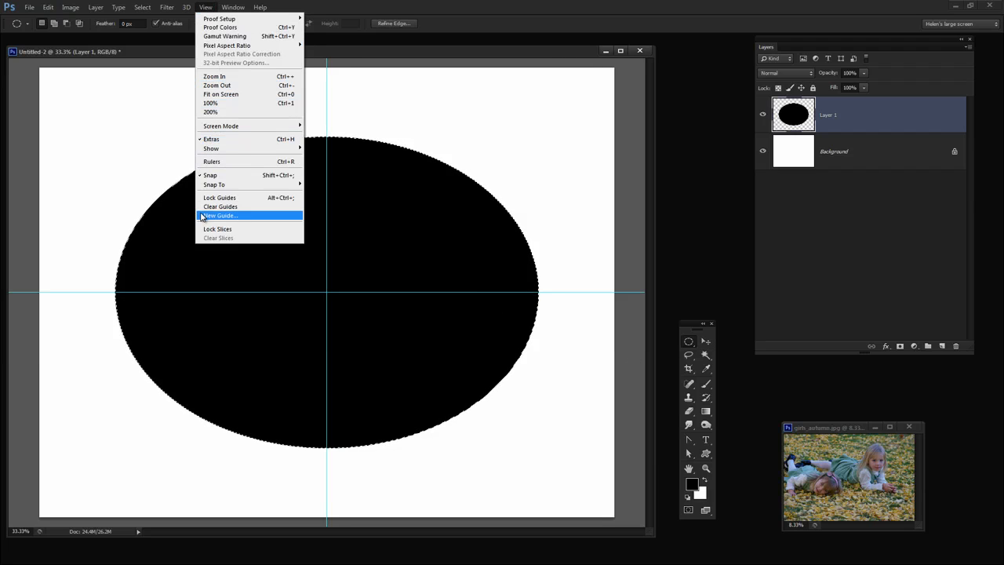
{"action": "left_click", "coordinate": [219, 207]}
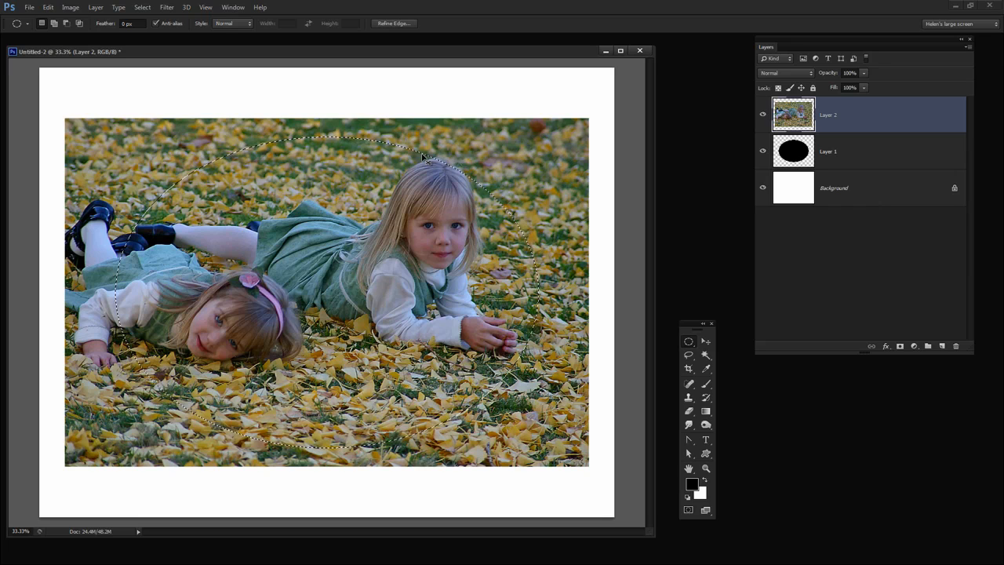
Free-transform the girls' photo, shrinking and centring it over the oval
{"action": "key", "text": "ctrl+d"}
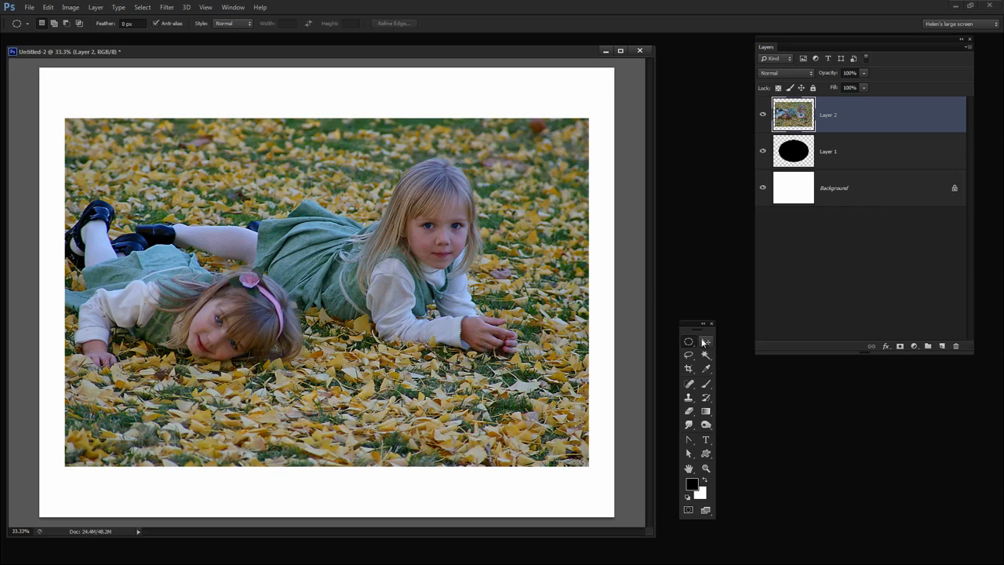
{"action": "left_click", "coordinate": [689, 340]}
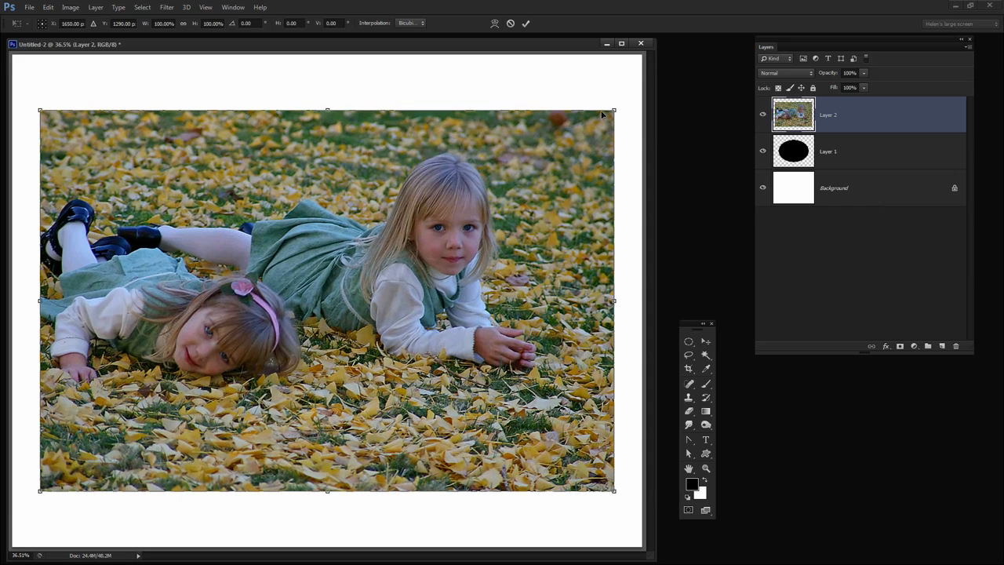
{"action": "left_click_drag", "start_coordinate": [613, 110], "coordinate": [599, 128]}
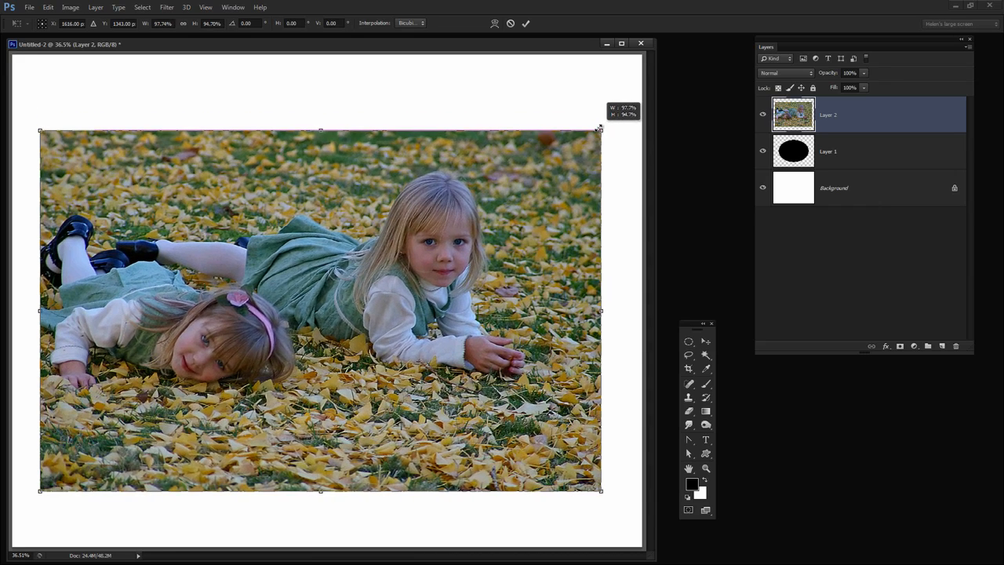
{"action": "left_click_drag", "start_coordinate": [599, 128], "coordinate": [577, 138]}
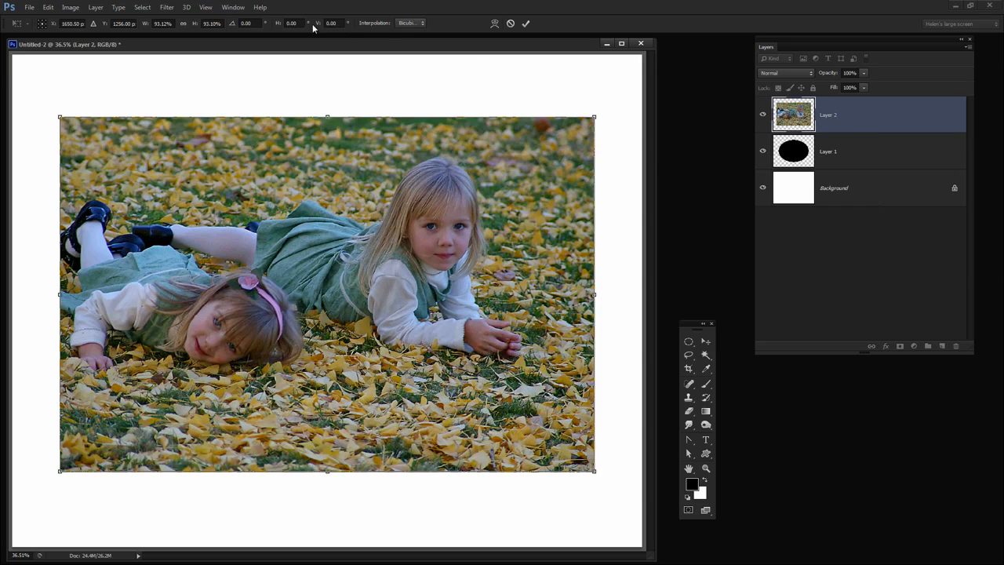
{"action": "left_click", "coordinate": [95, 6]}
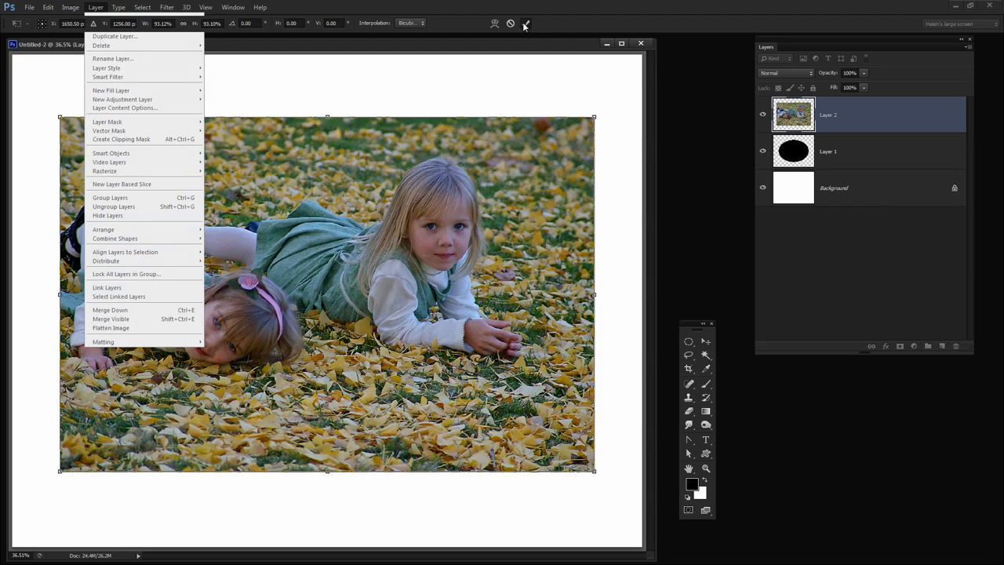
Clip the resized photo to the black oval layer, then select the Background layer
{"action": "left_click", "coordinate": [94, 6]}
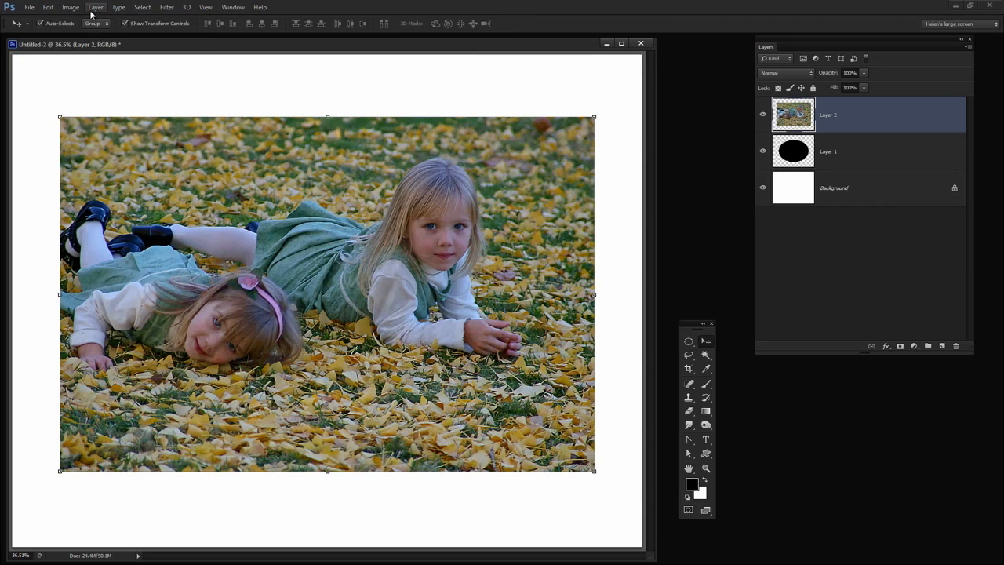
{"action": "left_click", "coordinate": [94, 6]}
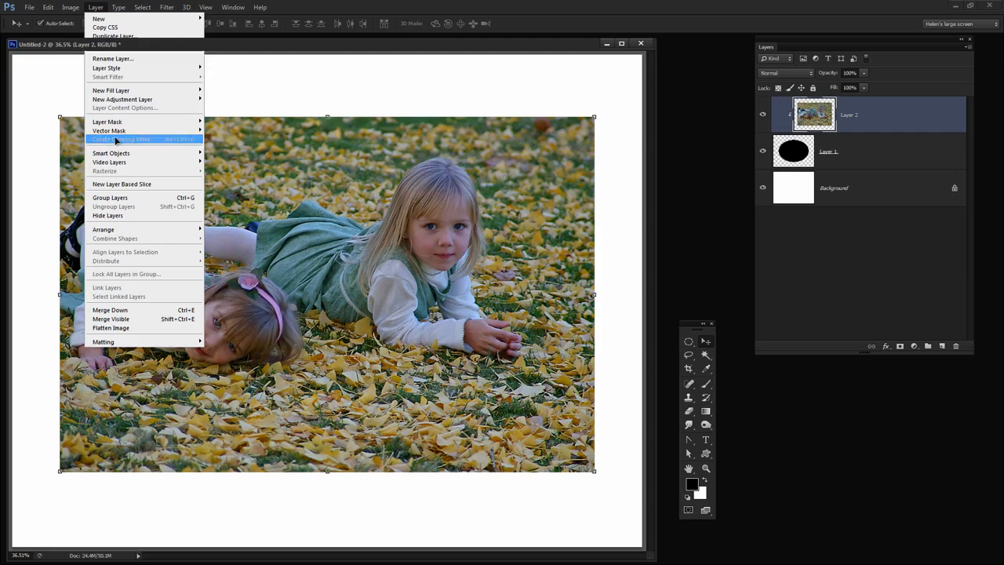
{"action": "left_click", "coordinate": [122, 138]}
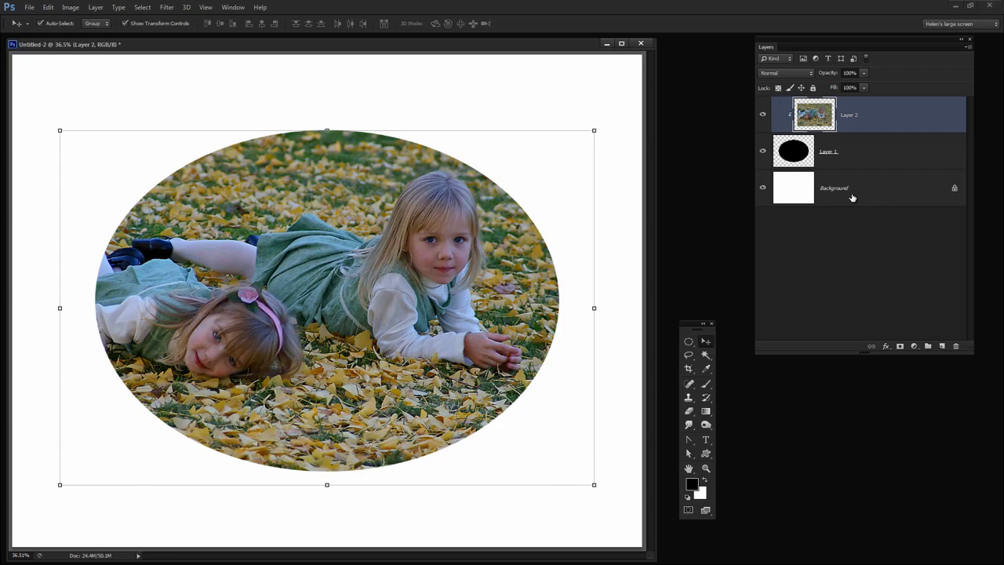
{"action": "left_click", "coordinate": [834, 188]}
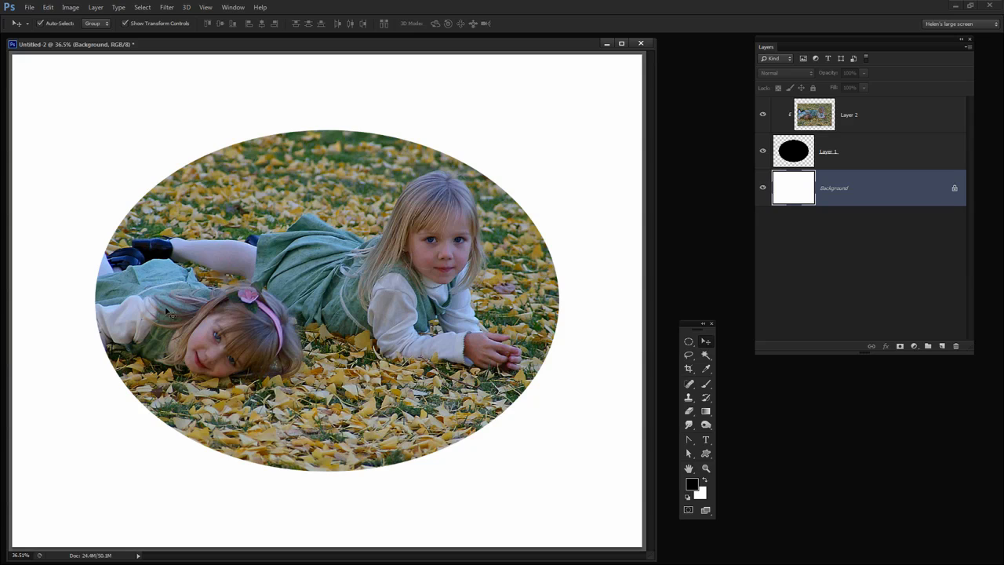
{"action": "mouse_move", "coordinate": [671, 469]}
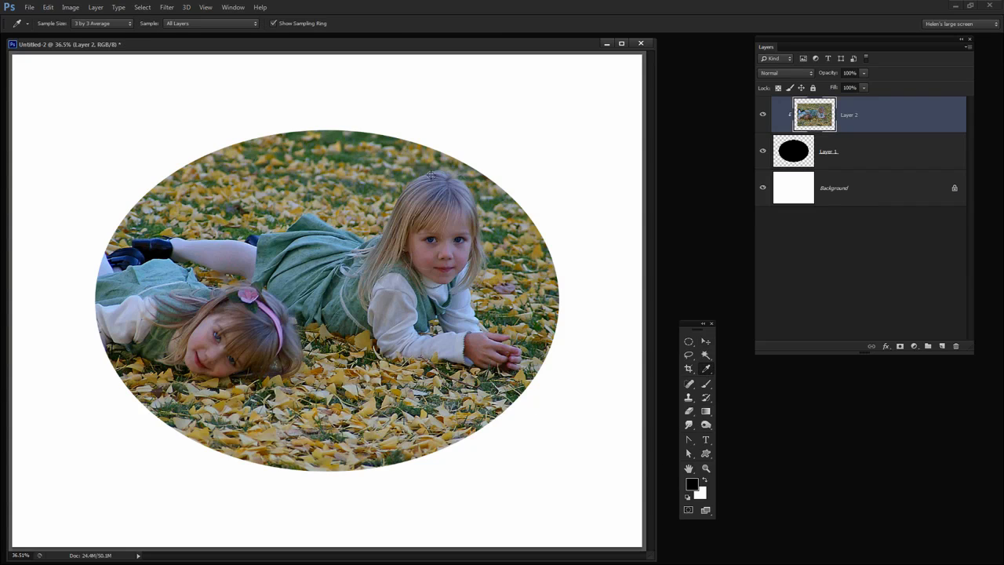
{"action": "mouse_move", "coordinate": [133, 301]}
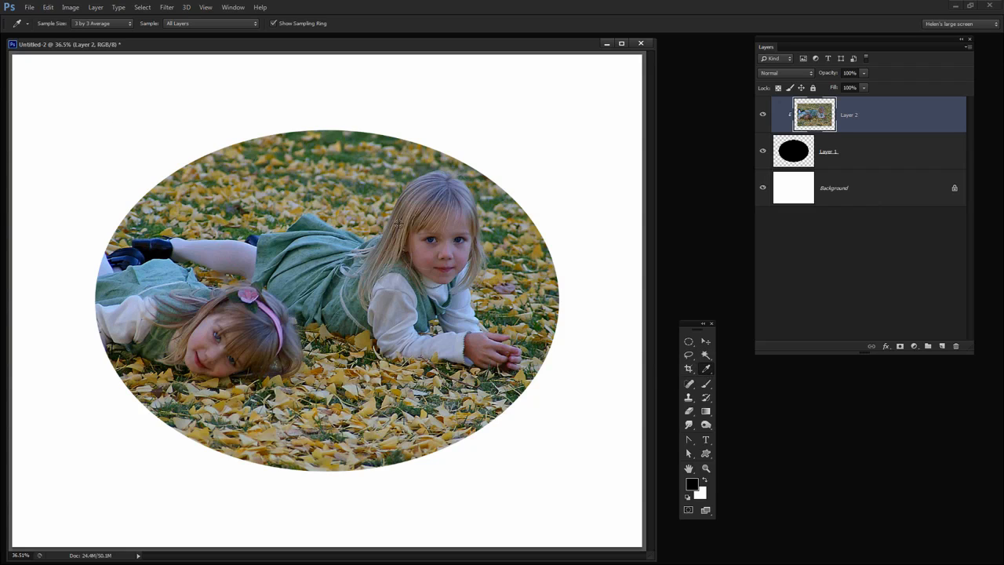
Sample a colour from the girls' photo with the Eyedropper for the background fill
{"action": "left_click", "coordinate": [263, 258]}
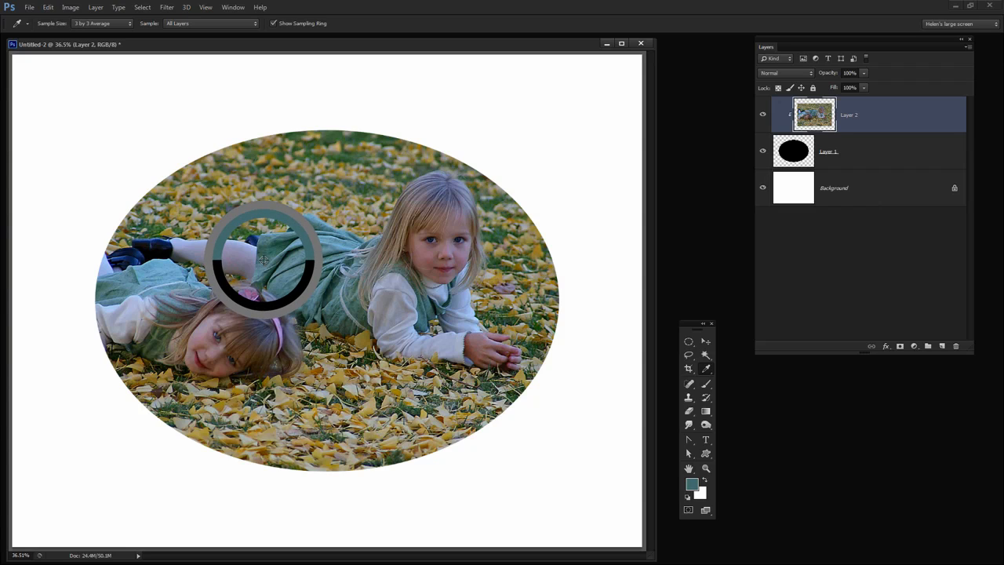
{"action": "mouse_move", "coordinate": [125, 73]}
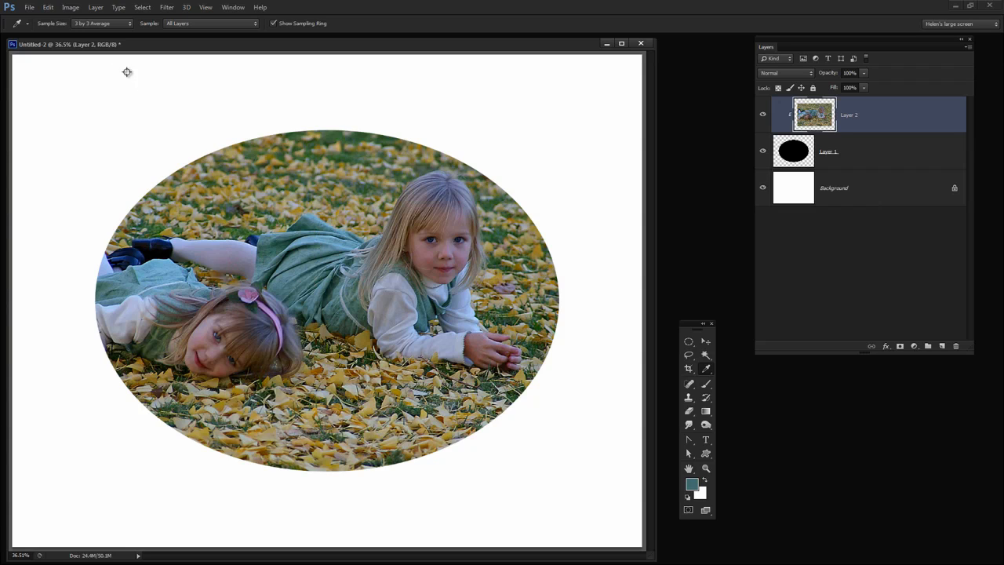
{"action": "mouse_move", "coordinate": [579, 430]}
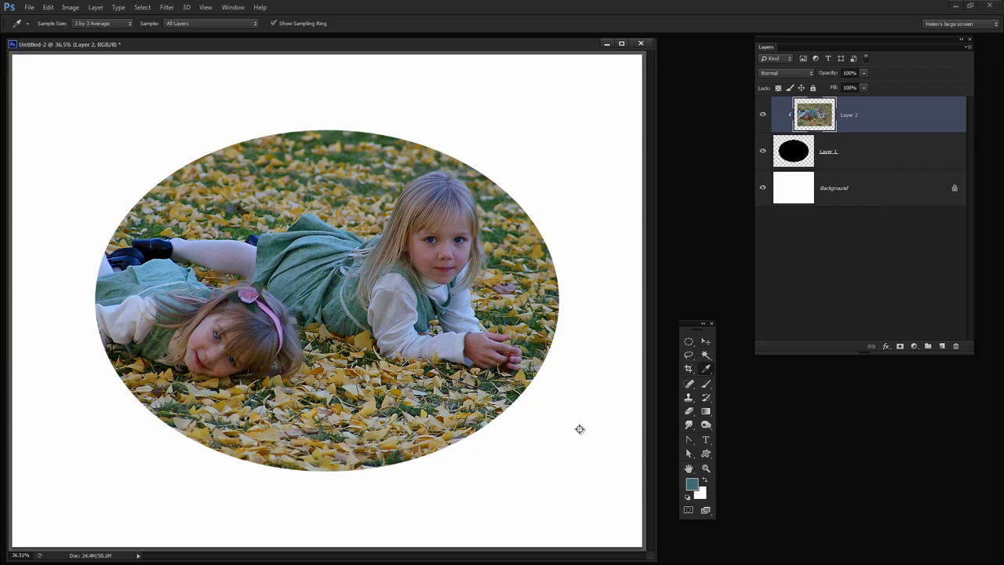
{"action": "mouse_move", "coordinate": [152, 287]}
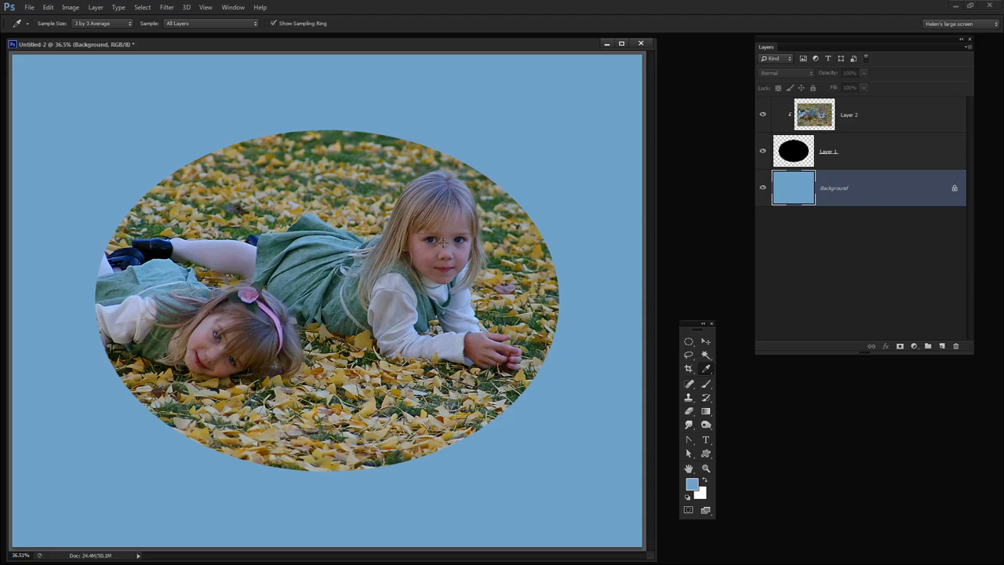
{"action": "mouse_move", "coordinate": [562, 288]}
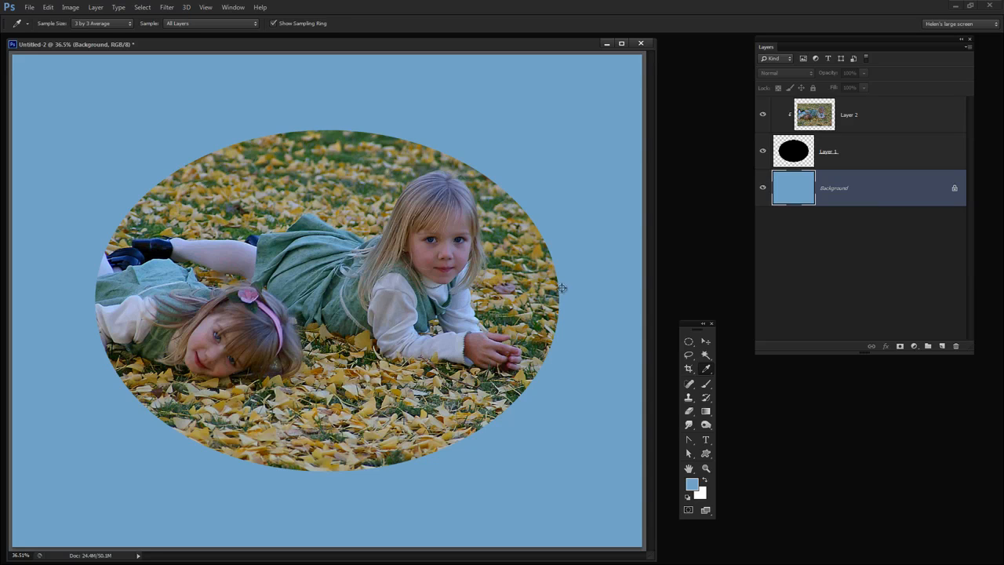
Select the black oval layer and switch to the colour-based selection tool
{"action": "left_click", "coordinate": [828, 151]}
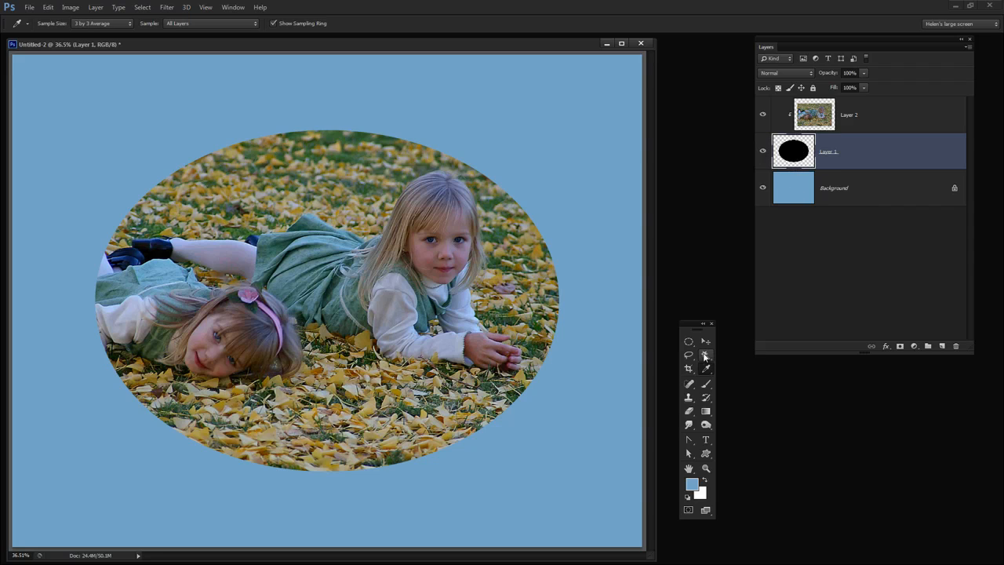
{"action": "left_click", "coordinate": [706, 354]}
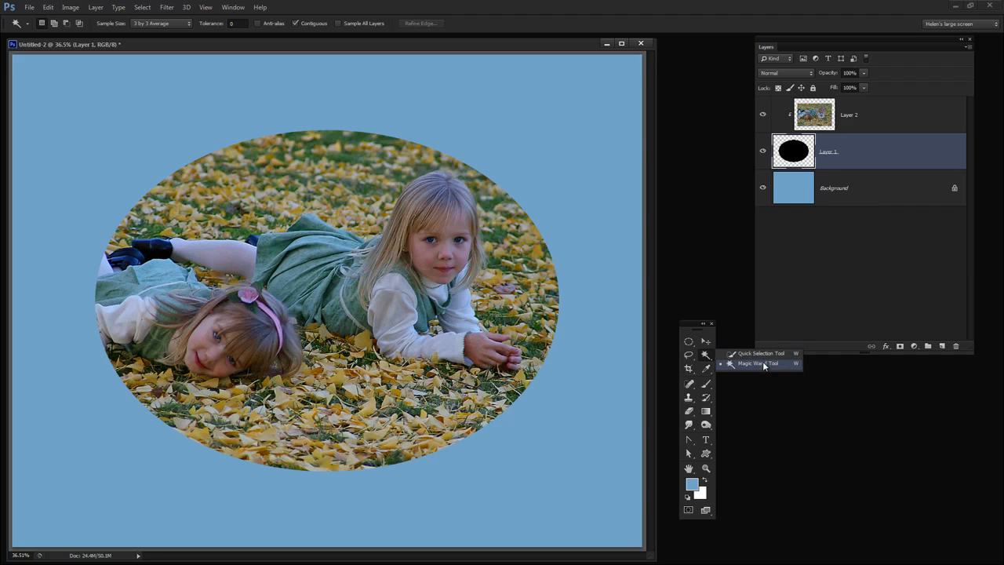
{"action": "left_click", "coordinate": [759, 364]}
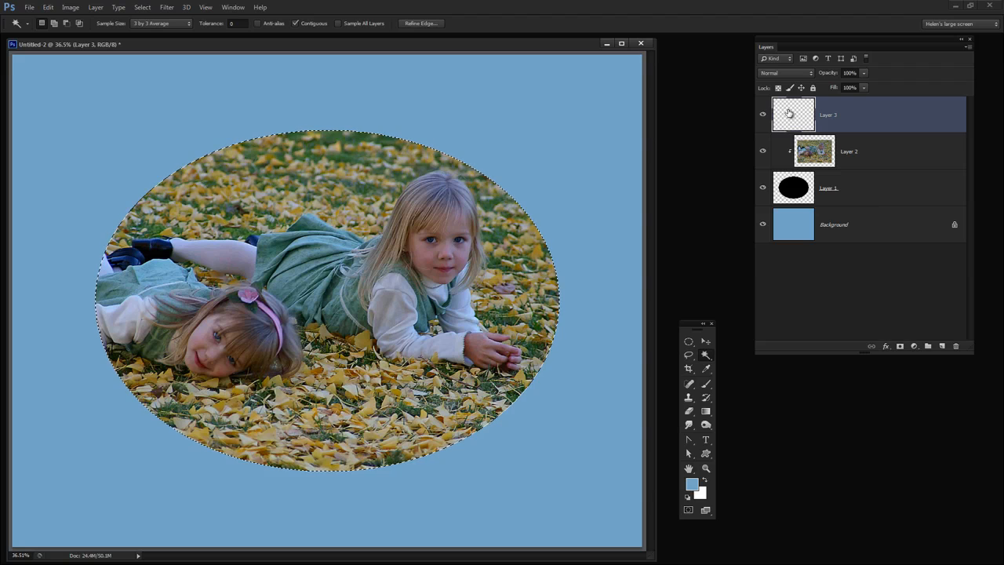
{"action": "mouse_move", "coordinate": [793, 115]}
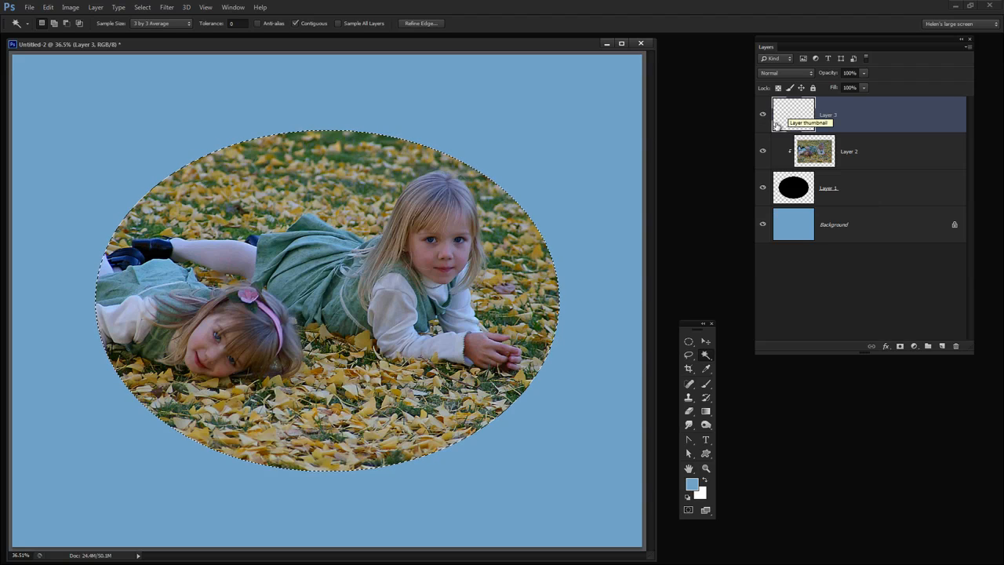
{"action": "mouse_move", "coordinate": [634, 128]}
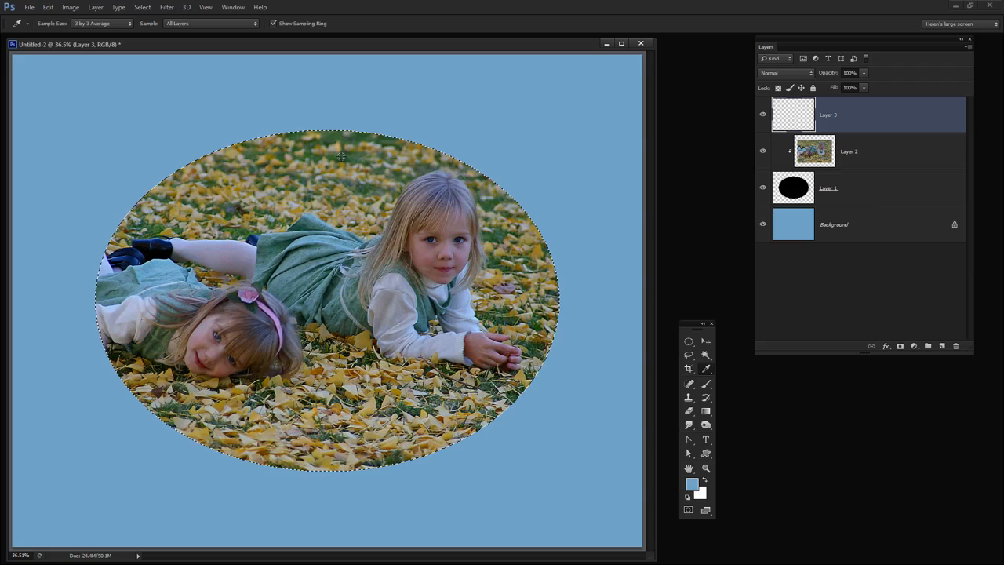
Sample dark green from the grass and apply it as an Edit > Stroke border around the oval
{"action": "left_click", "coordinate": [339, 155]}
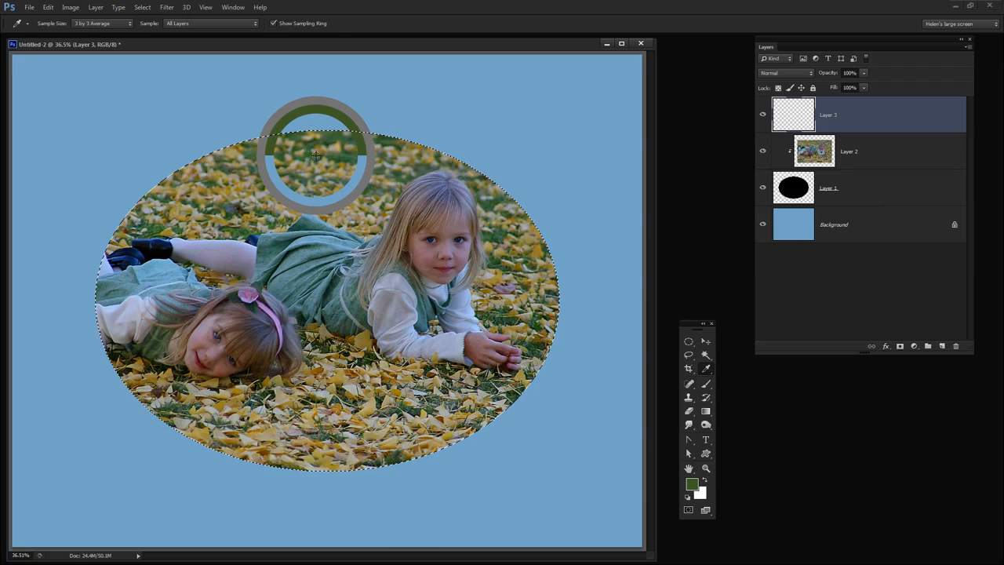
{"action": "mouse_move", "coordinate": [62, 44]}
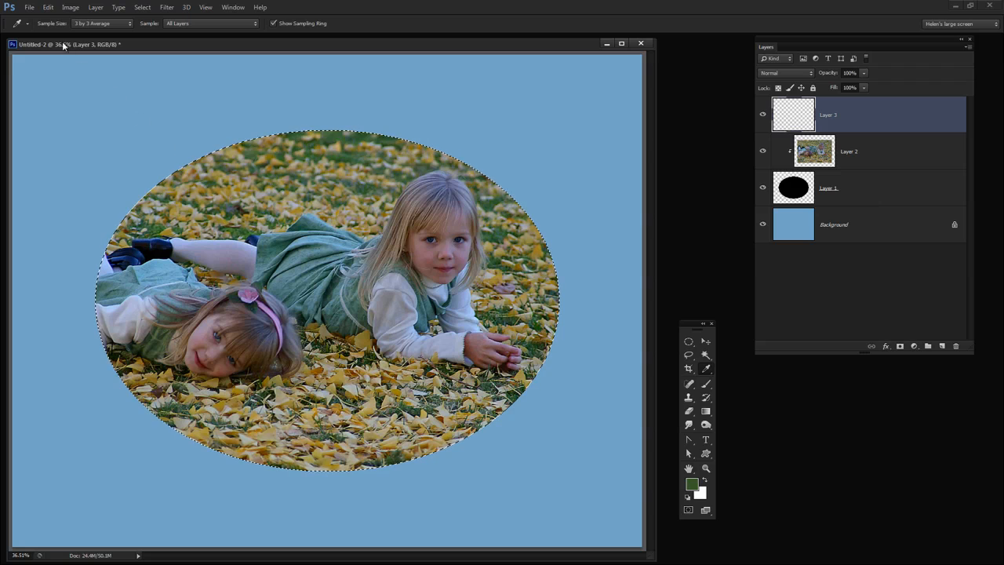
{"action": "left_click", "coordinate": [48, 6]}
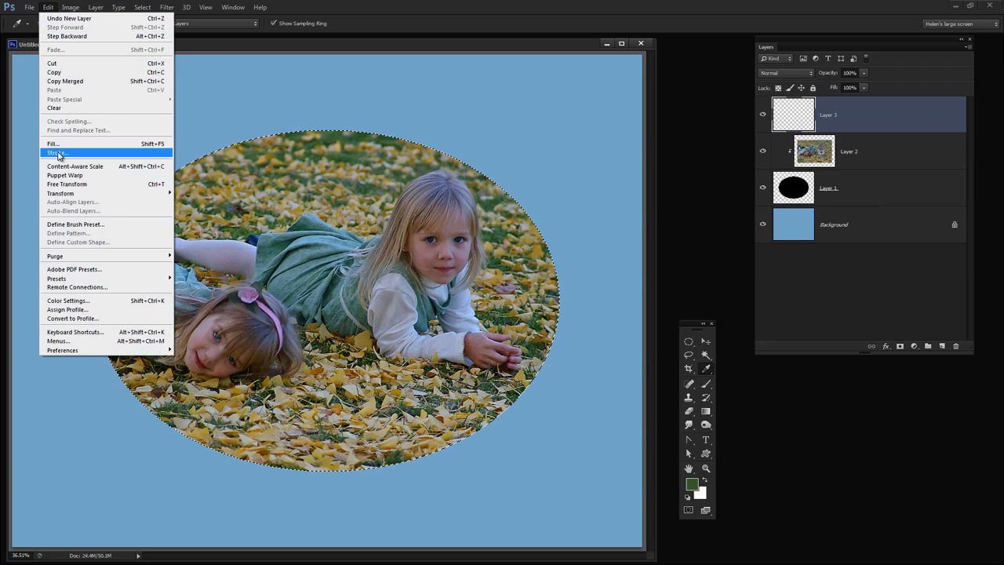
{"action": "left_click", "coordinate": [56, 153]}
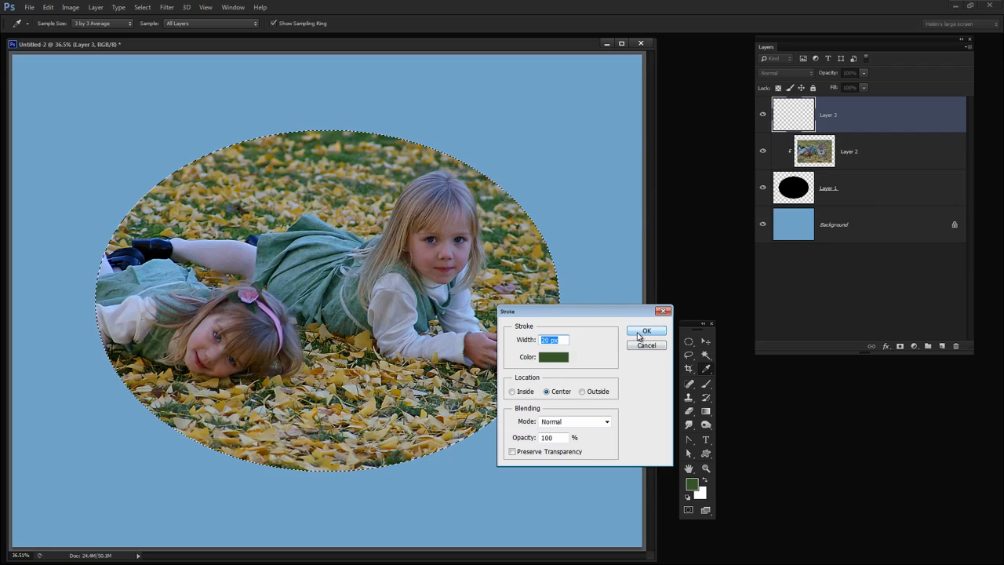
{"action": "left_click", "coordinate": [646, 329]}
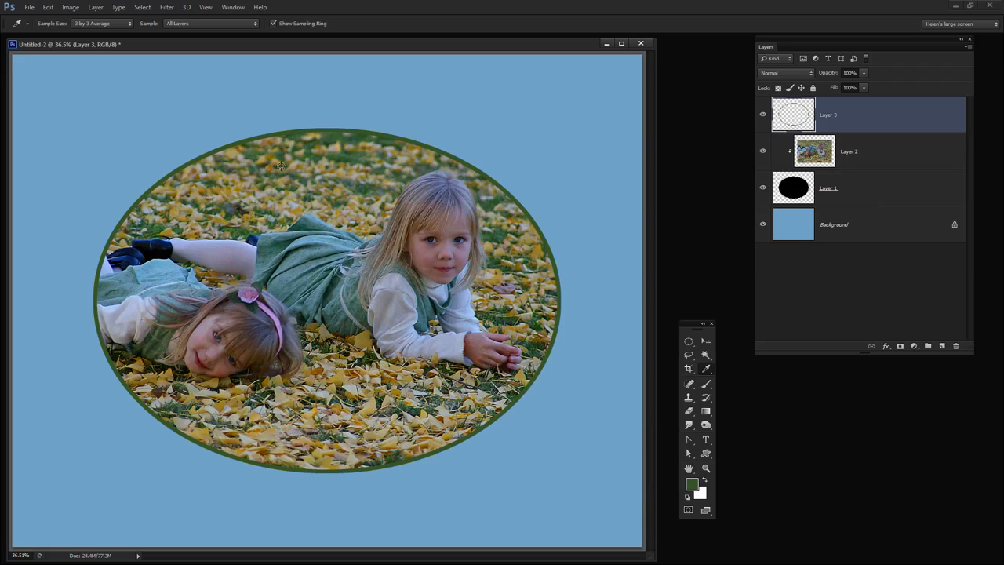
{"action": "mouse_move", "coordinate": [320, 361]}
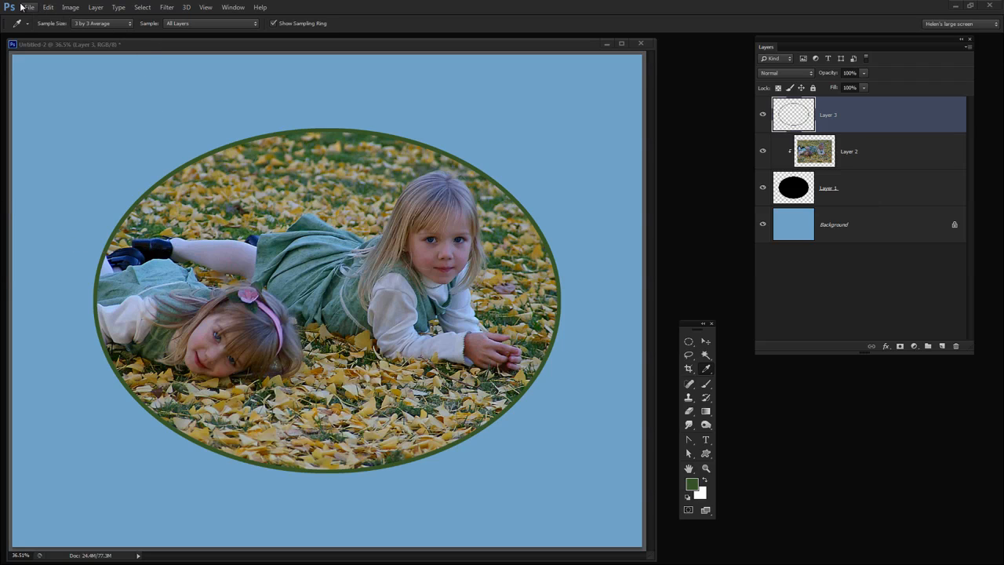
Create a new blank white 11 by 8.5 inch document at 300 ppi
{"action": "left_click", "coordinate": [28, 6]}
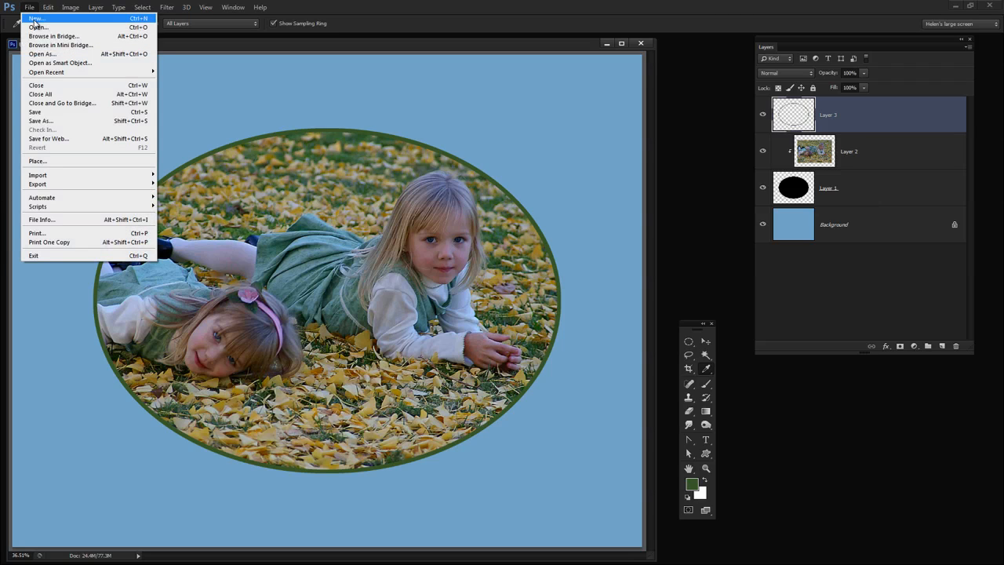
{"action": "left_click", "coordinate": [36, 19]}
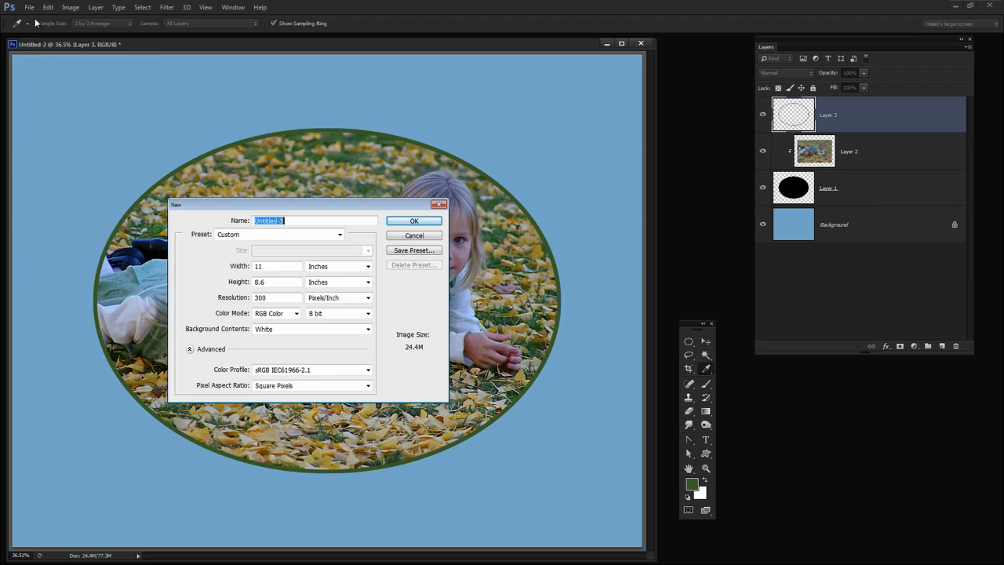
{"action": "left_click", "coordinate": [414, 220]}
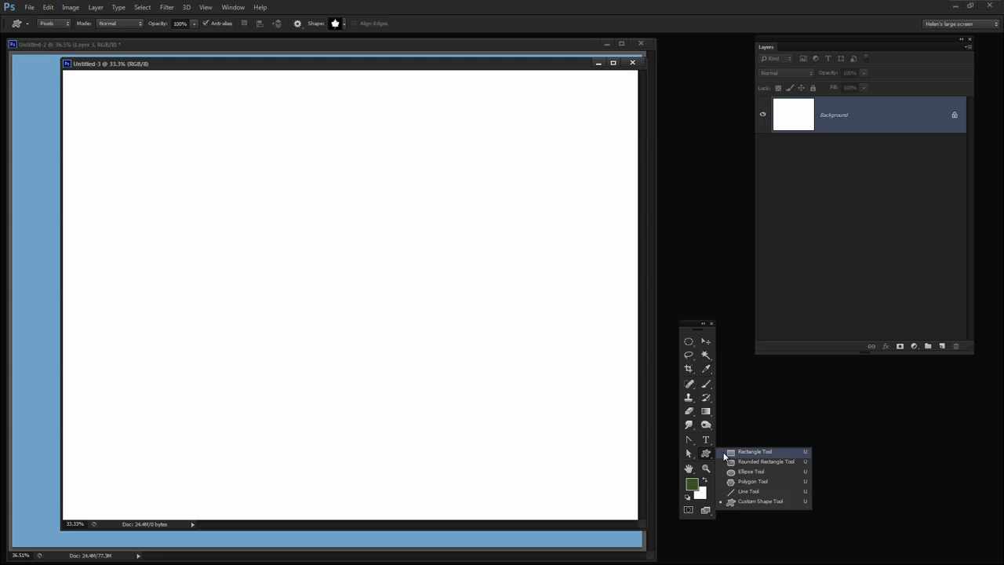
{"action": "mouse_move", "coordinate": [746, 455]}
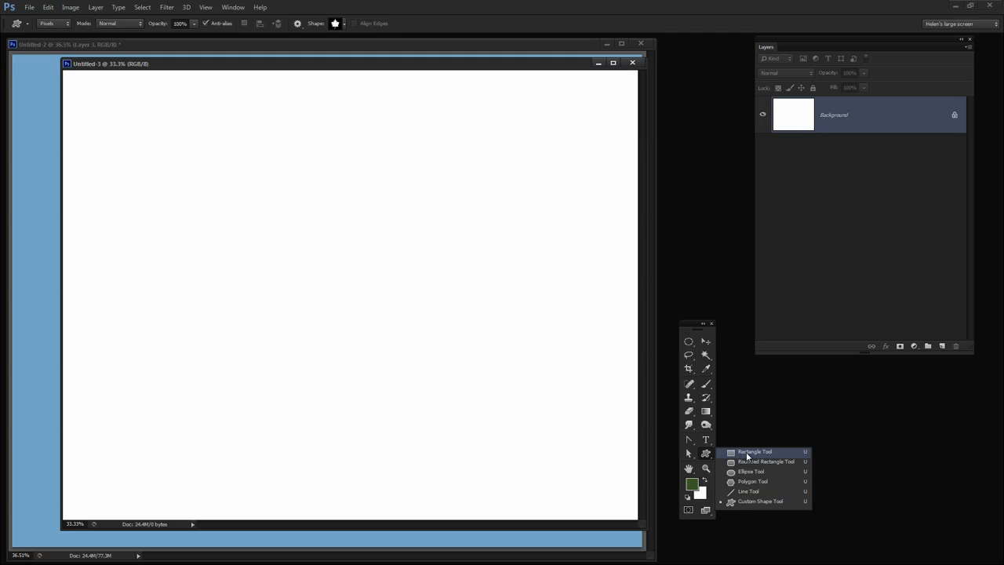
{"action": "mouse_move", "coordinate": [759, 502]}
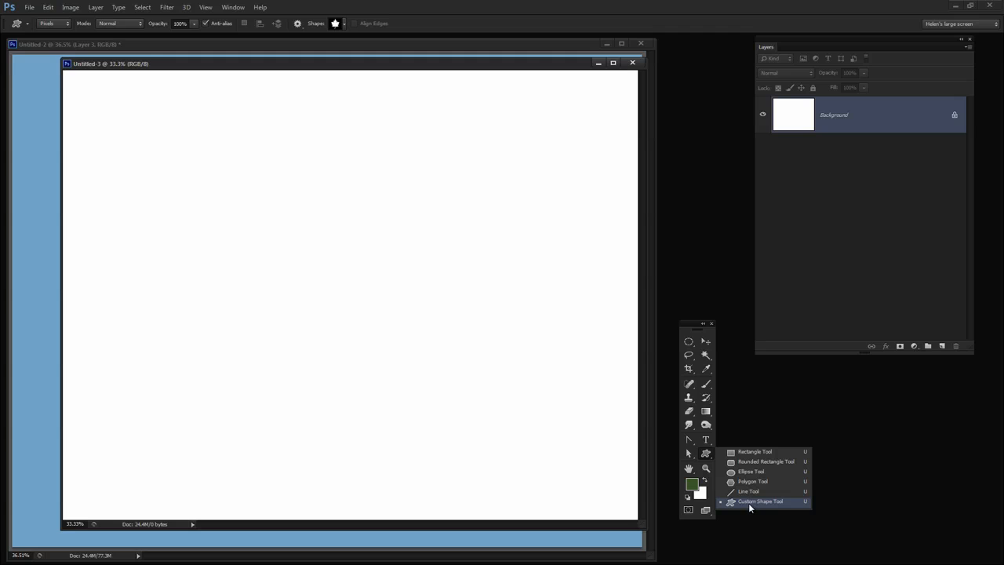
Set up the Custom Shape Tool in Pixels mode with the leaf shape chosen
{"action": "left_click", "coordinate": [758, 502]}
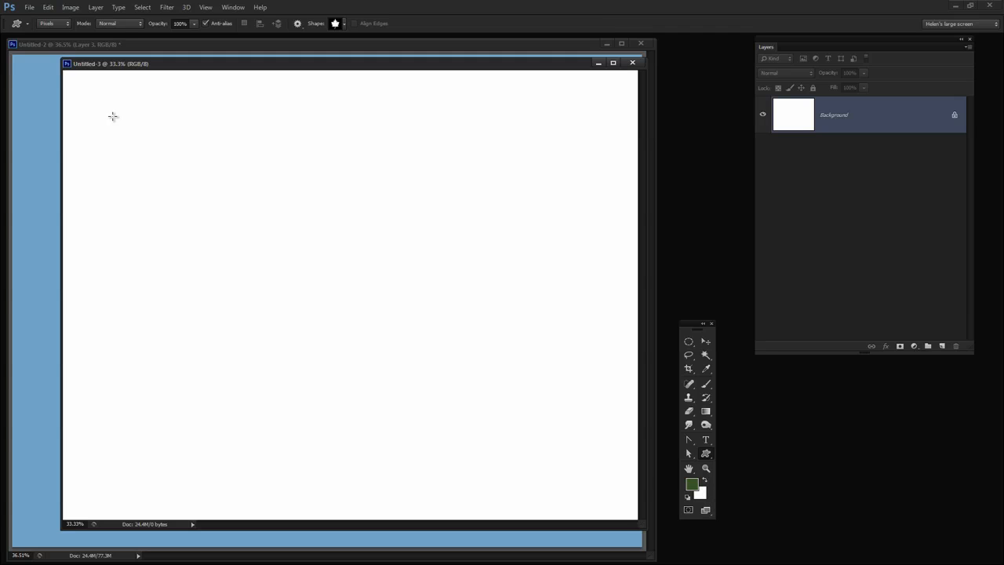
{"action": "left_click", "coordinate": [54, 24]}
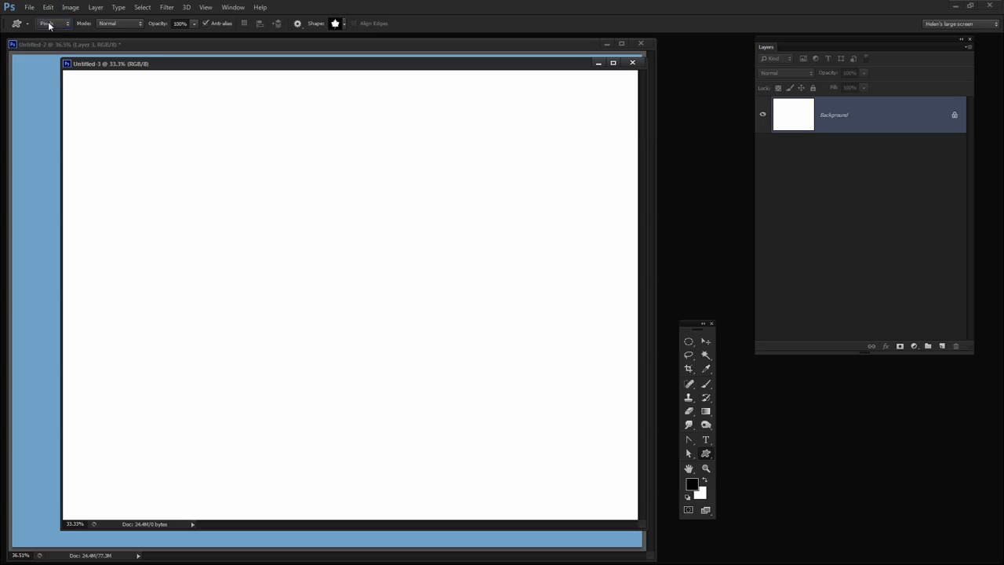
{"action": "left_click", "coordinate": [50, 23]}
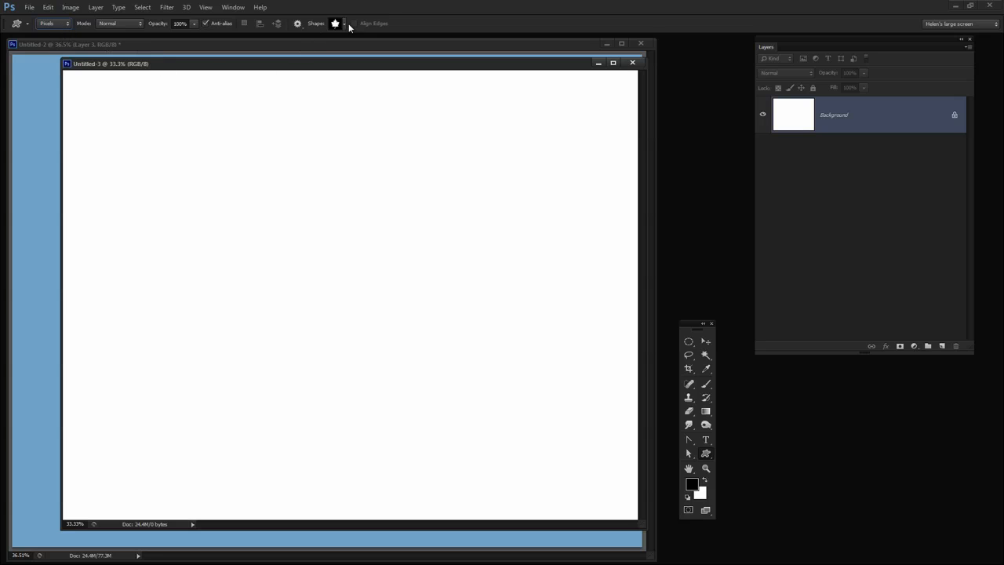
{"action": "left_click", "coordinate": [336, 23]}
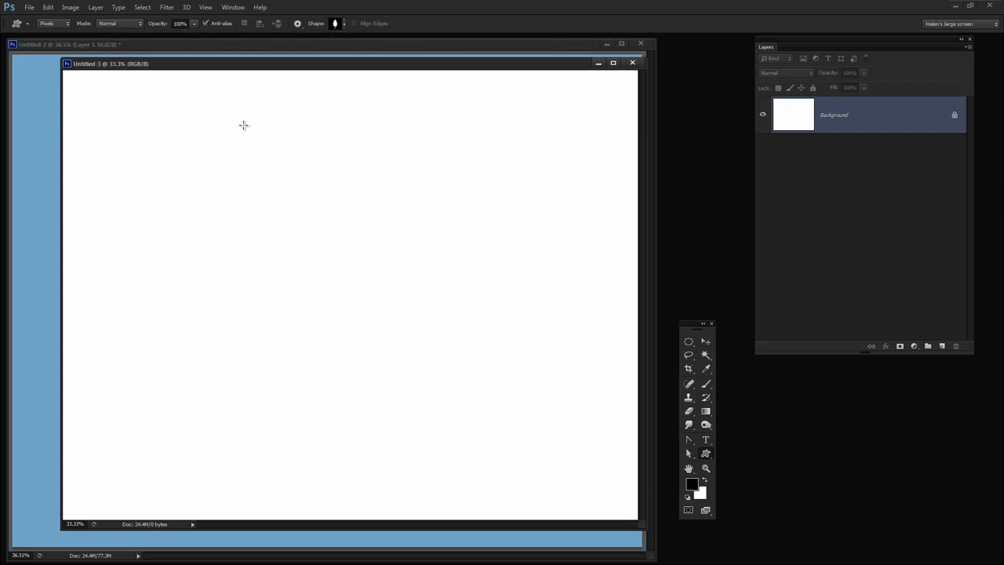
Draw a large black leaf, define it as a brush preset named 'leaf', and close the document
{"action": "left_click_drag", "start_coordinate": [243, 126], "coordinate": [427, 442]}
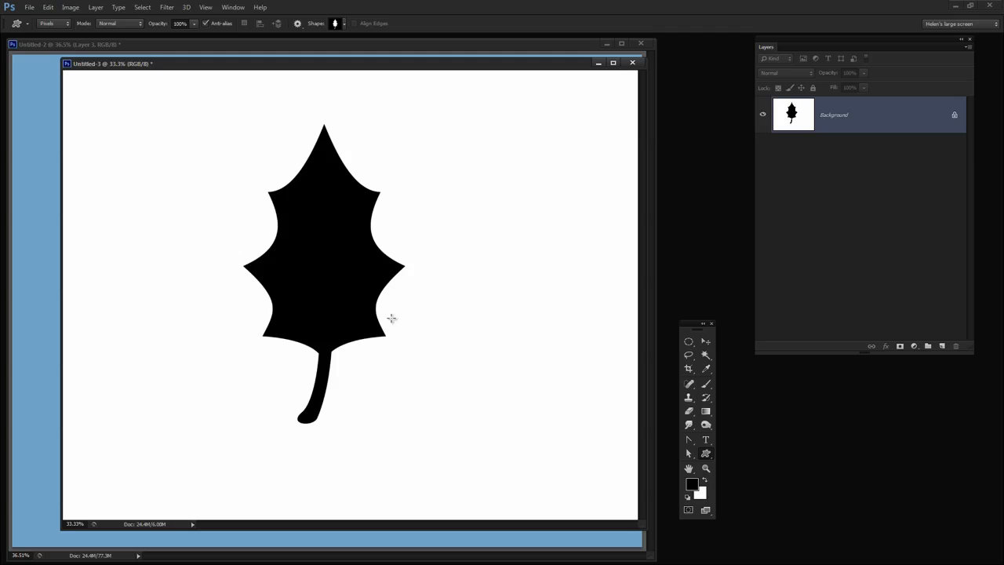
{"action": "mouse_move", "coordinate": [213, 260]}
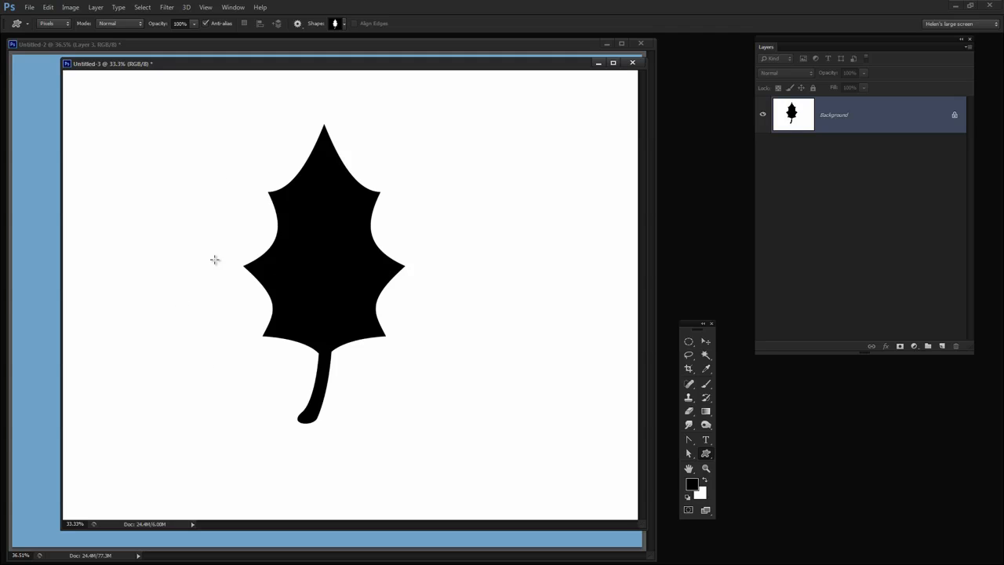
{"action": "mouse_move", "coordinate": [364, 304]}
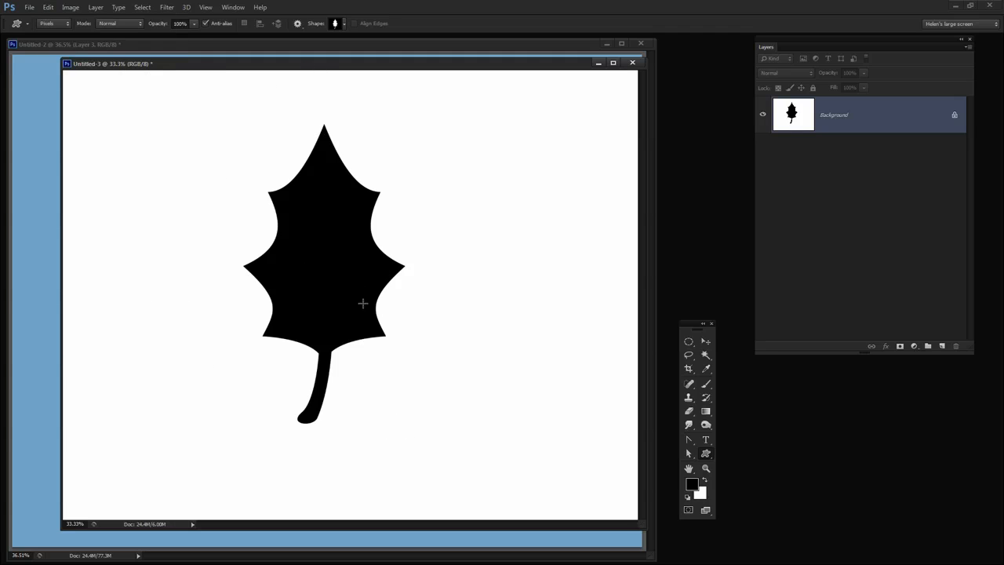
{"action": "left_click", "coordinate": [49, 6]}
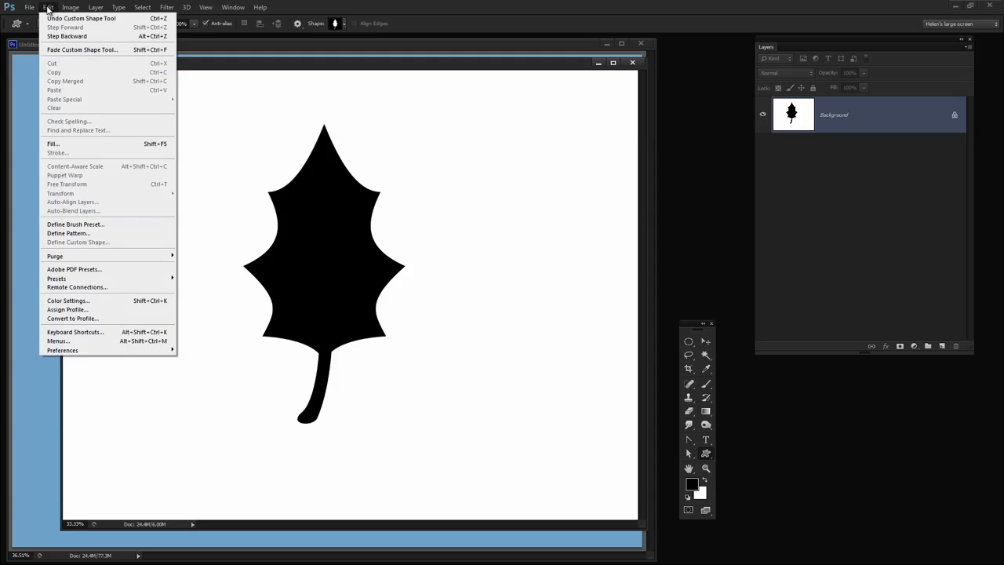
{"action": "left_click", "coordinate": [75, 223]}
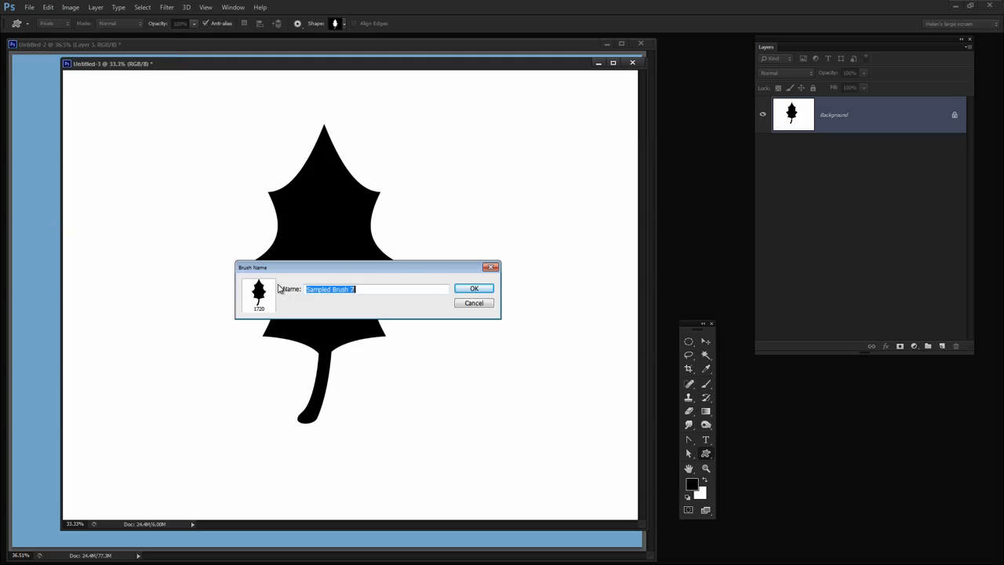
{"action": "type", "text": "leaf"}
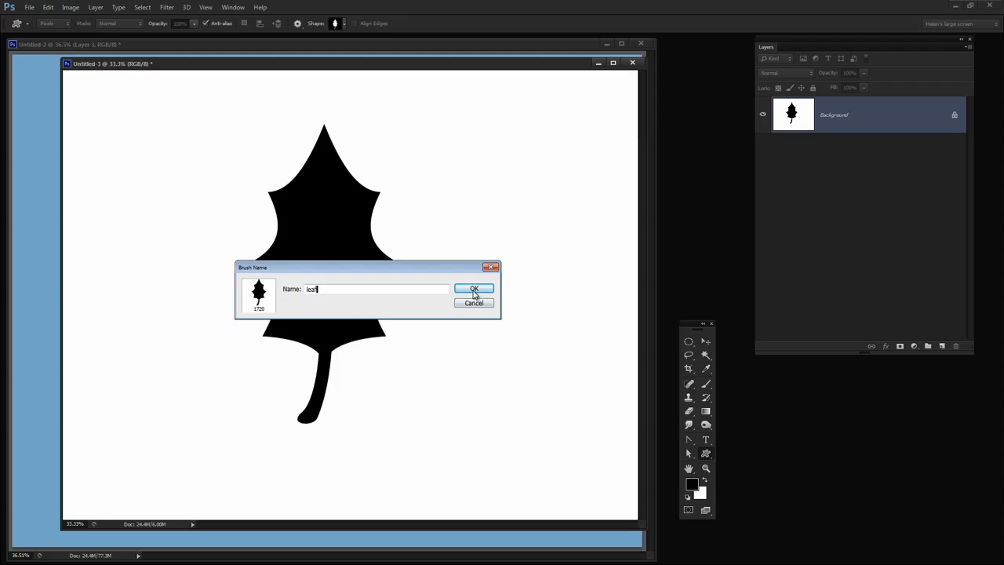
{"action": "left_click", "coordinate": [473, 288]}
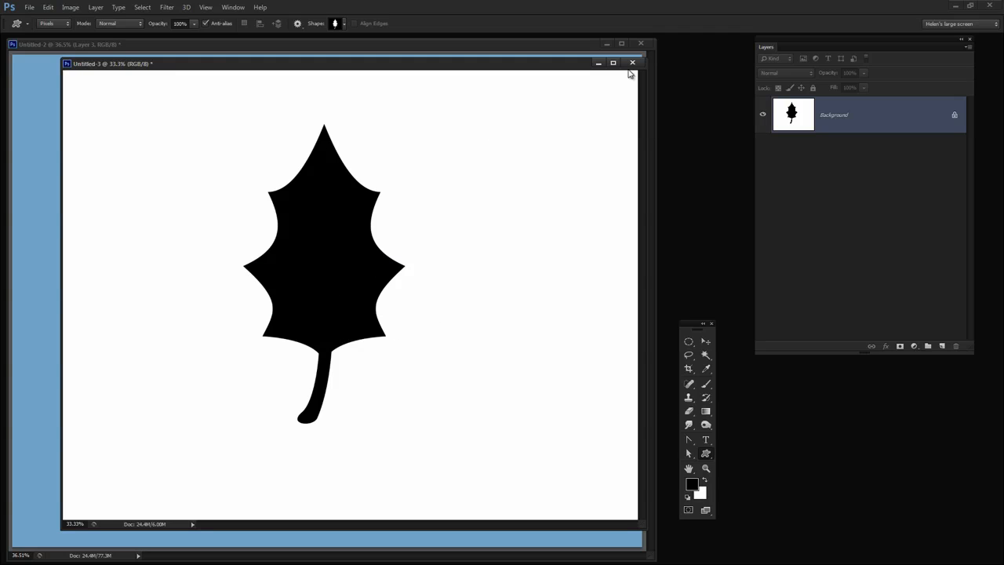
{"action": "left_click", "coordinate": [630, 62]}
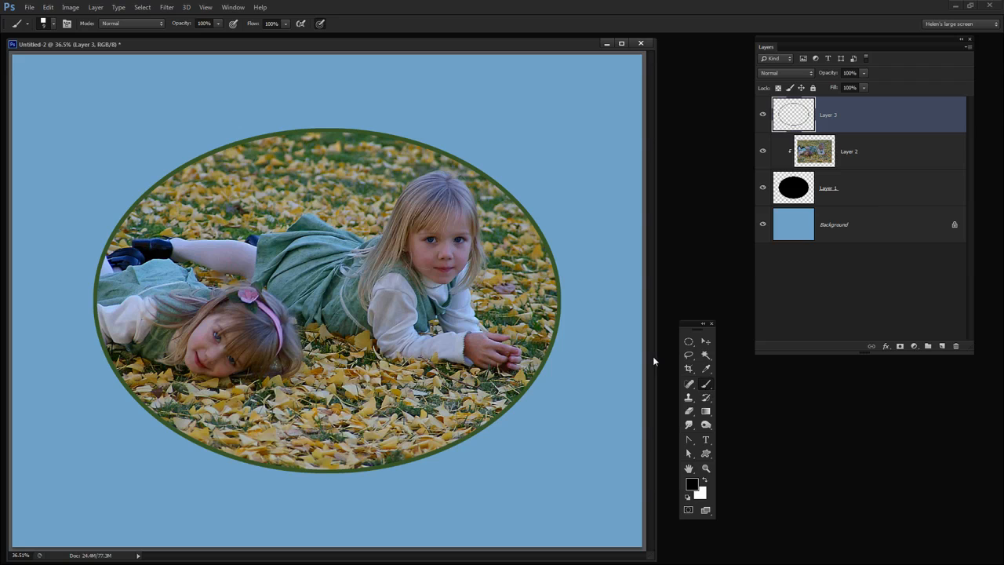
{"action": "mouse_move", "coordinate": [72, 36]}
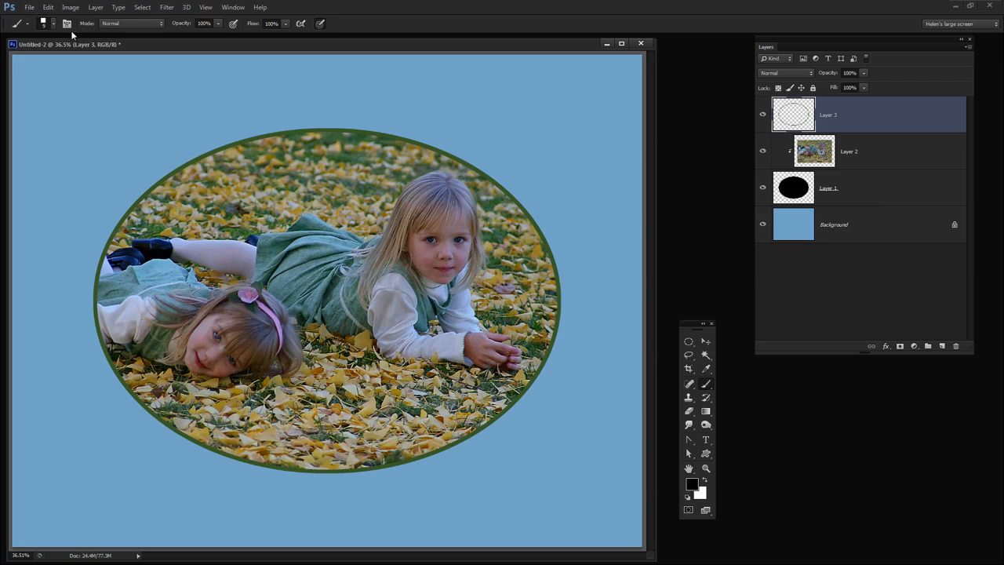
Pick the leaf brush tip and add a new empty layer at the top for the leaves
{"action": "left_click", "coordinate": [54, 23]}
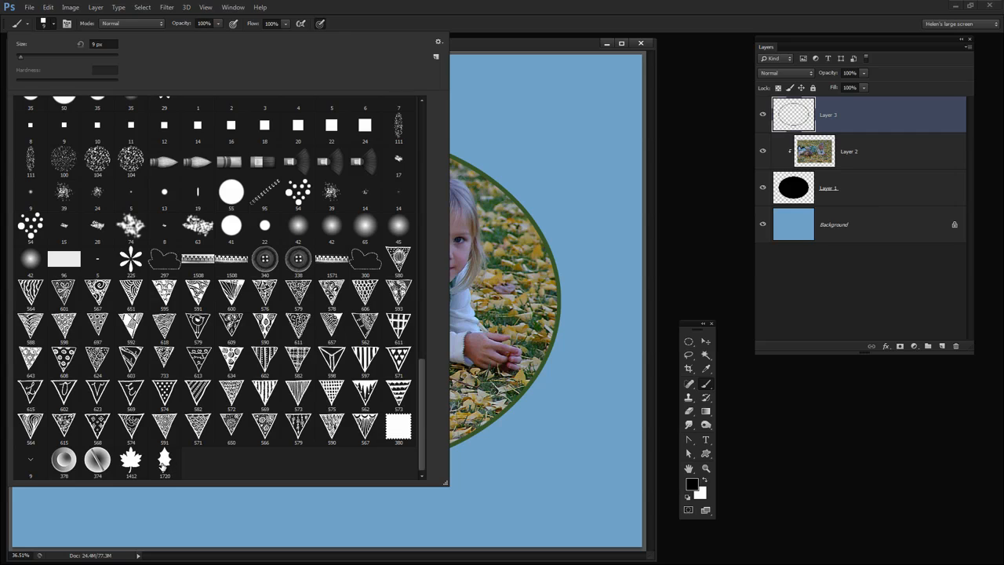
{"action": "mouse_move", "coordinate": [163, 462]}
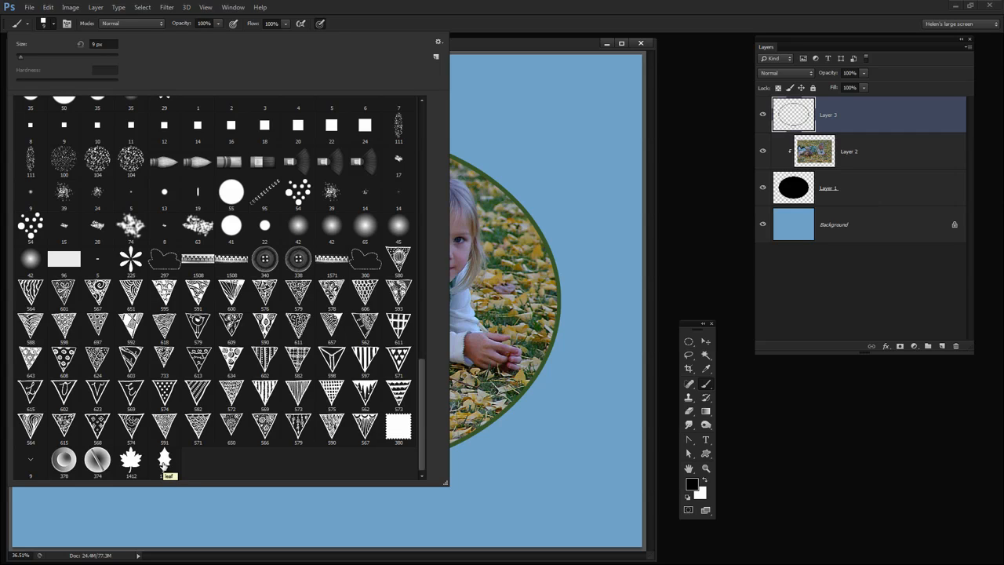
{"action": "left_click", "coordinate": [163, 461]}
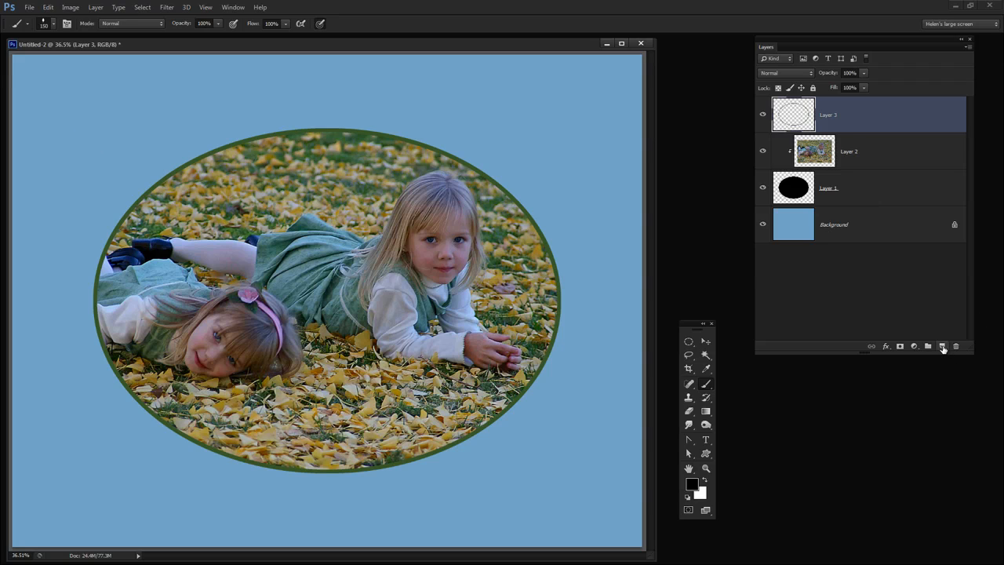
{"action": "left_click", "coordinate": [941, 347]}
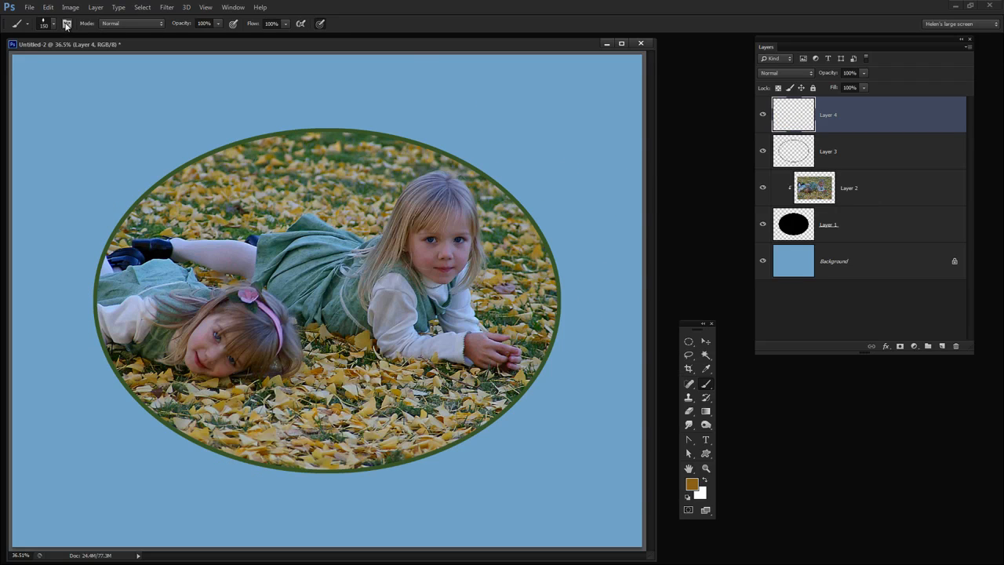
{"action": "mouse_move", "coordinate": [66, 23]}
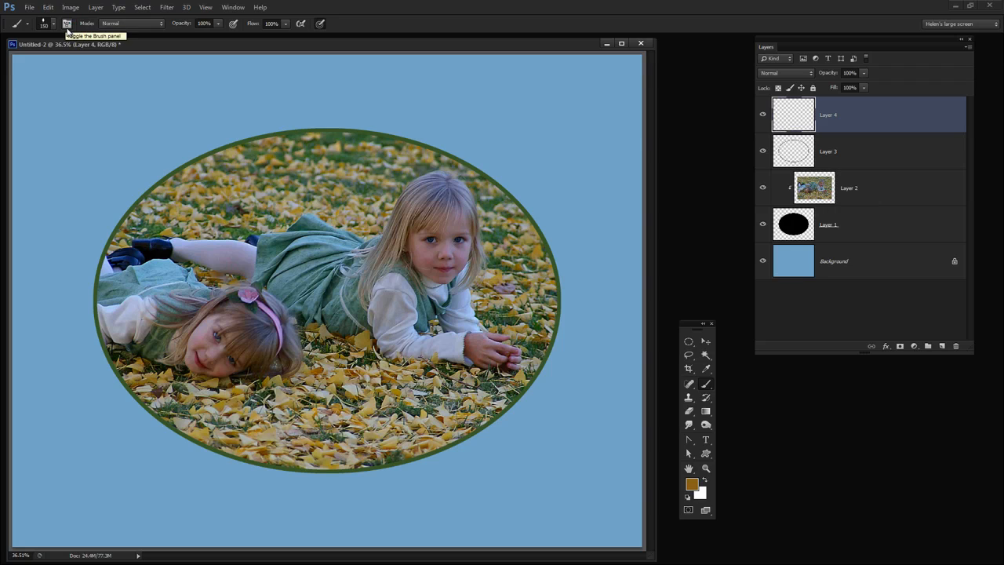
Widen the brush tip spacing and enable Shape Dynamics with raised Size Jitter and Angle Jitter
{"action": "left_click", "coordinate": [66, 23]}
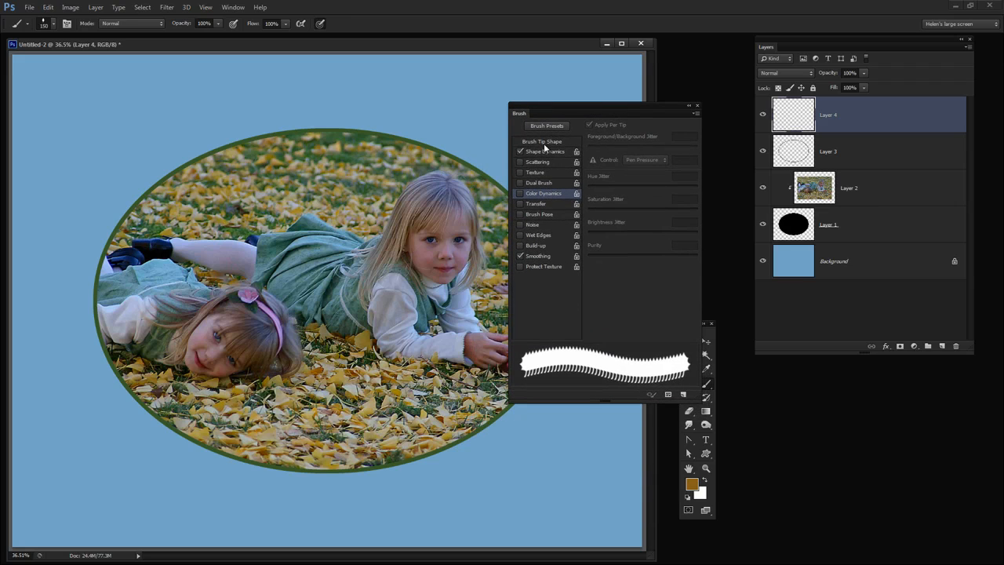
{"action": "left_click", "coordinate": [542, 141]}
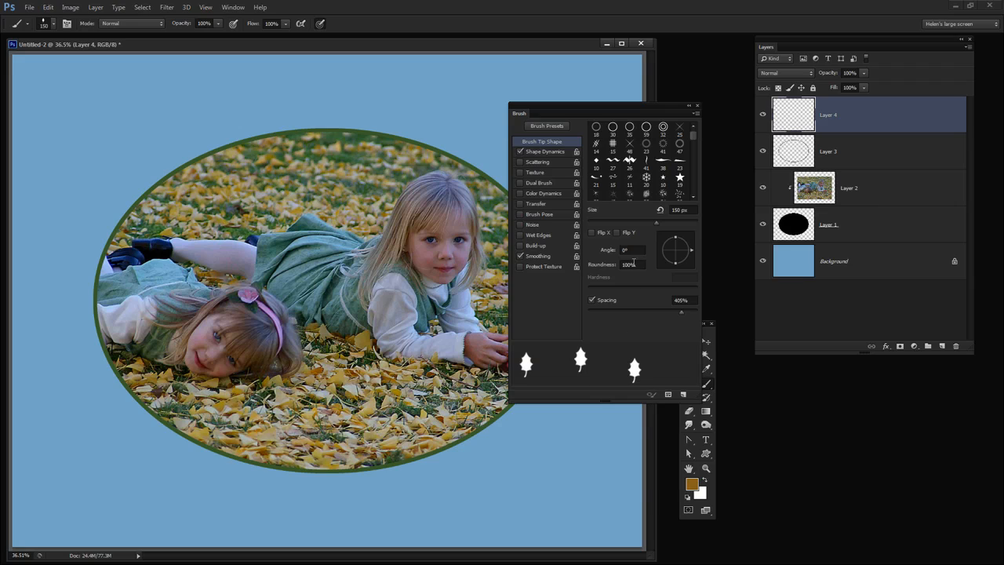
{"action": "mouse_move", "coordinate": [633, 223]}
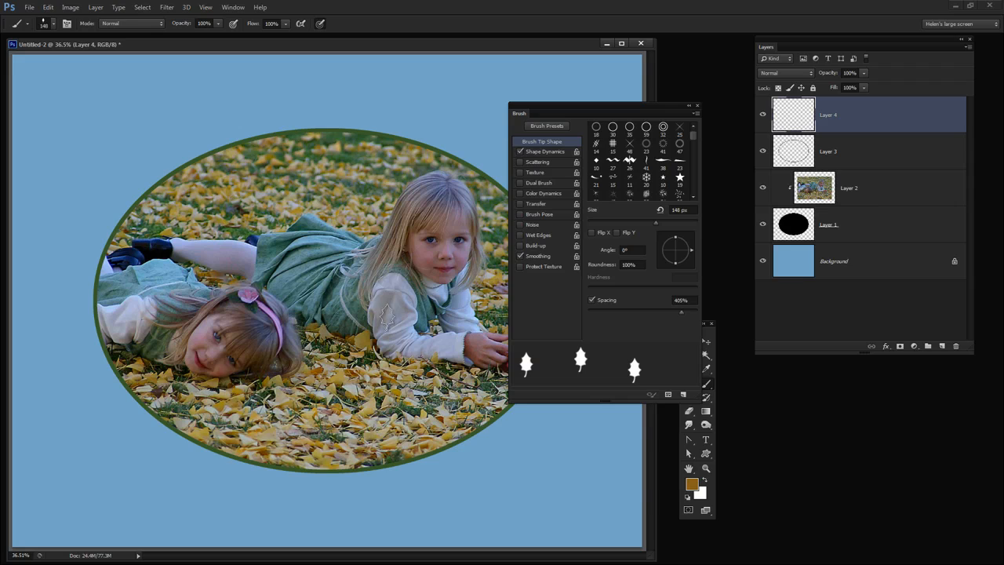
{"action": "left_click", "coordinate": [519, 150]}
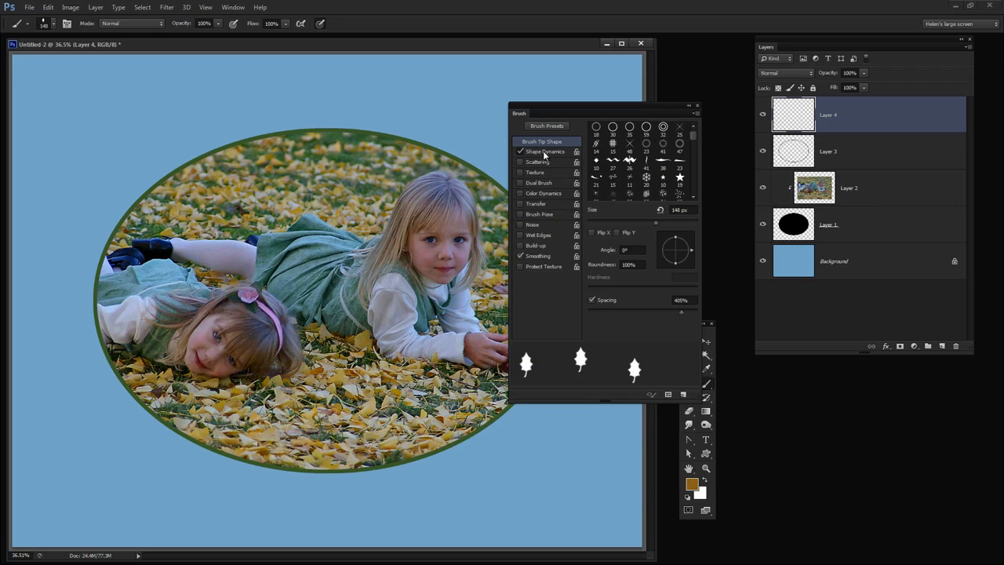
{"action": "left_click", "coordinate": [546, 151]}
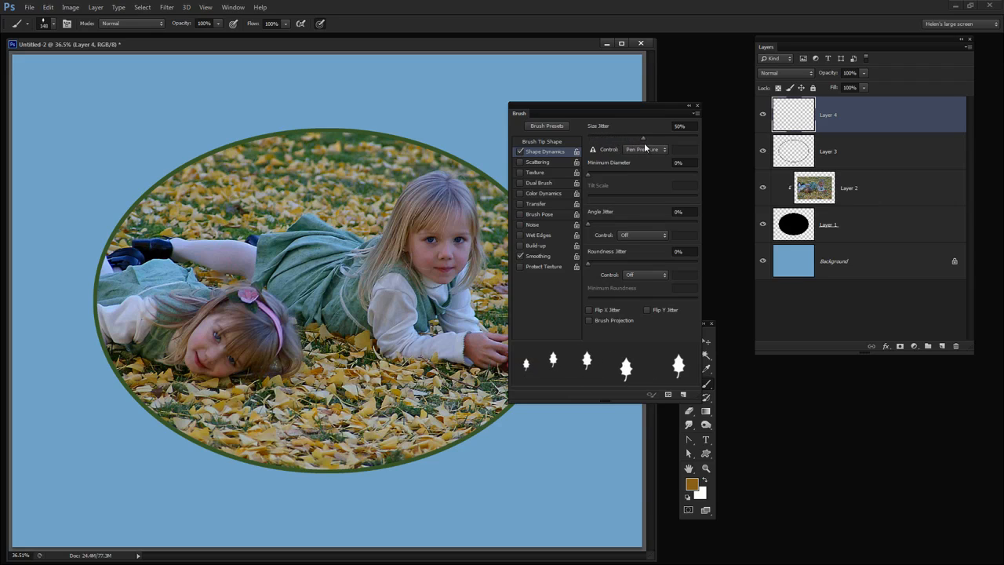
{"action": "left_click_drag", "start_coordinate": [643, 135], "coordinate": [640, 135]}
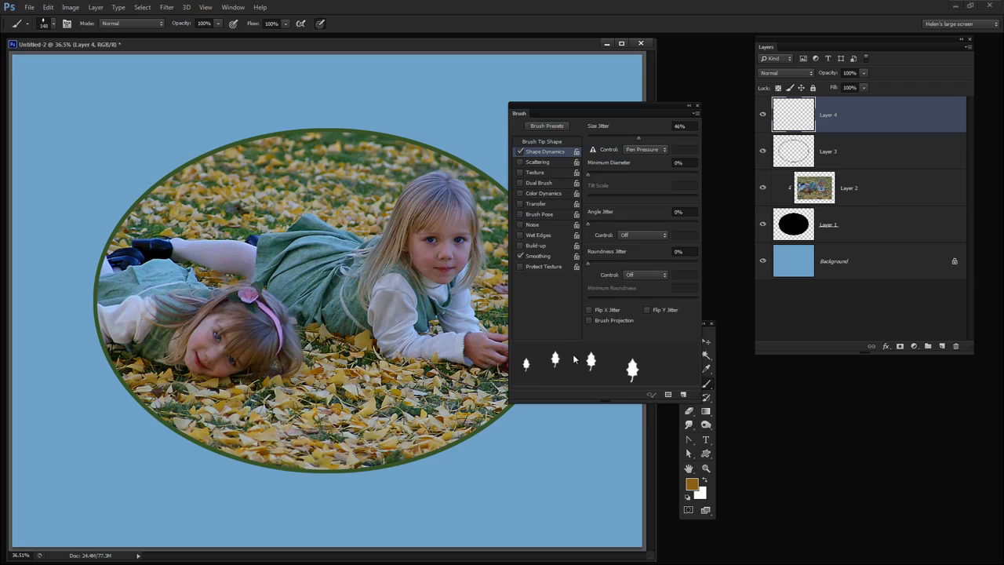
{"action": "mouse_move", "coordinate": [615, 373]}
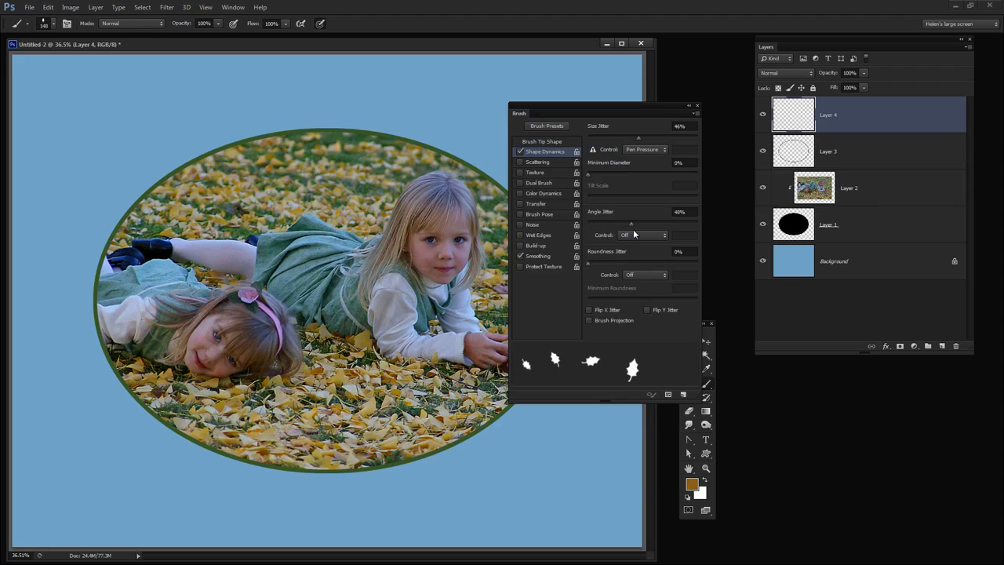
{"action": "left_click_drag", "start_coordinate": [631, 223], "coordinate": [672, 223]}
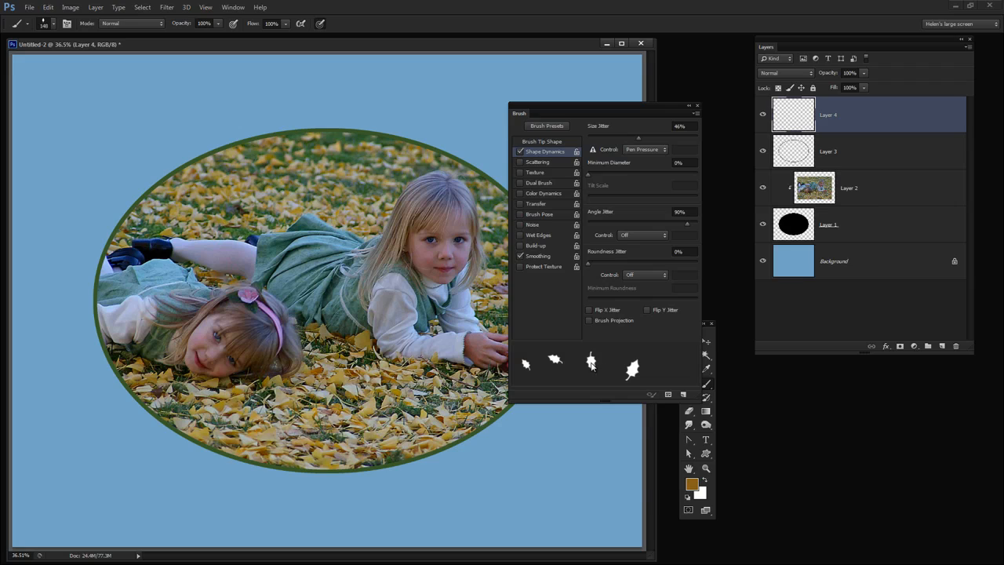
{"action": "mouse_move", "coordinate": [683, 229]}
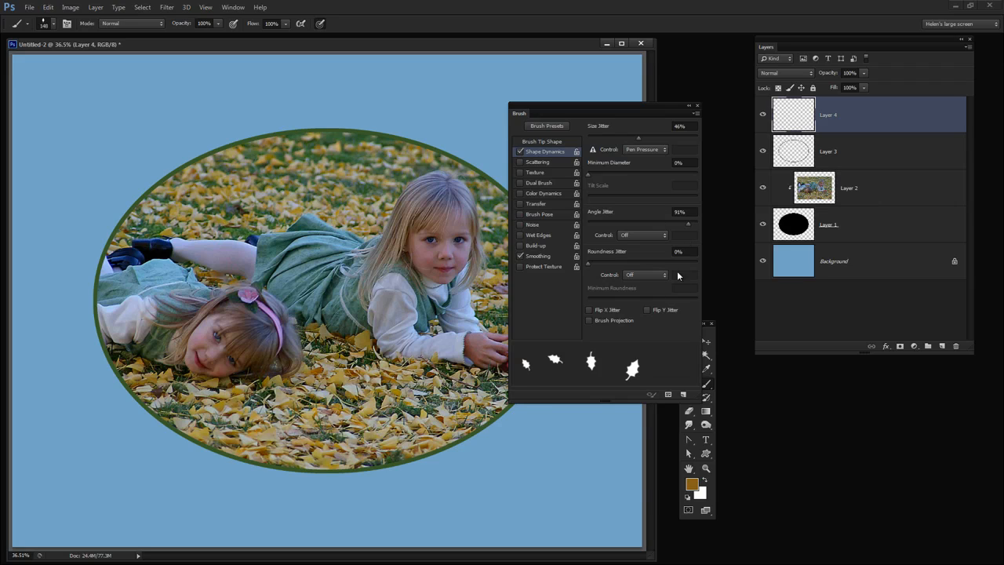
{"action": "mouse_move", "coordinate": [541, 174]}
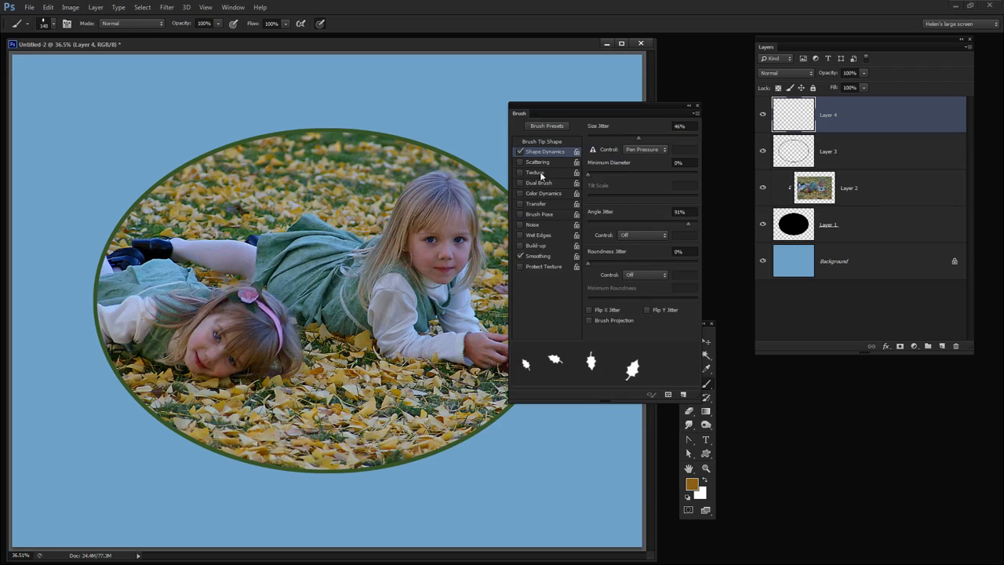
Turn on Scattering on both axes and raise the Scatter amount
{"action": "left_click", "coordinate": [536, 162]}
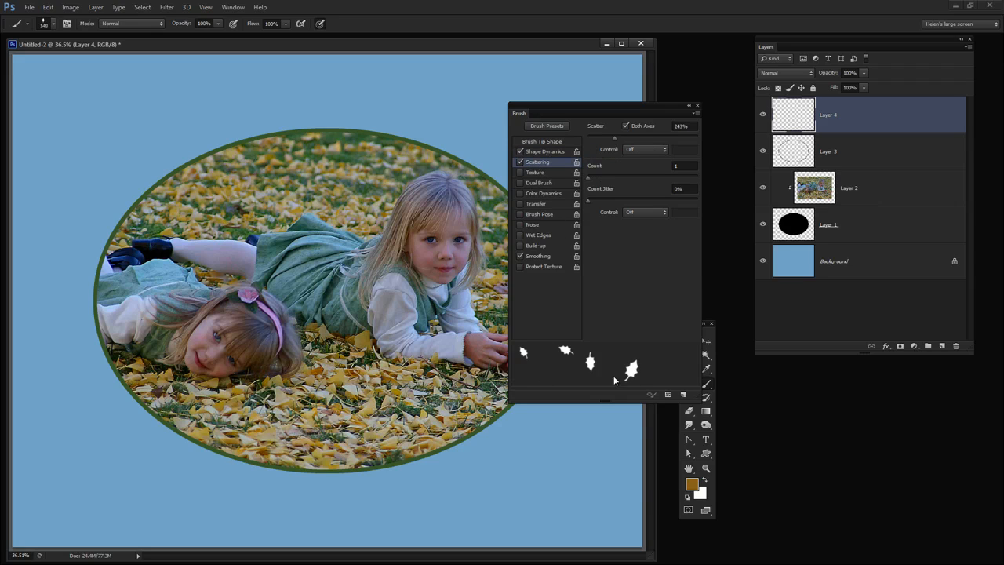
{"action": "mouse_move", "coordinate": [627, 128]}
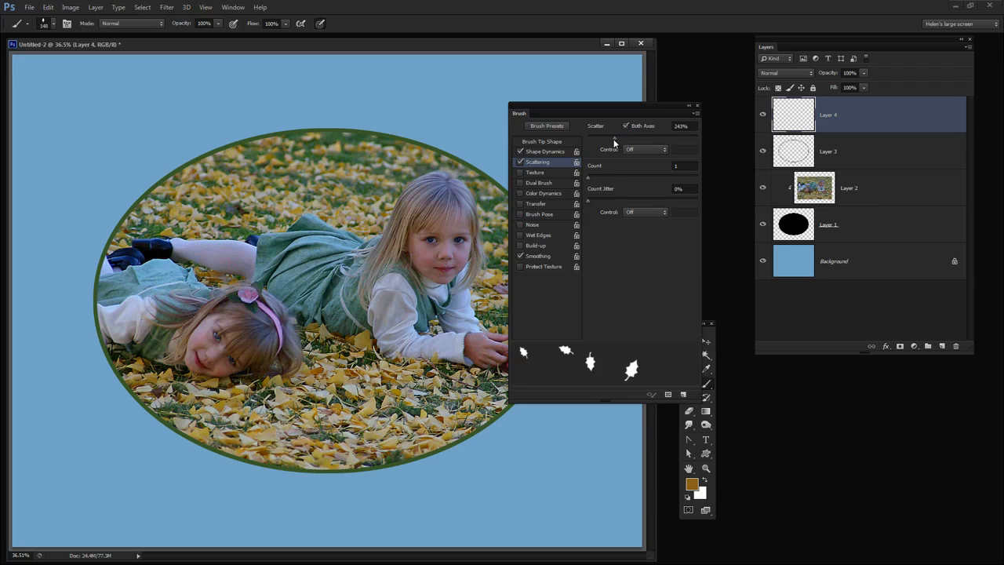
{"action": "left_click_drag", "start_coordinate": [612, 138], "coordinate": [643, 138]}
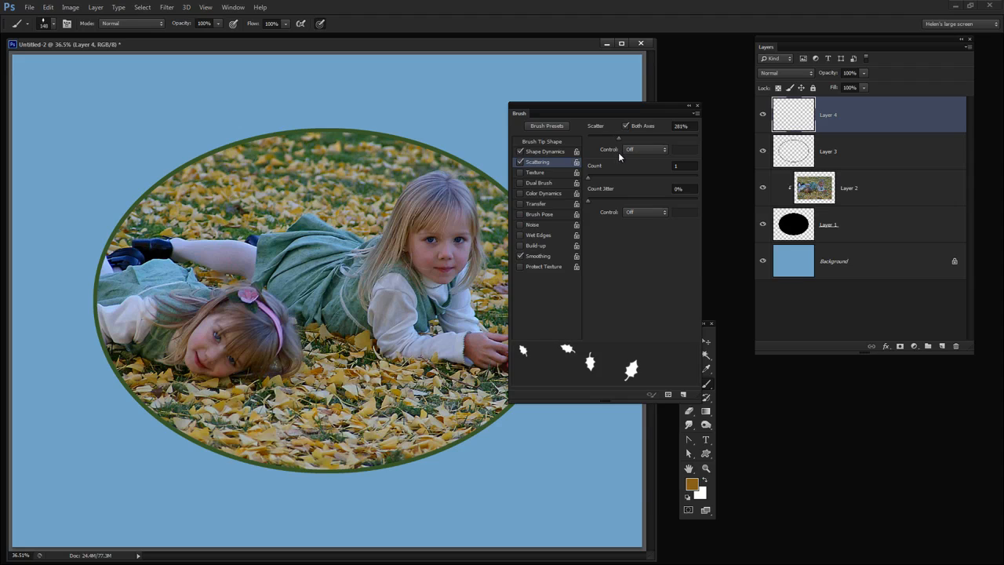
{"action": "mouse_move", "coordinate": [549, 337]}
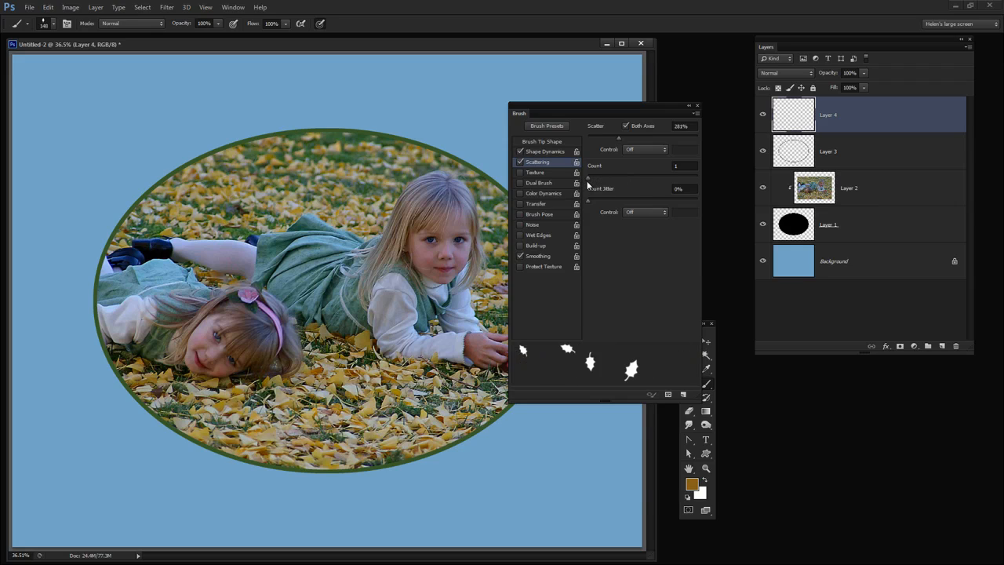
{"action": "mouse_move", "coordinate": [608, 210]}
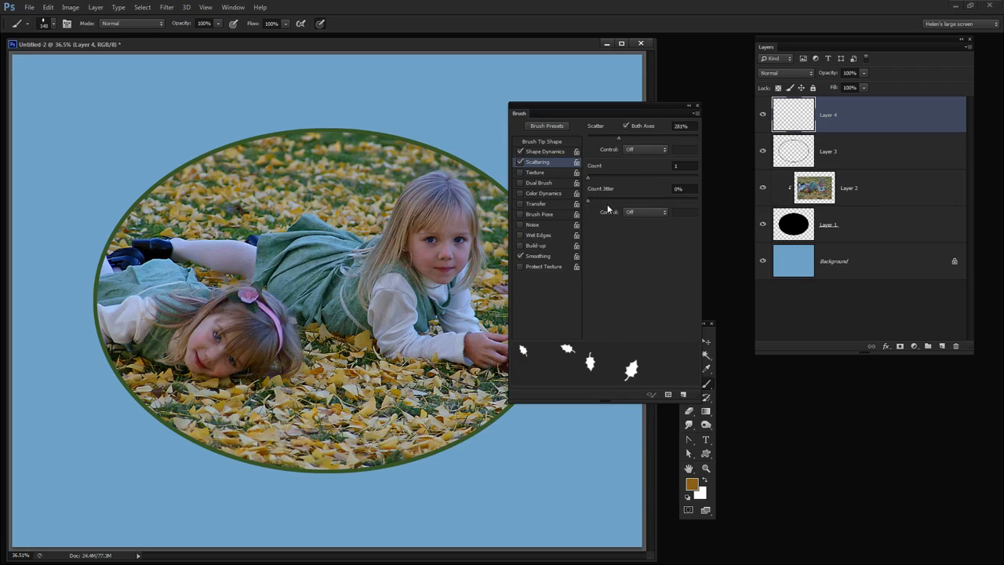
{"action": "mouse_move", "coordinate": [599, 182]}
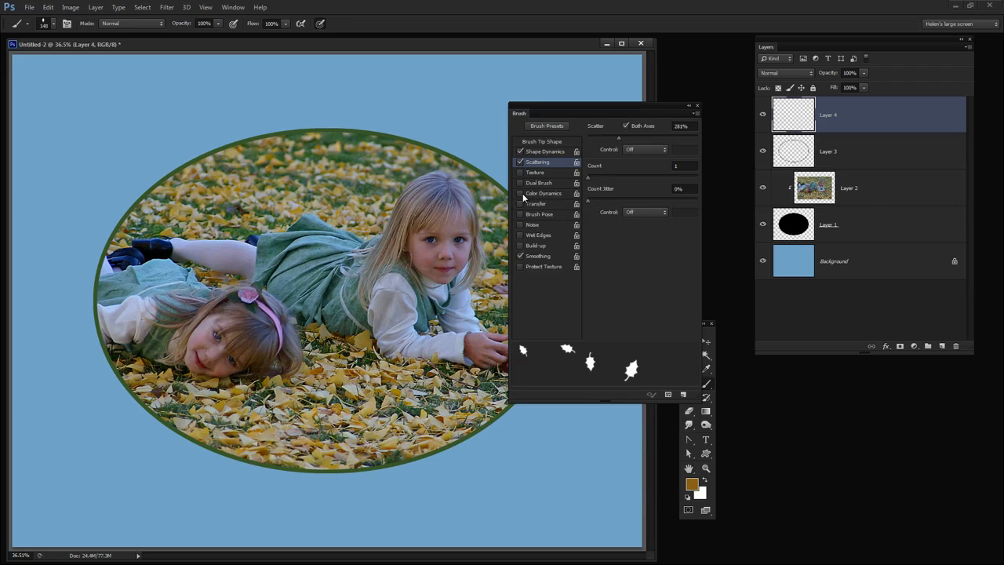
Enable Color Dynamics and set the foreground to a pale yellow for leaf colour variation
{"action": "left_click", "coordinate": [542, 193]}
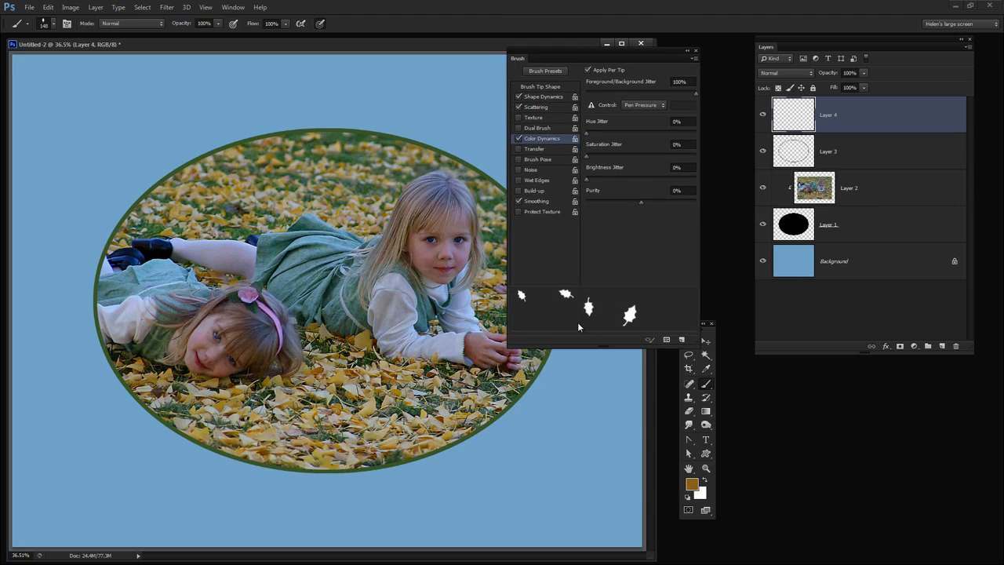
{"action": "mouse_move", "coordinate": [599, 333]}
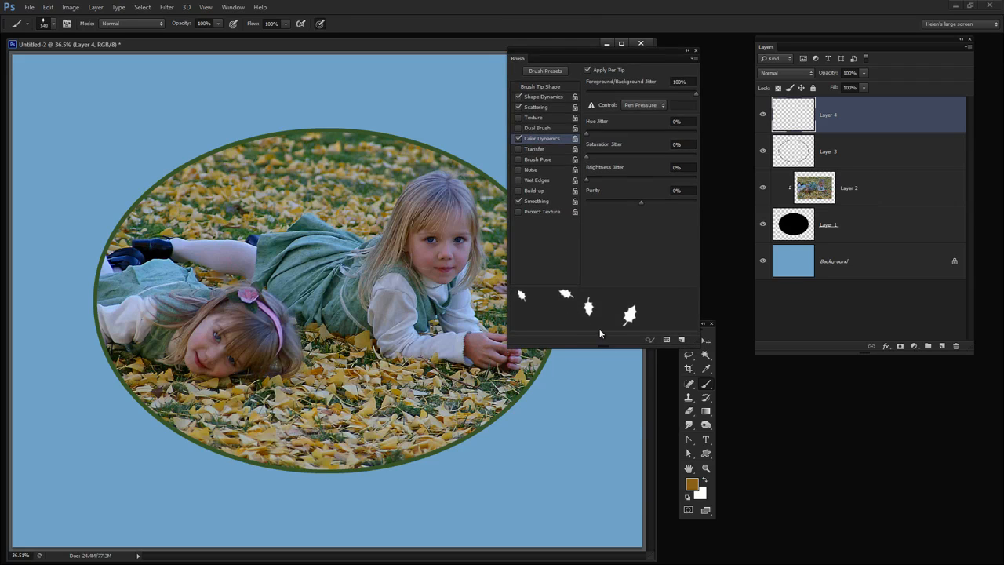
{"action": "mouse_move", "coordinate": [666, 367]}
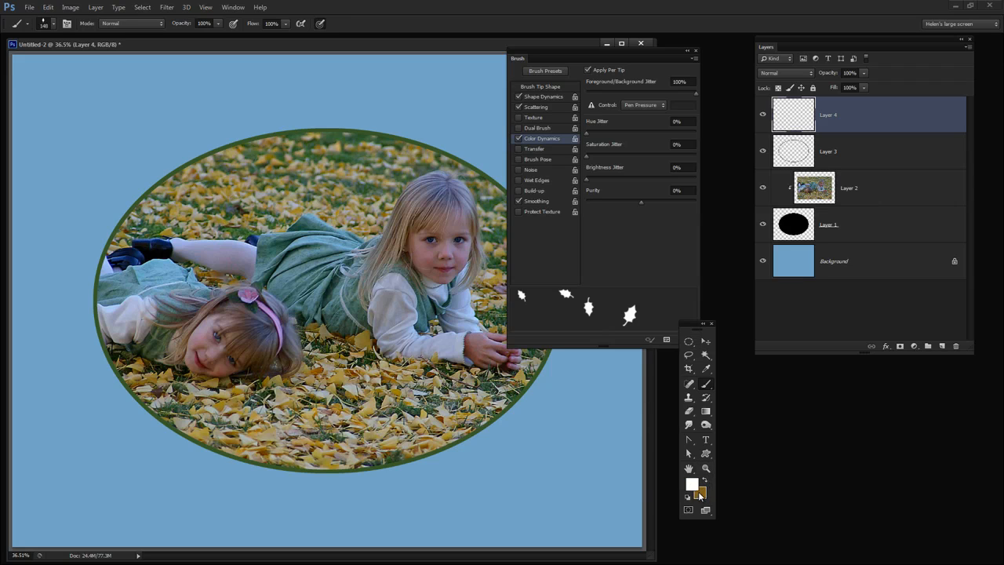
{"action": "mouse_move", "coordinate": [692, 486]}
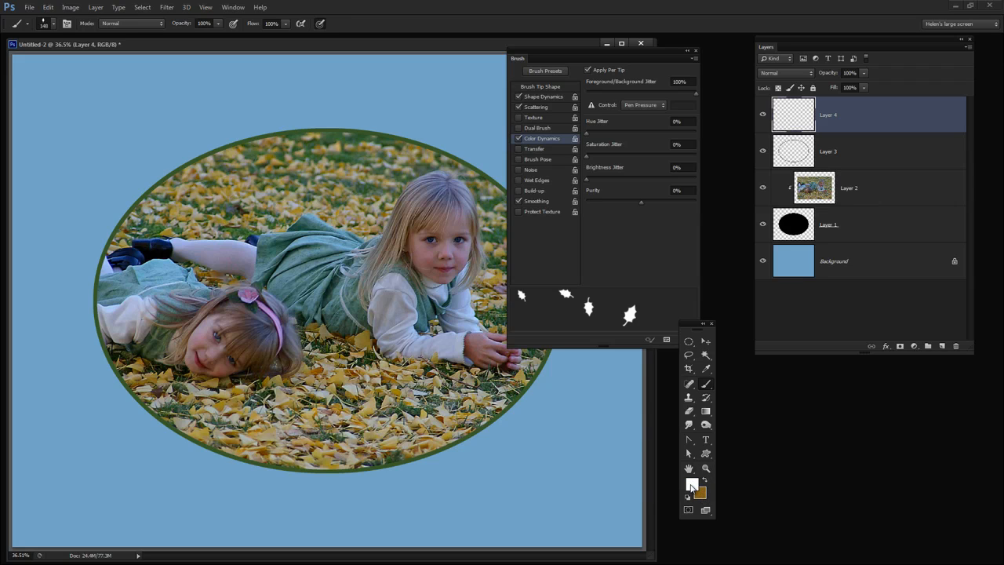
{"action": "left_click", "coordinate": [693, 486]}
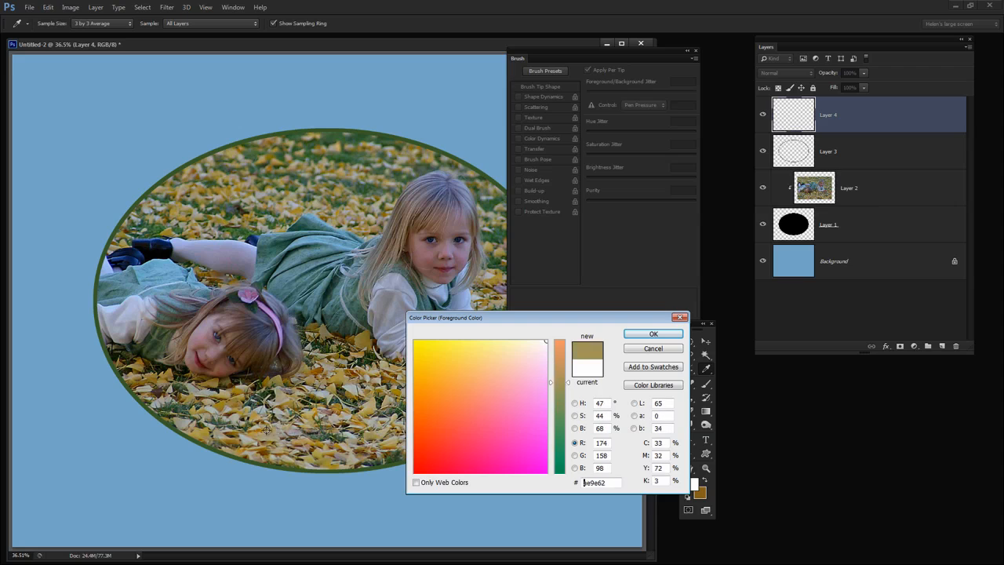
{"action": "left_click", "coordinate": [499, 361]}
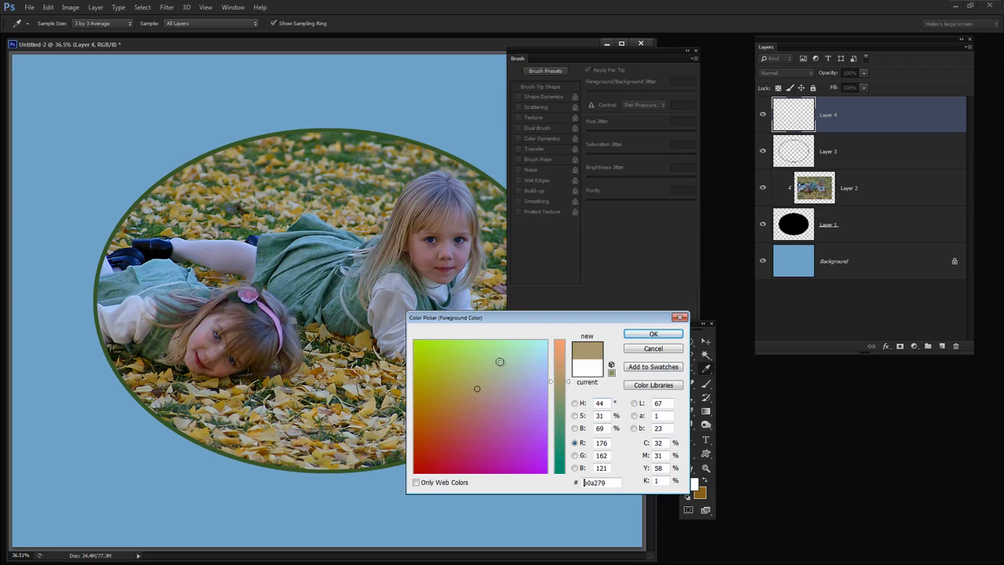
{"action": "left_click", "coordinate": [439, 374]}
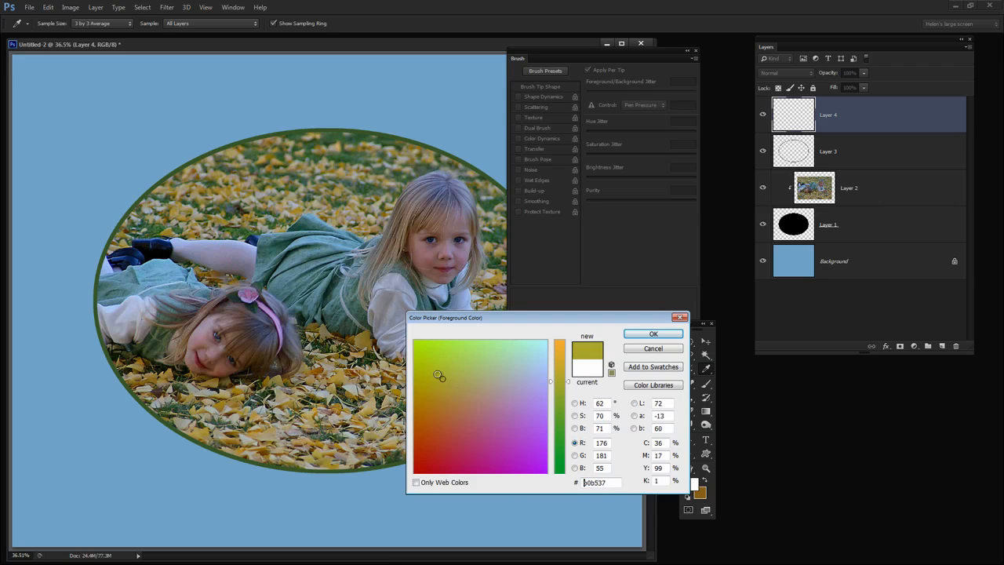
{"action": "left_click", "coordinate": [458, 370]}
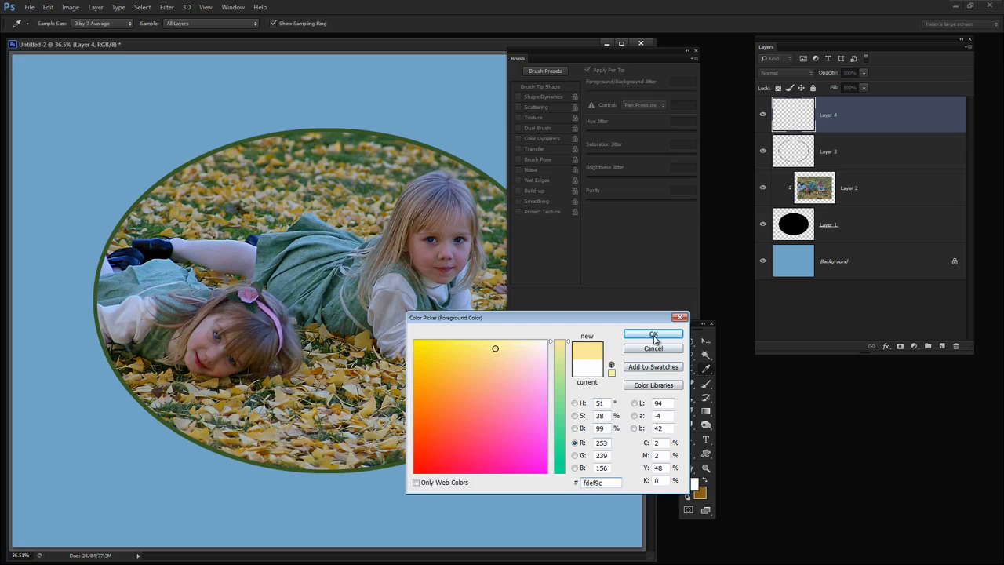
{"action": "left_click", "coordinate": [652, 334]}
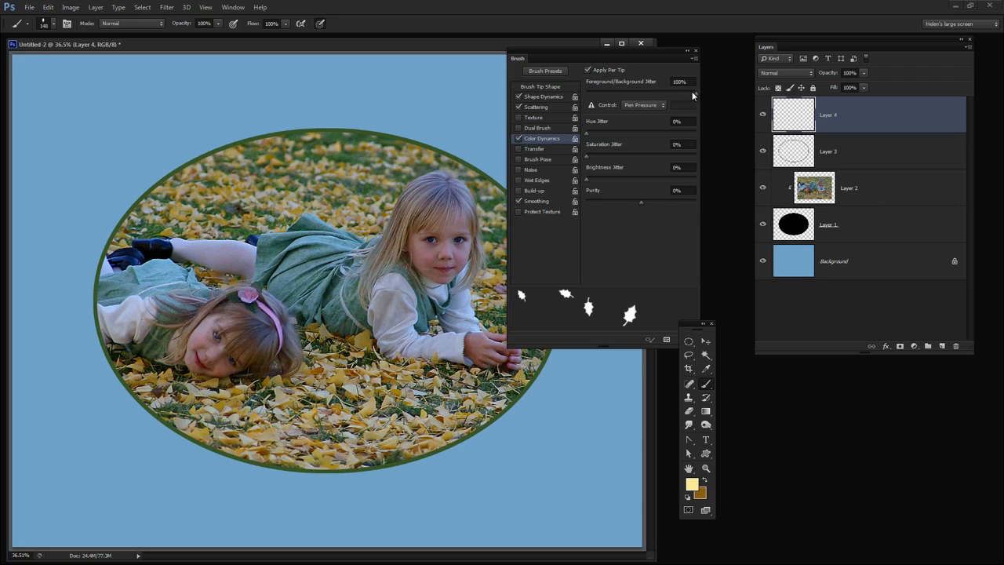
{"action": "mouse_move", "coordinate": [573, 148]}
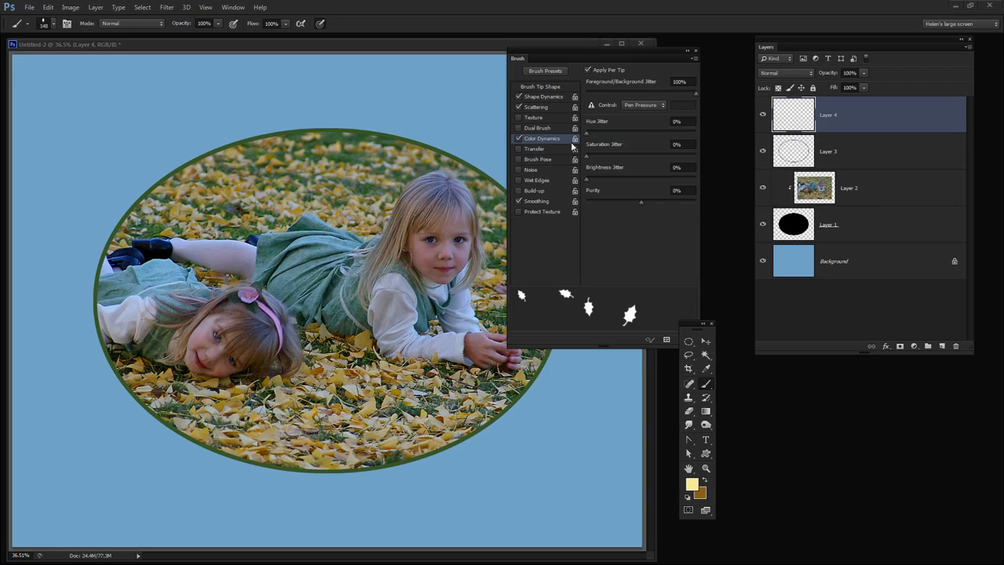
{"action": "mouse_move", "coordinate": [604, 169]}
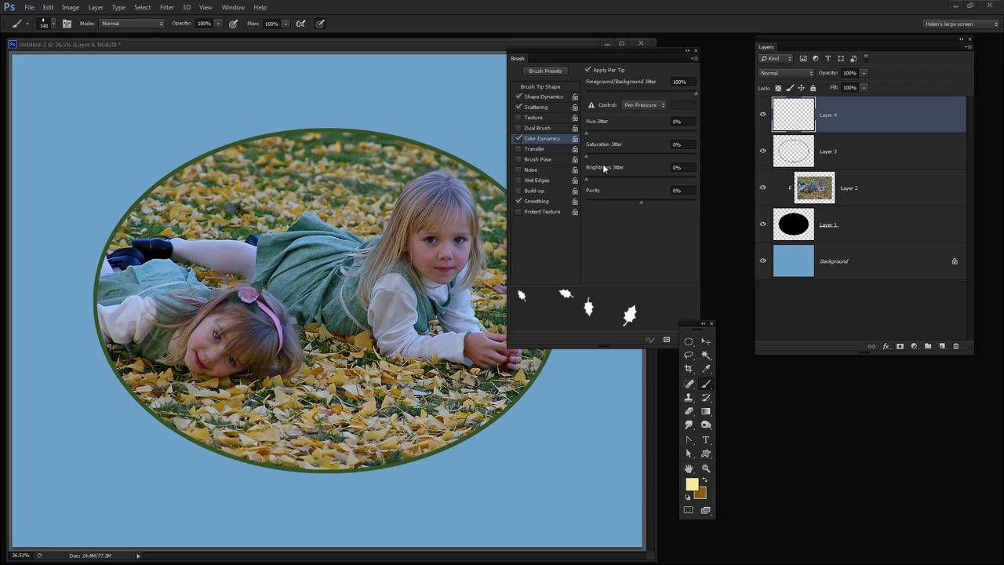
{"action": "mouse_move", "coordinate": [633, 155]}
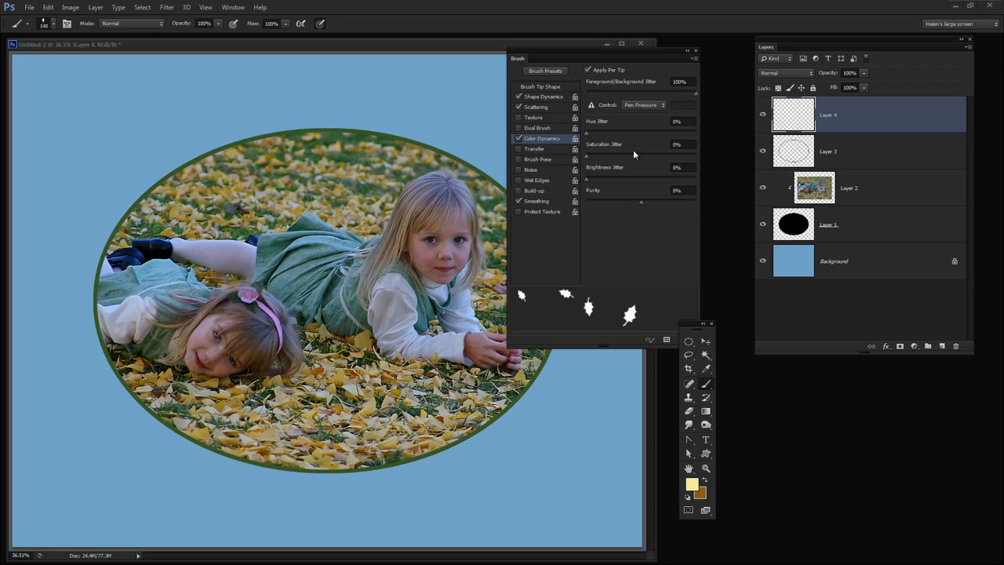
{"action": "mouse_move", "coordinate": [657, 209]}
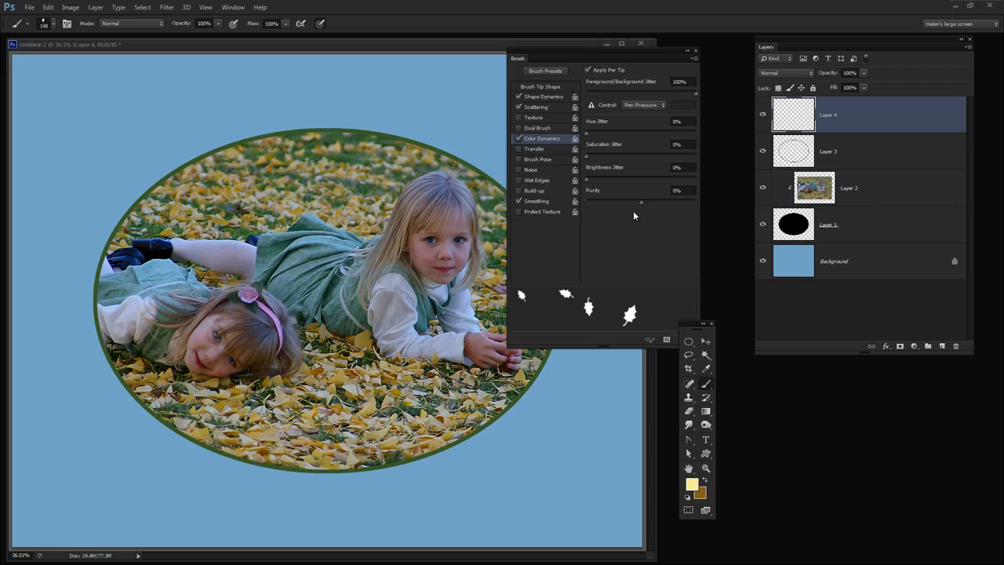
{"action": "mouse_move", "coordinate": [399, 483]}
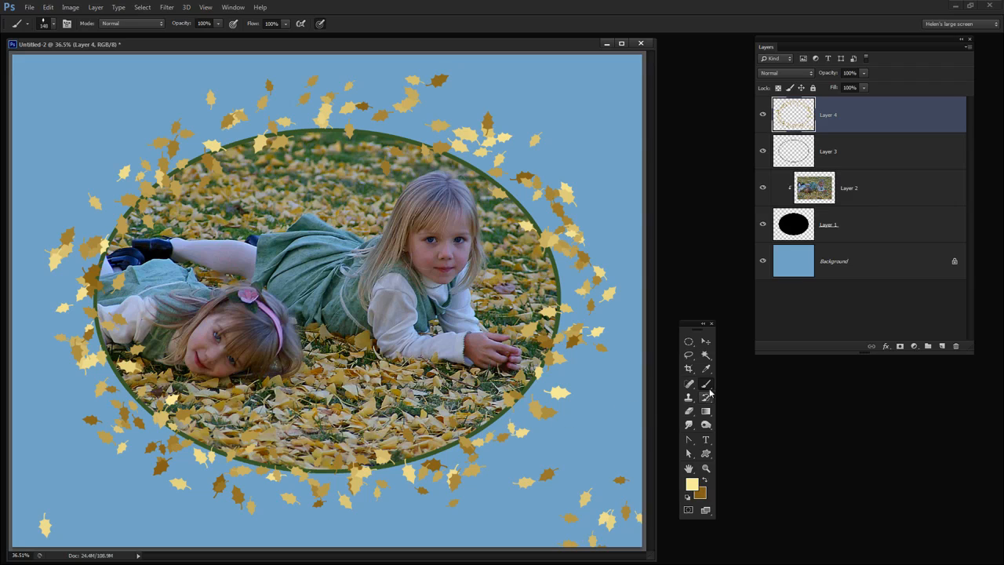
Magic-wand the area inside the oval on Layer 2, then return to the leaves Layer 4
{"action": "left_click", "coordinate": [687, 354]}
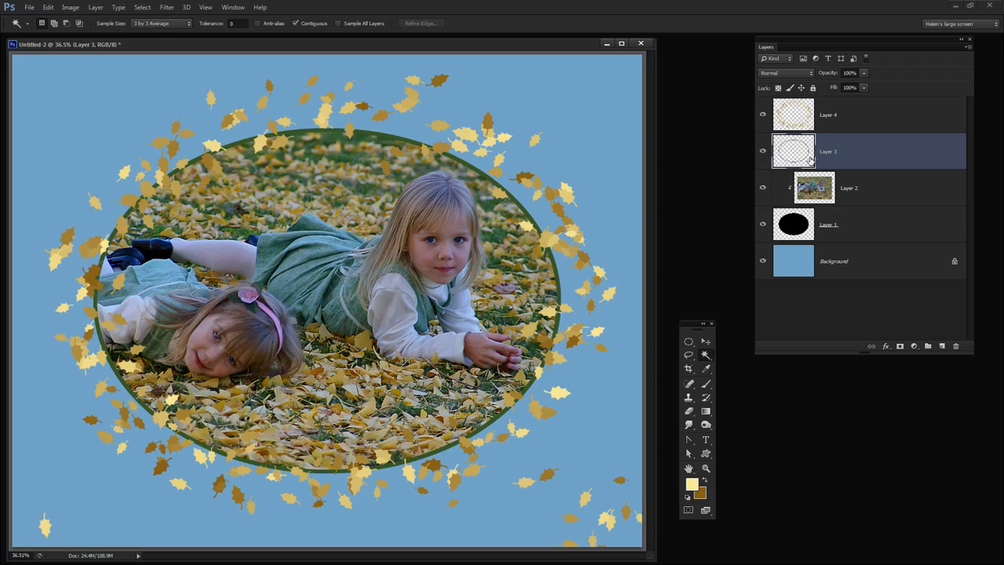
{"action": "mouse_move", "coordinate": [310, 39]}
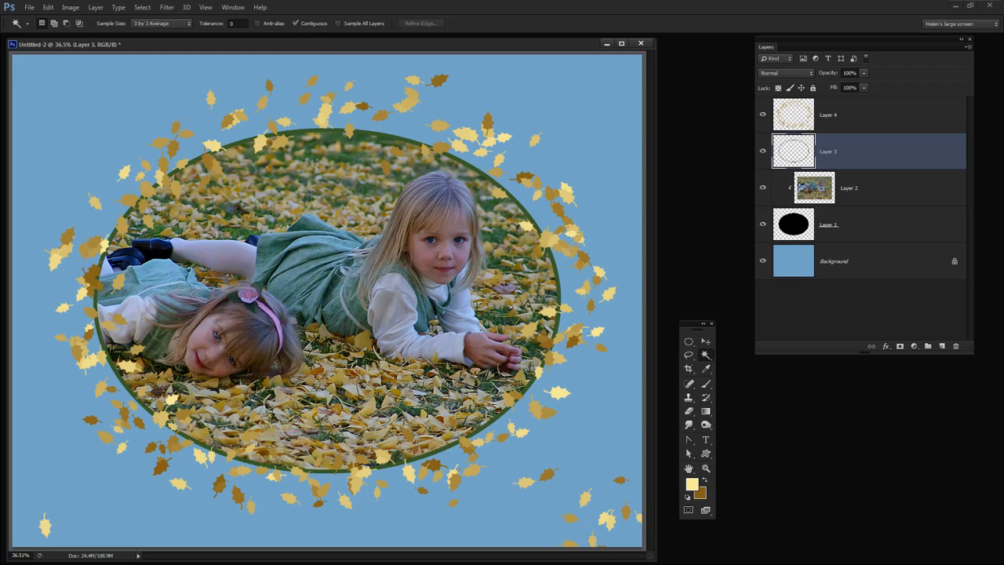
{"action": "left_click", "coordinate": [317, 164]}
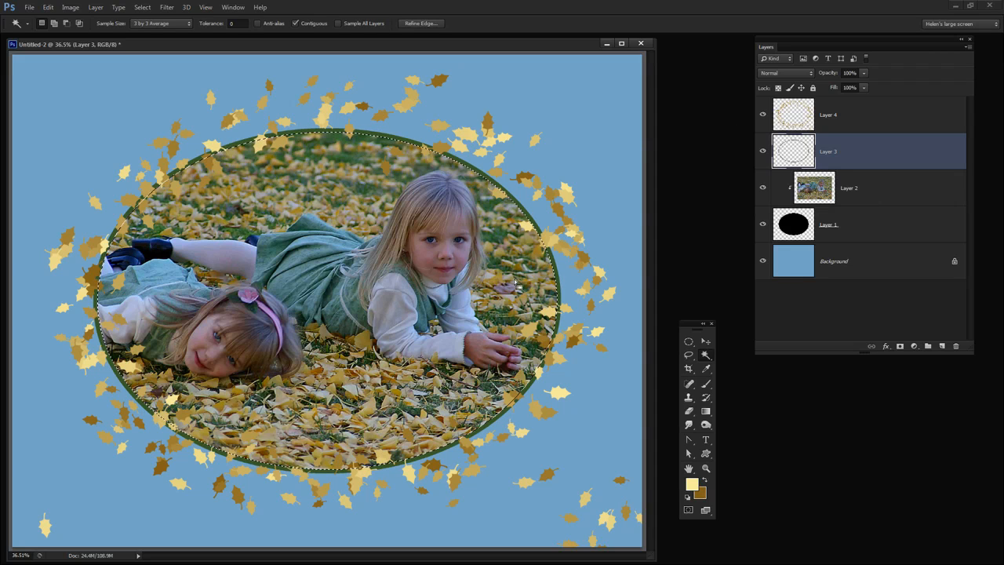
{"action": "mouse_move", "coordinate": [730, 160]}
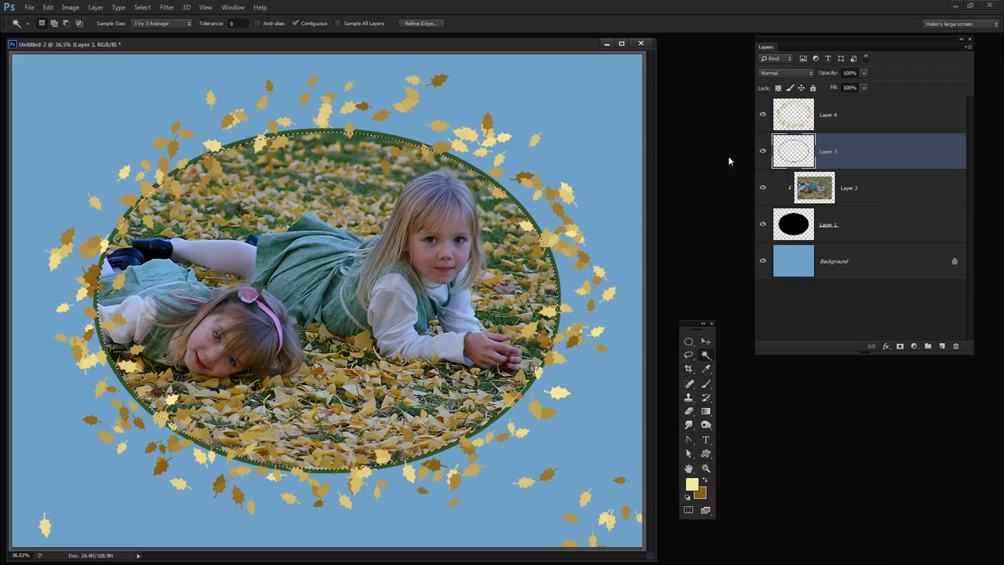
{"action": "left_click", "coordinate": [846, 115]}
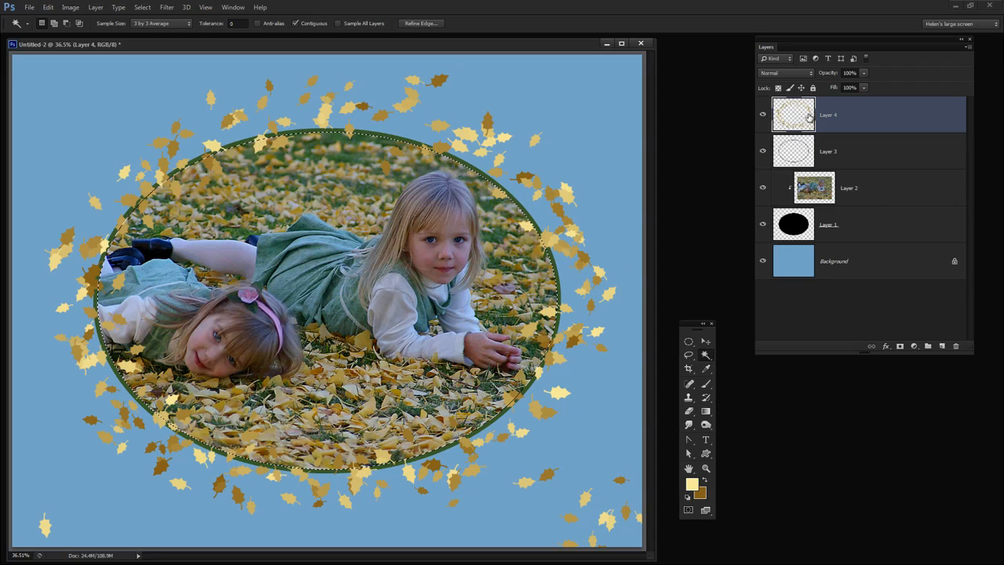
{"action": "mouse_move", "coordinate": [793, 114]}
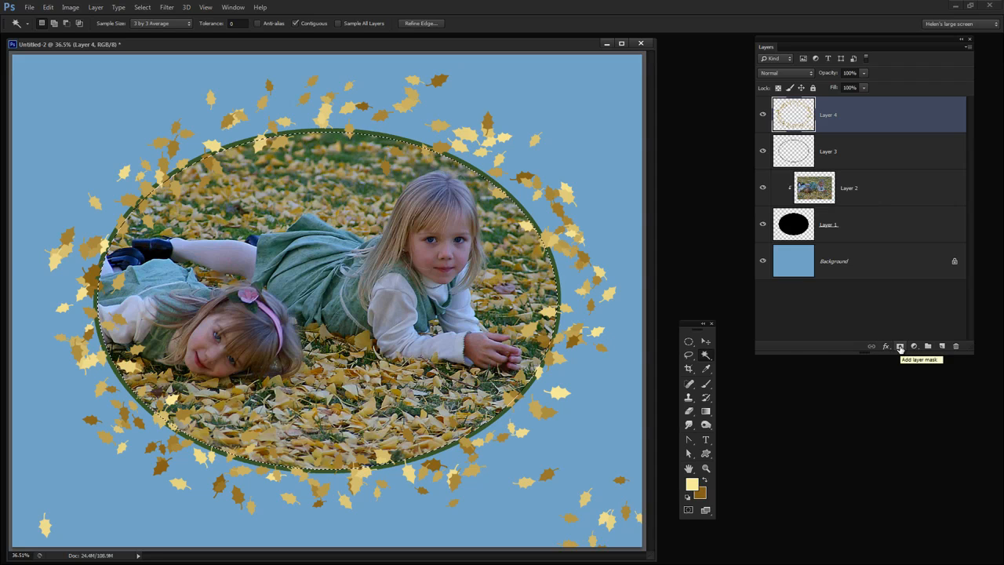
Add an inverted layer mask so leaves show only outside the oval, then select the outline layer
{"action": "left_click", "coordinate": [900, 346]}
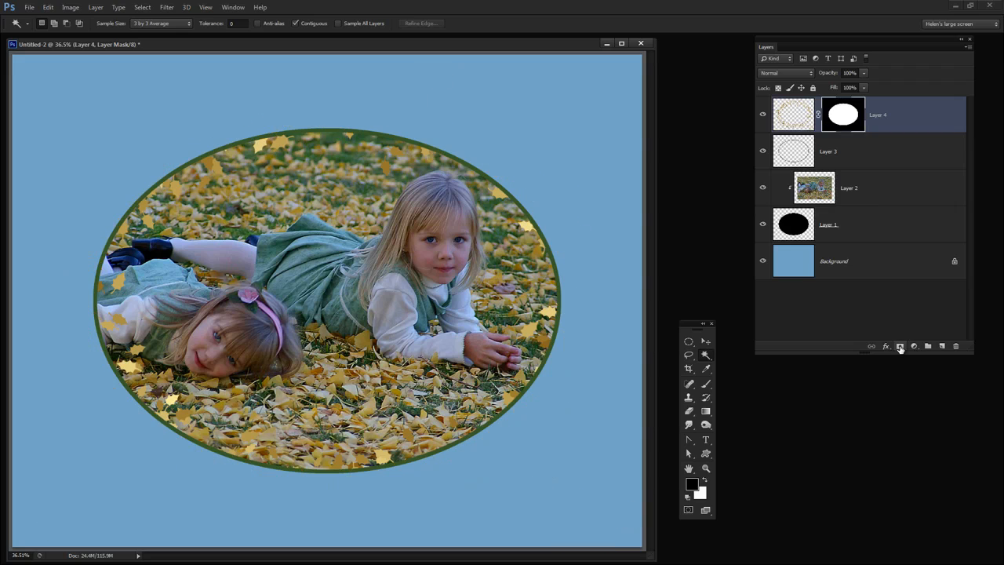
{"action": "mouse_move", "coordinate": [900, 348]}
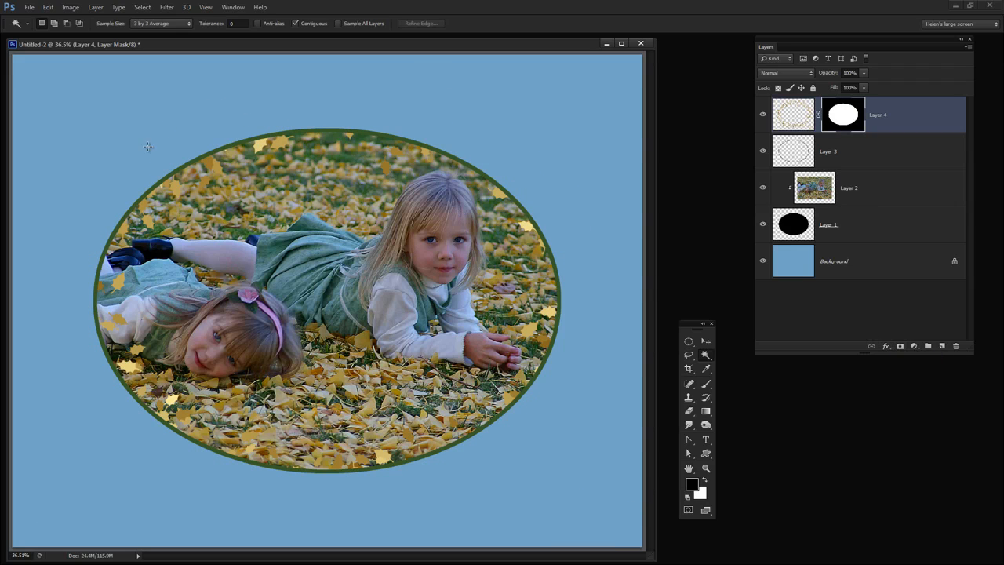
{"action": "mouse_move", "coordinate": [435, 74]}
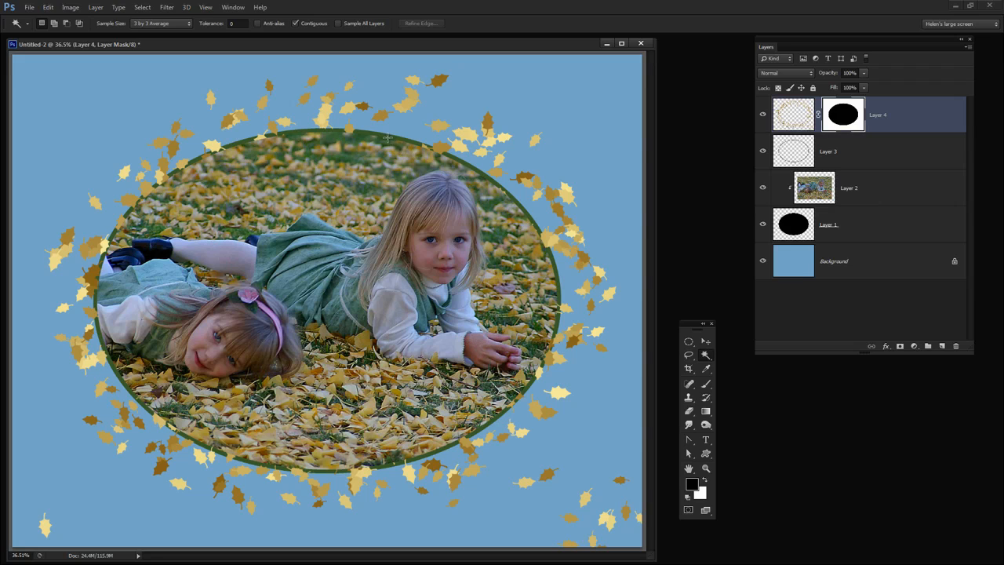
{"action": "mouse_move", "coordinate": [116, 320]}
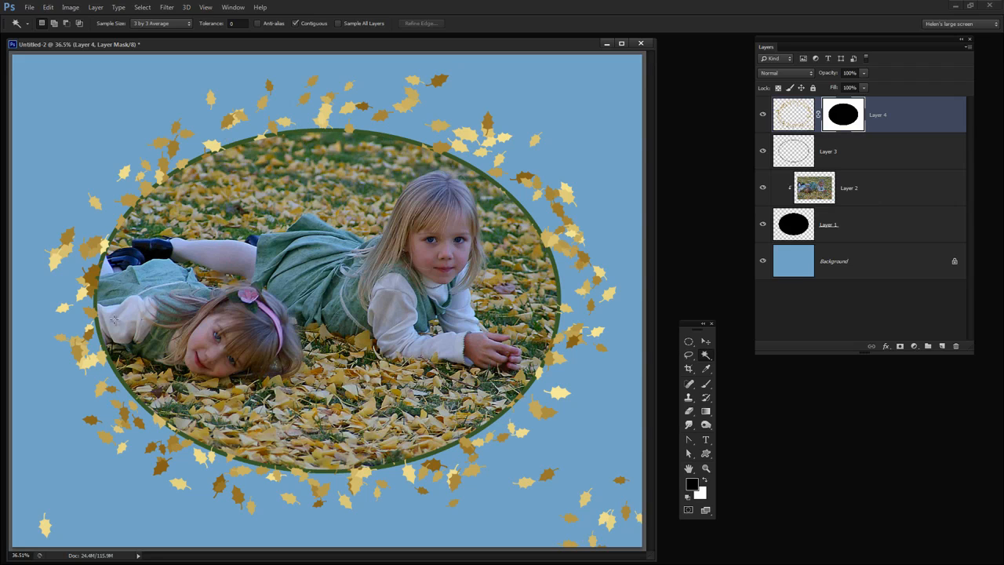
{"action": "left_click", "coordinate": [828, 151]}
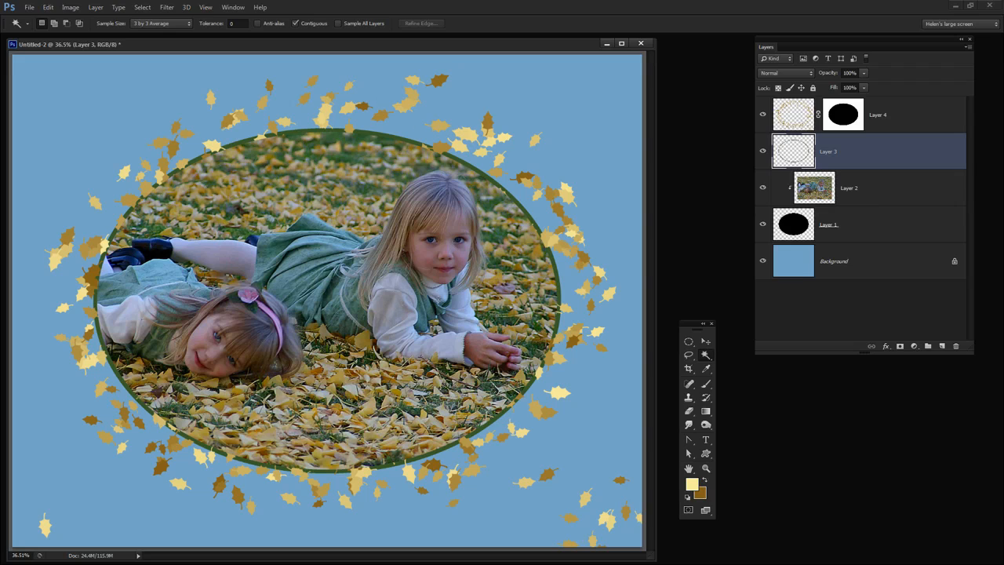
{"action": "mouse_move", "coordinate": [863, 152]}
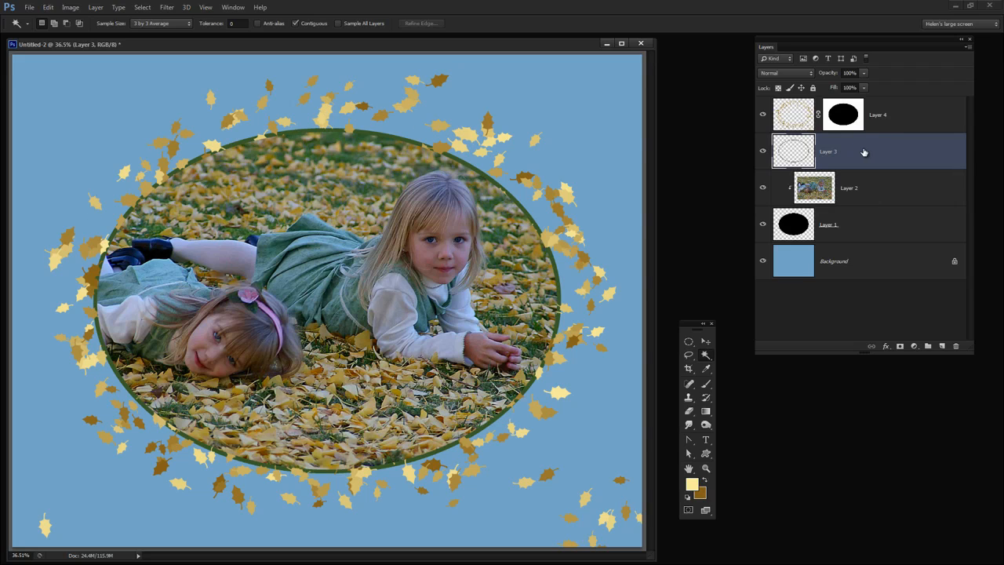
{"action": "mouse_move", "coordinate": [857, 155]}
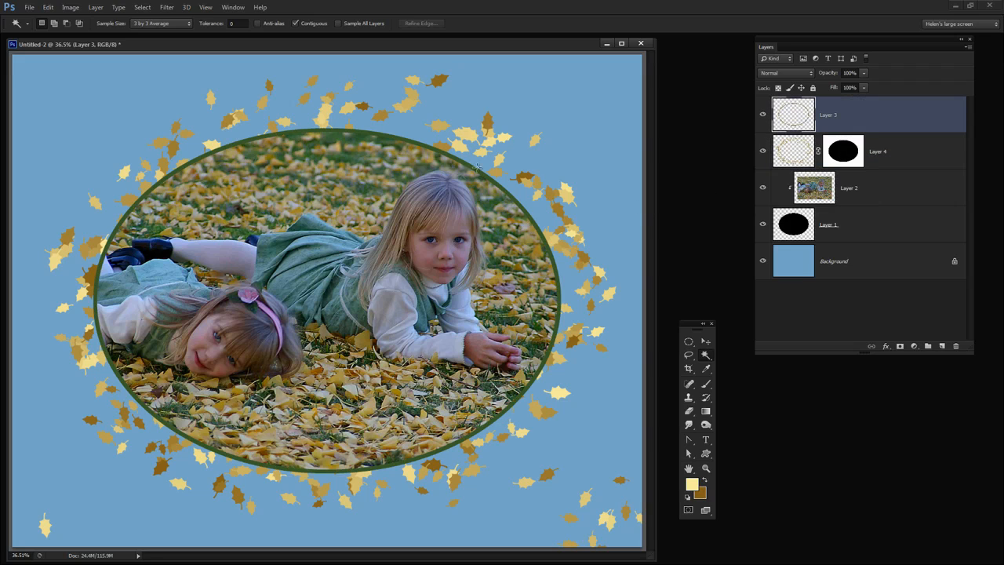
{"action": "mouse_move", "coordinate": [406, 130]}
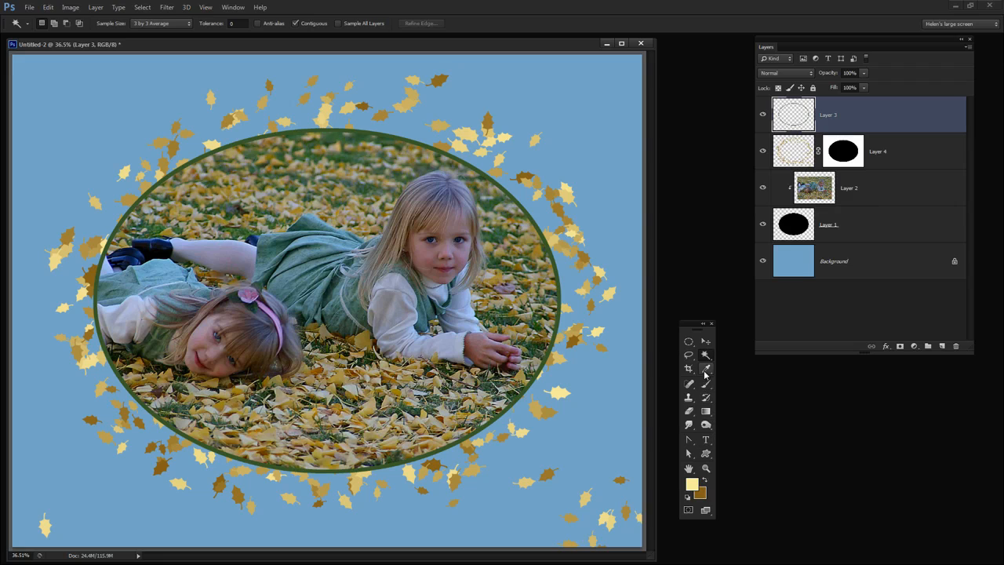
Start picking a pink foreground colour for the oval border
{"action": "left_click", "coordinate": [706, 369]}
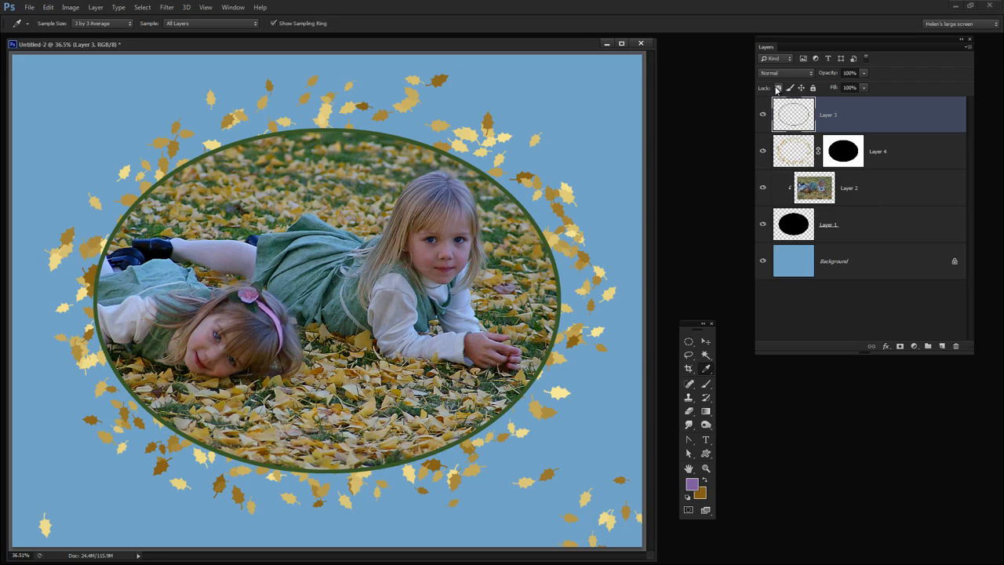
{"action": "mouse_move", "coordinate": [778, 88]}
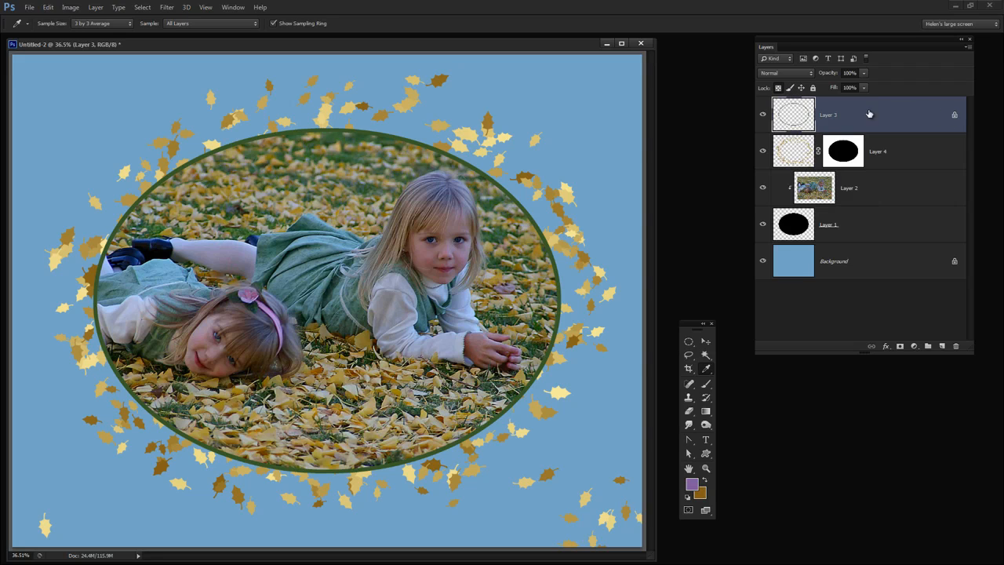
{"action": "mouse_move", "coordinate": [498, 257]}
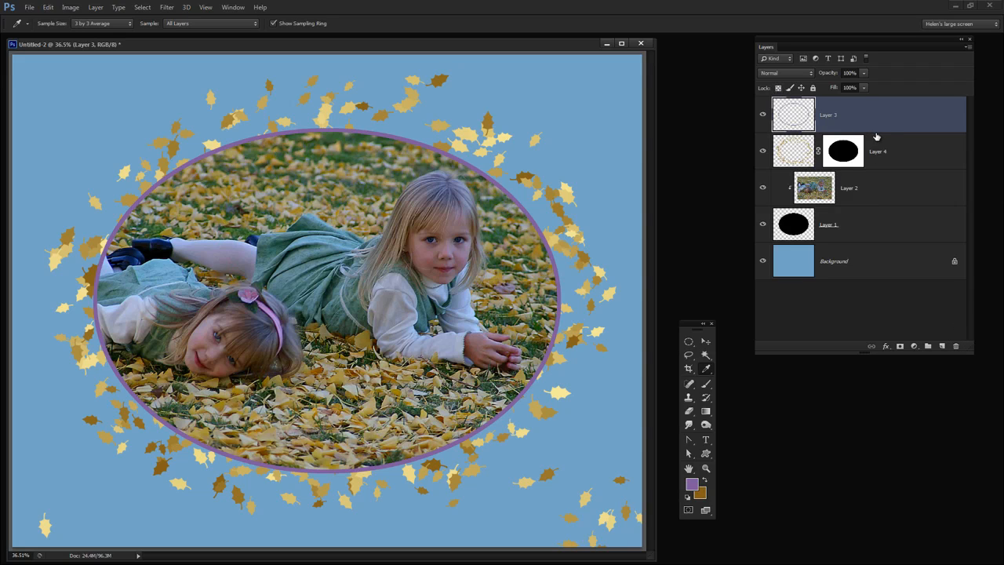
{"action": "mouse_move", "coordinate": [871, 285]}
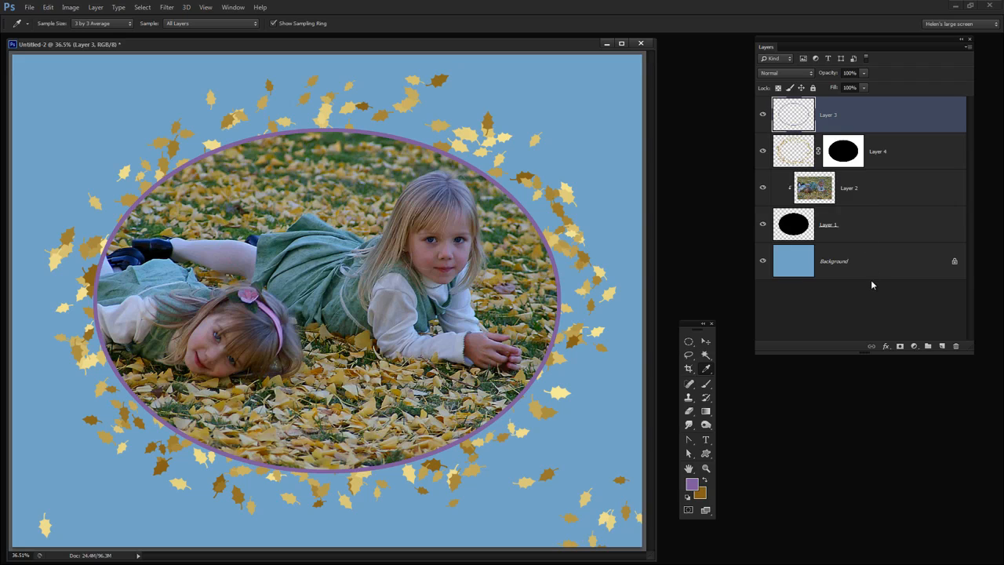